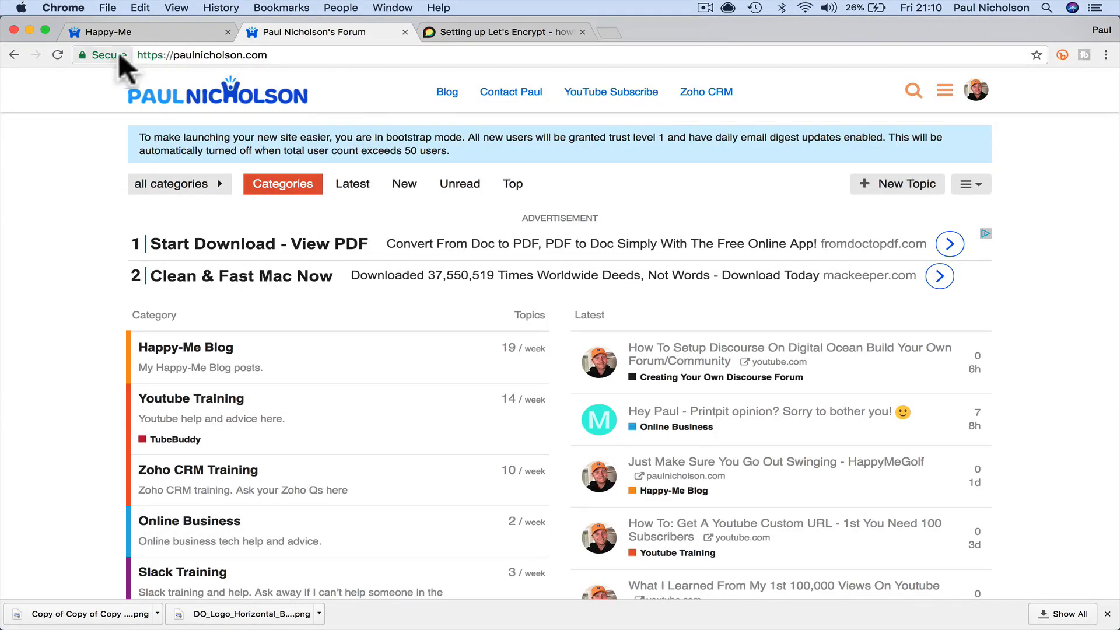
pyautogui.moveTo(175, 54)
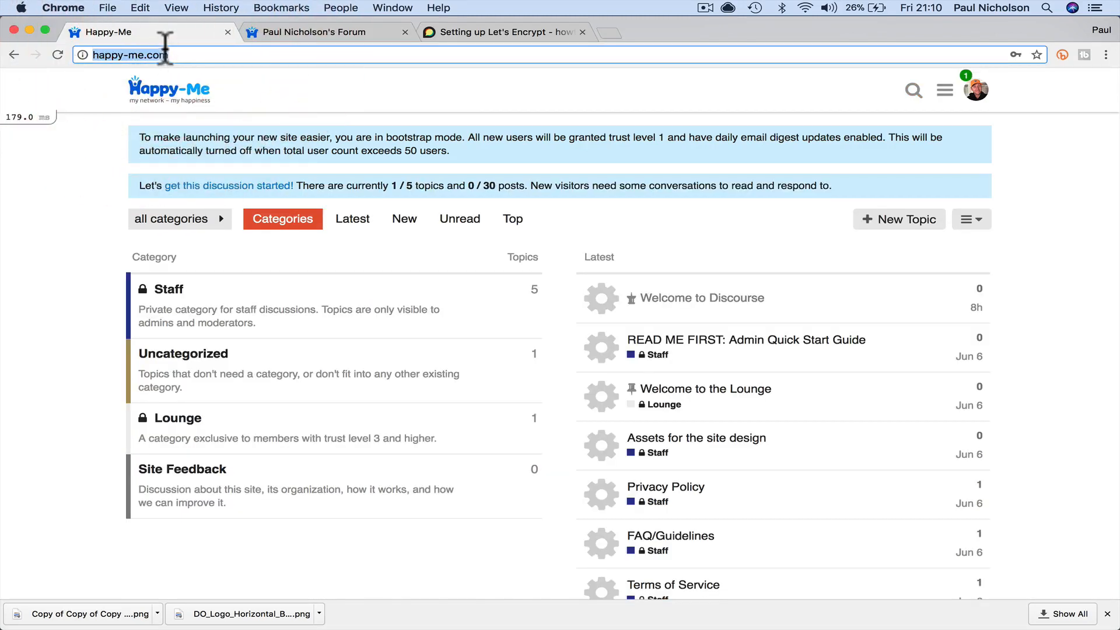
pyautogui.moveTo(172, 56)
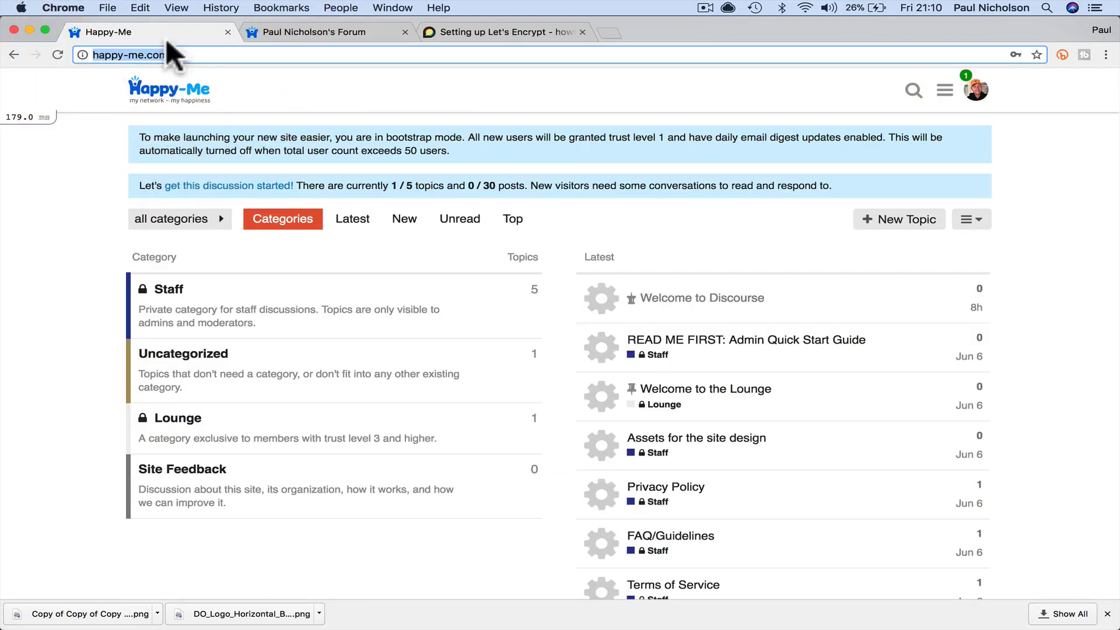
# Step: View the Paul Nicholson forum tab to compare its secure https address bar
pyautogui.click(321, 32)
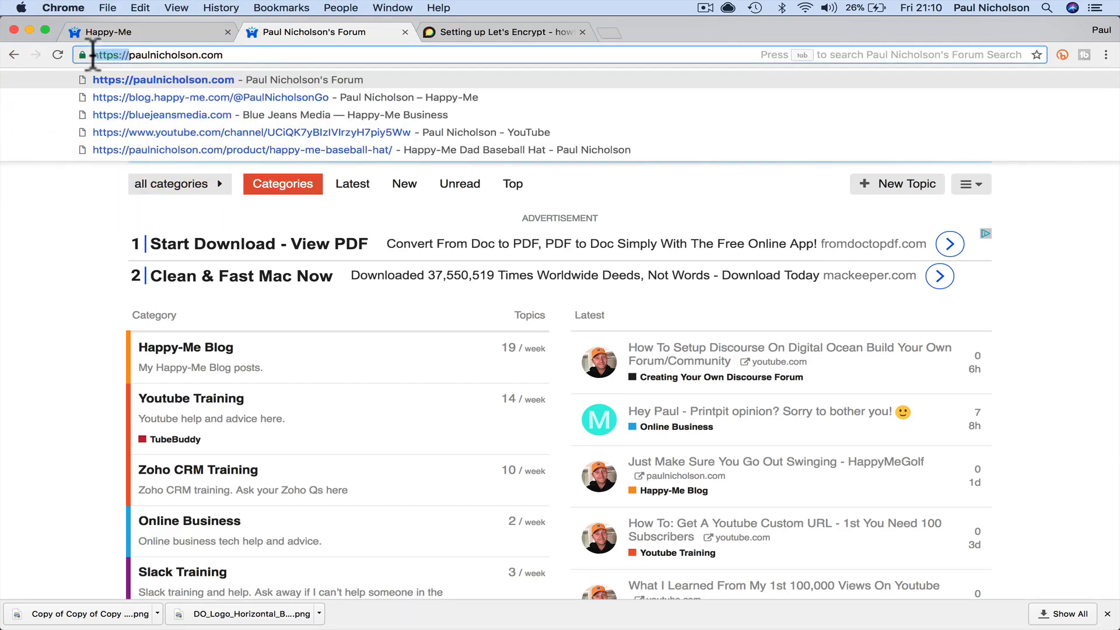
pyautogui.moveTo(85, 54)
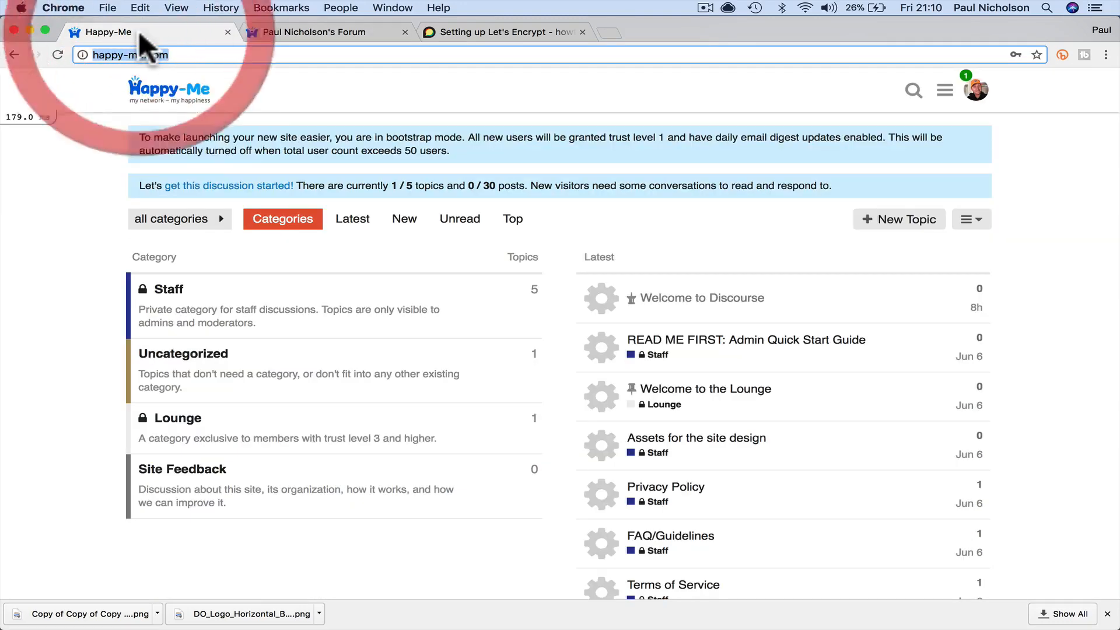
# Step: Read the 'Setting up Let's Encrypt' guide down to its templates section
pyautogui.click(504, 32)
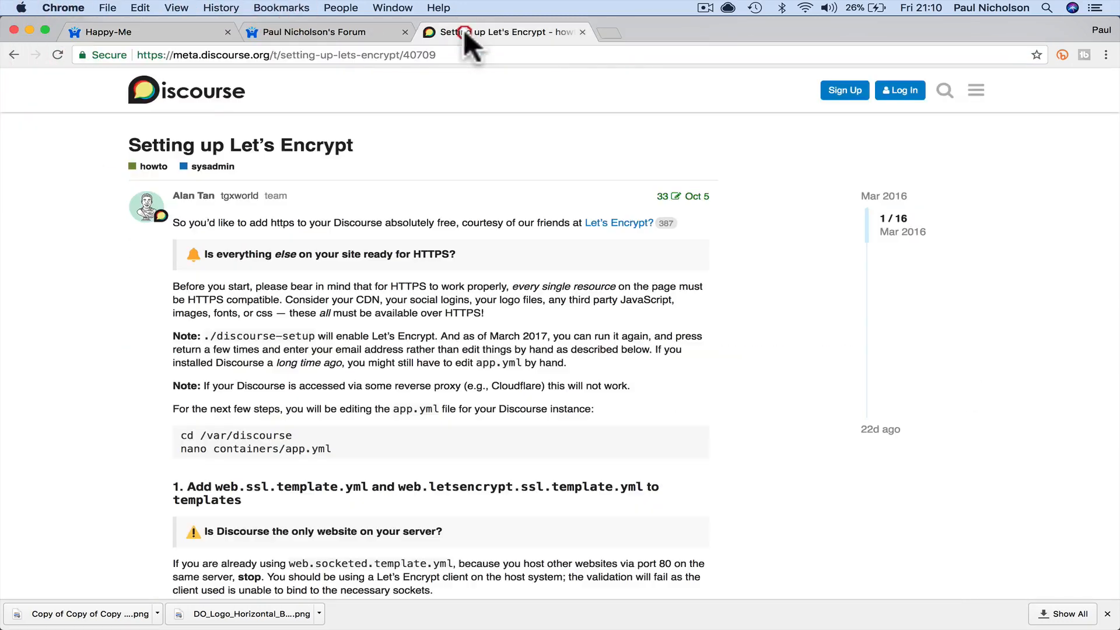
pyautogui.moveTo(443, 300)
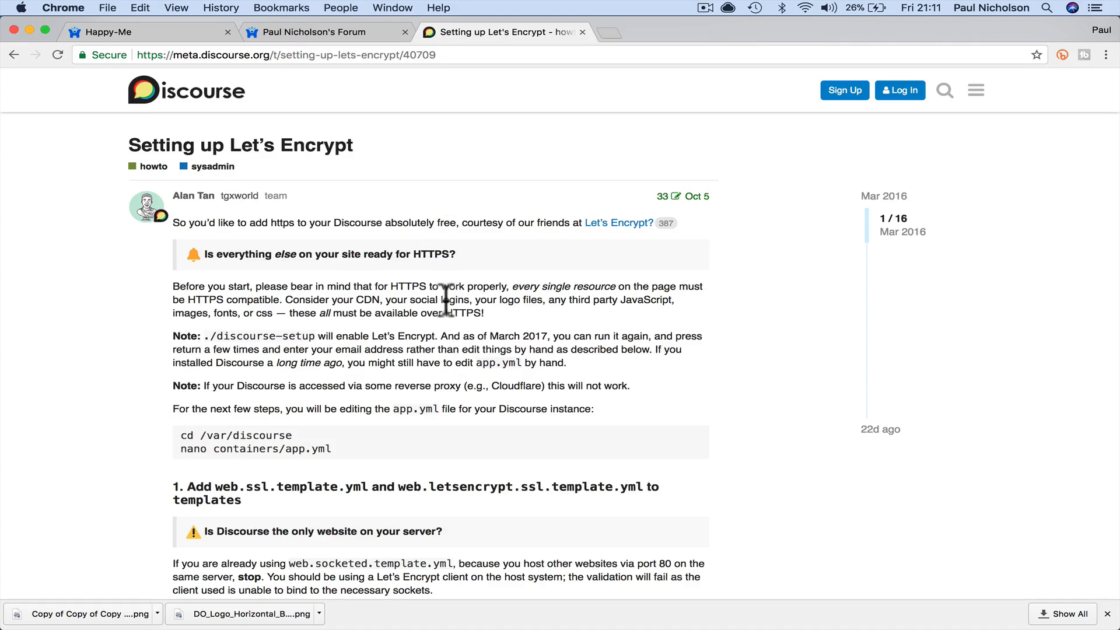
pyautogui.moveTo(350, 308)
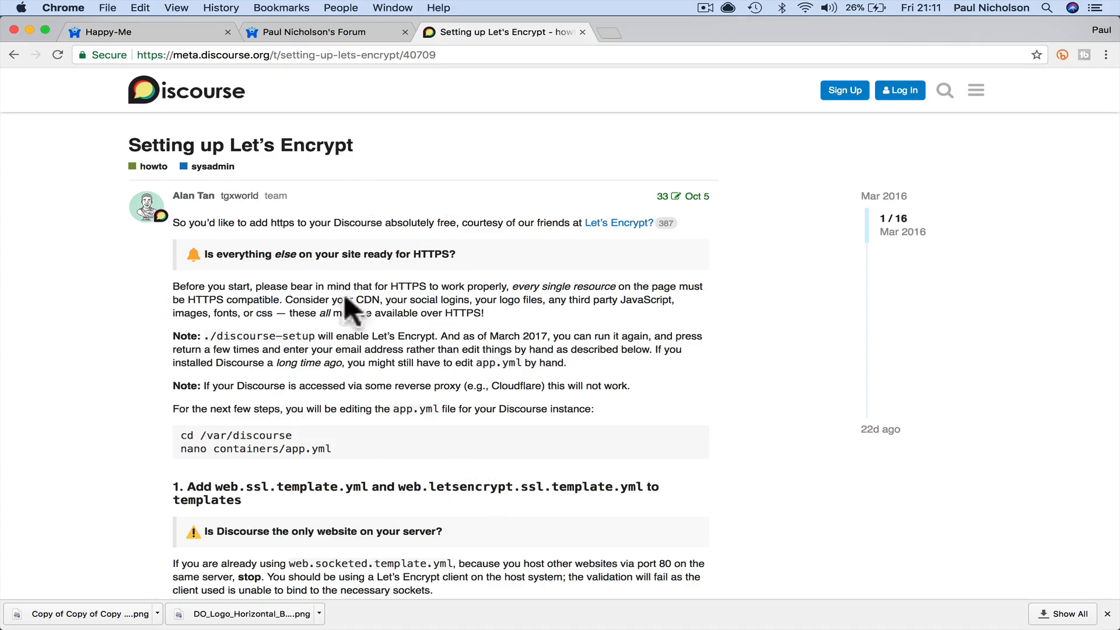
pyautogui.scroll(-3)
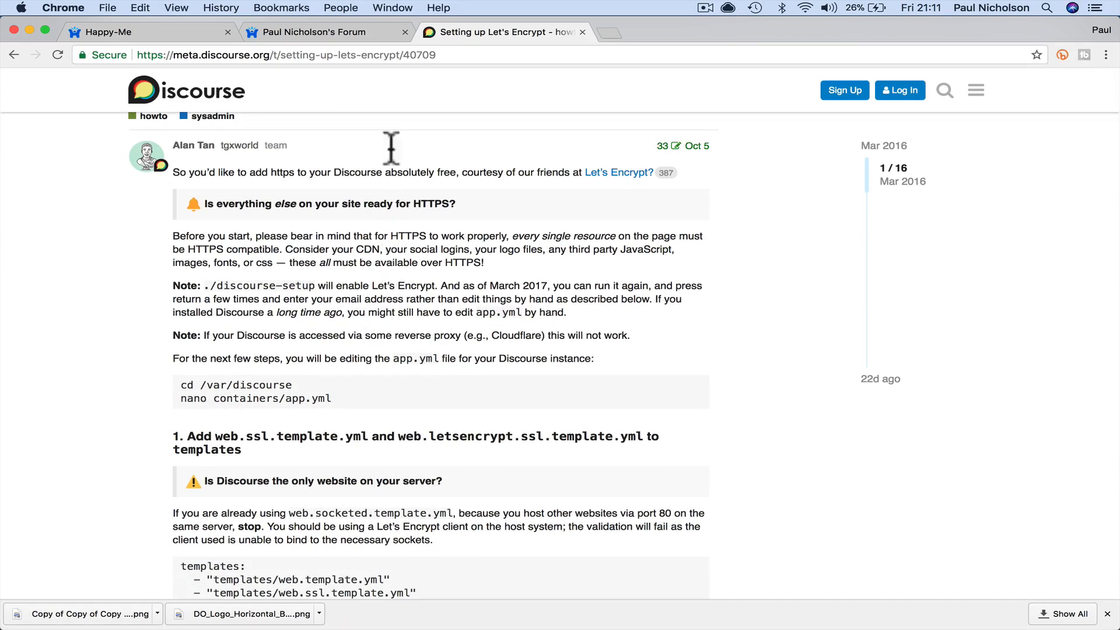
pyautogui.moveTo(428, 394)
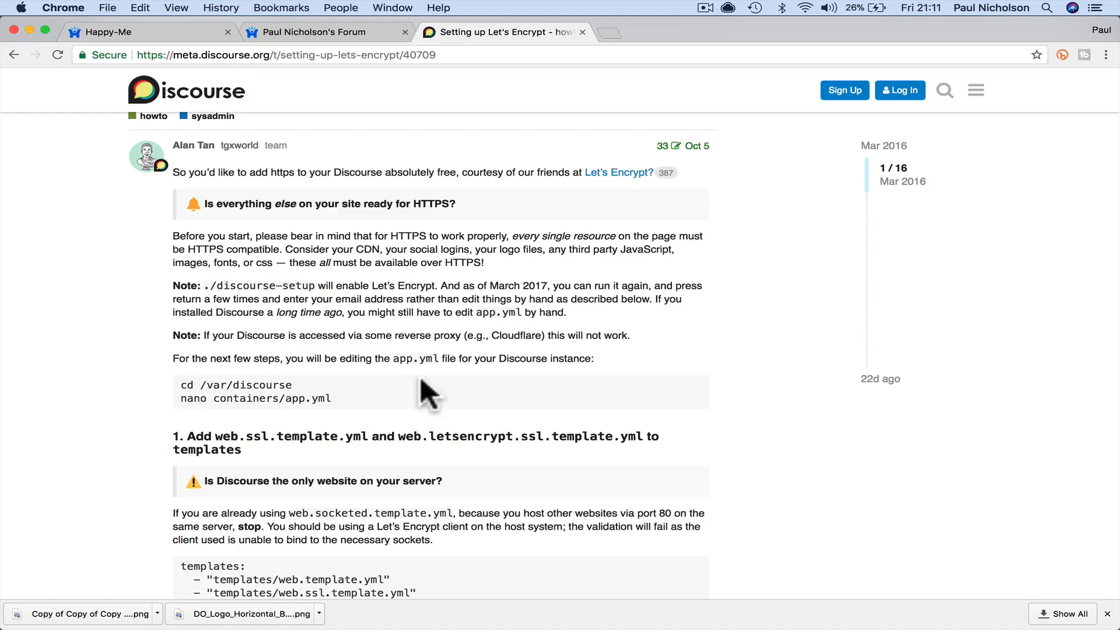
pyautogui.scroll(-3)
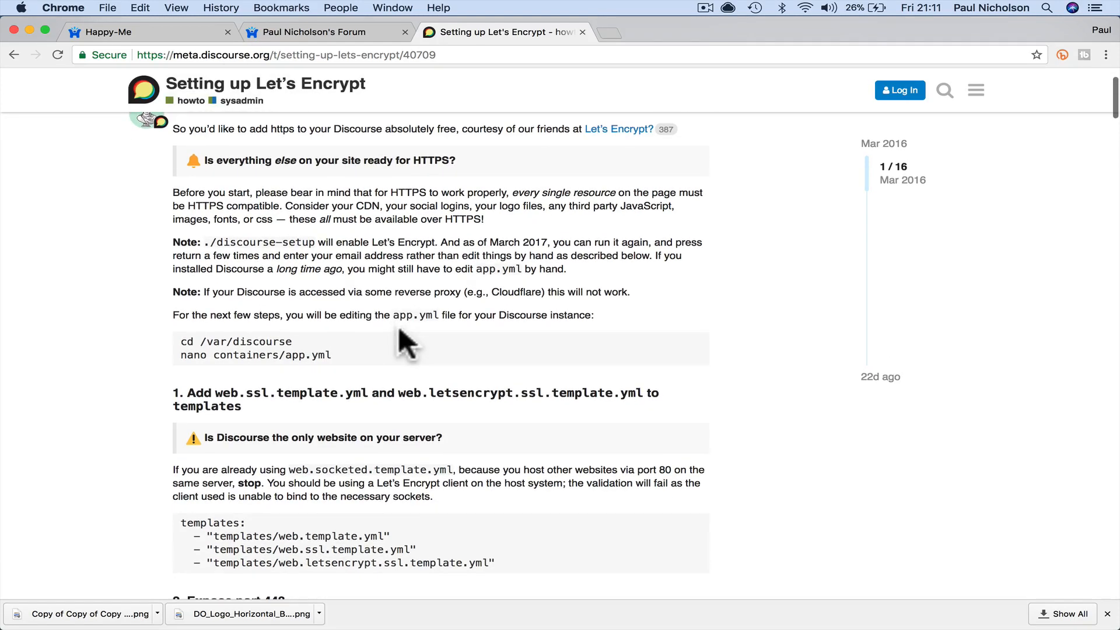
pyautogui.click(679, 611)
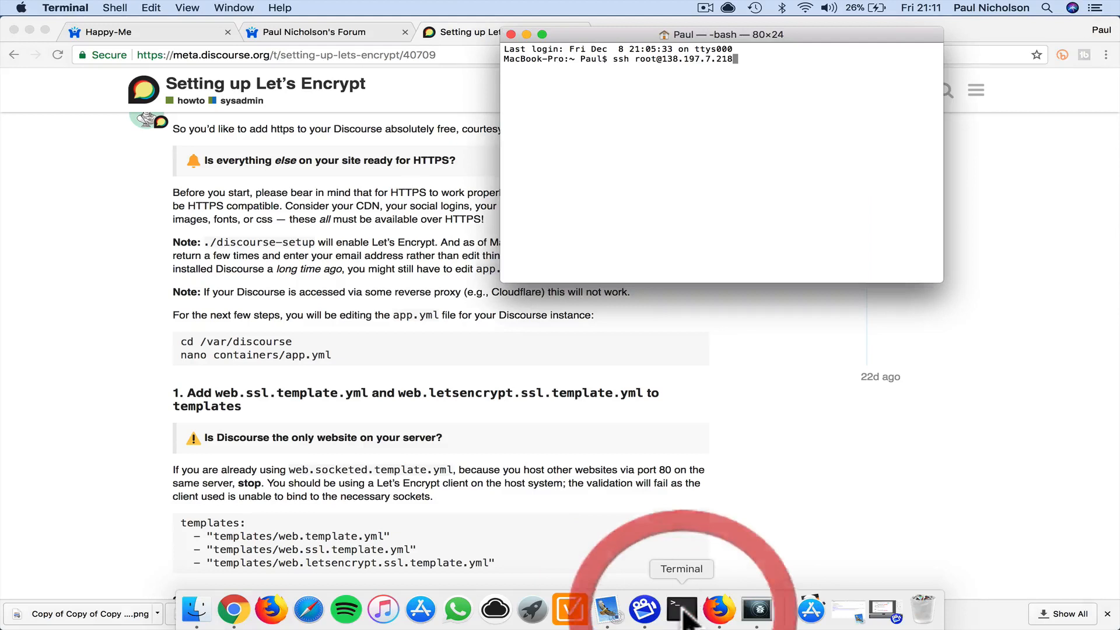
# Step: Connect to the forum server as root over SSH
pyautogui.press('Return')
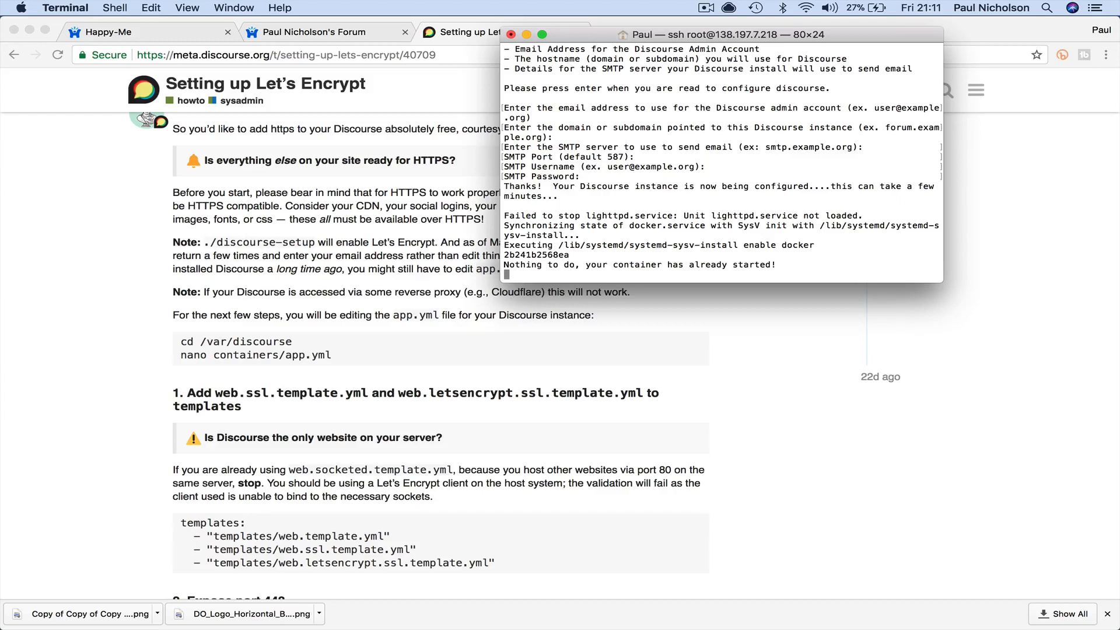
pyautogui.moveTo(231, 361)
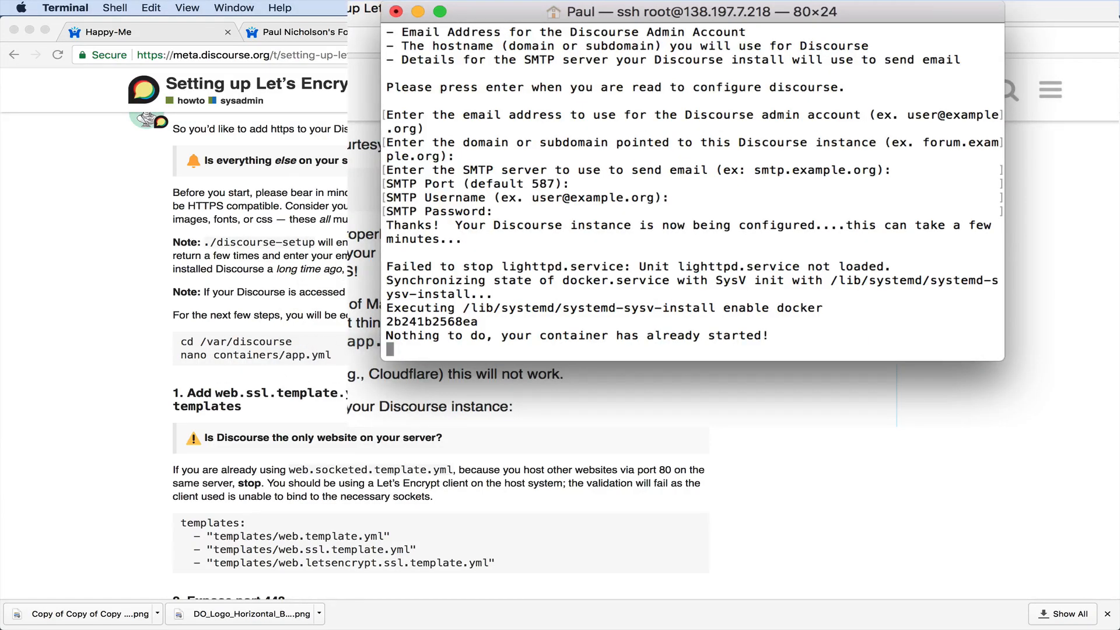
pyautogui.moveTo(428, 407)
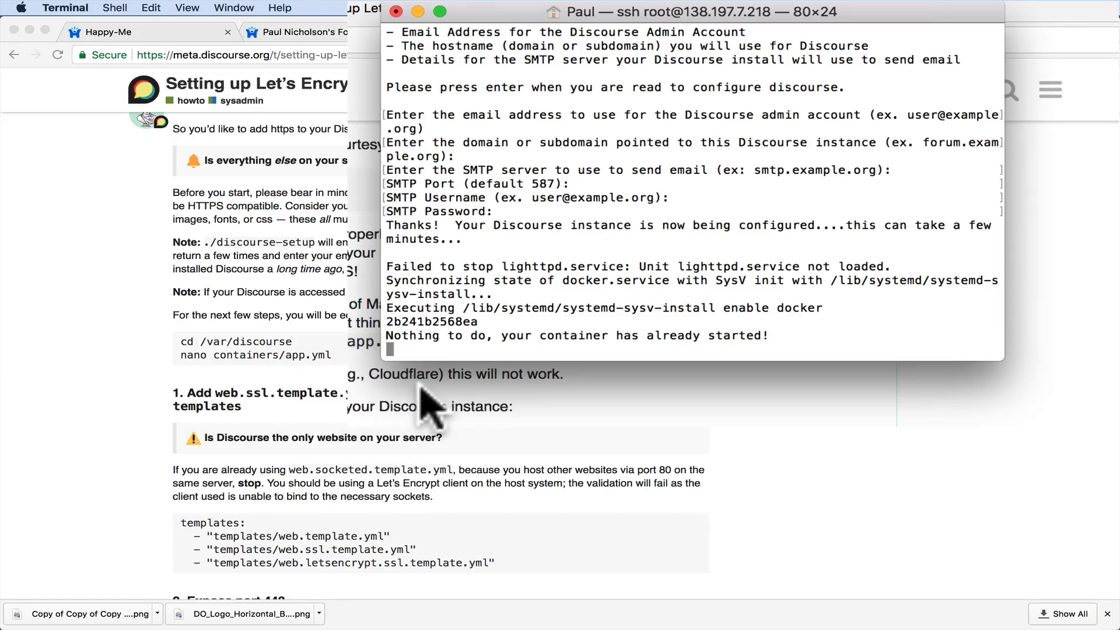
pyautogui.moveTo(429, 414)
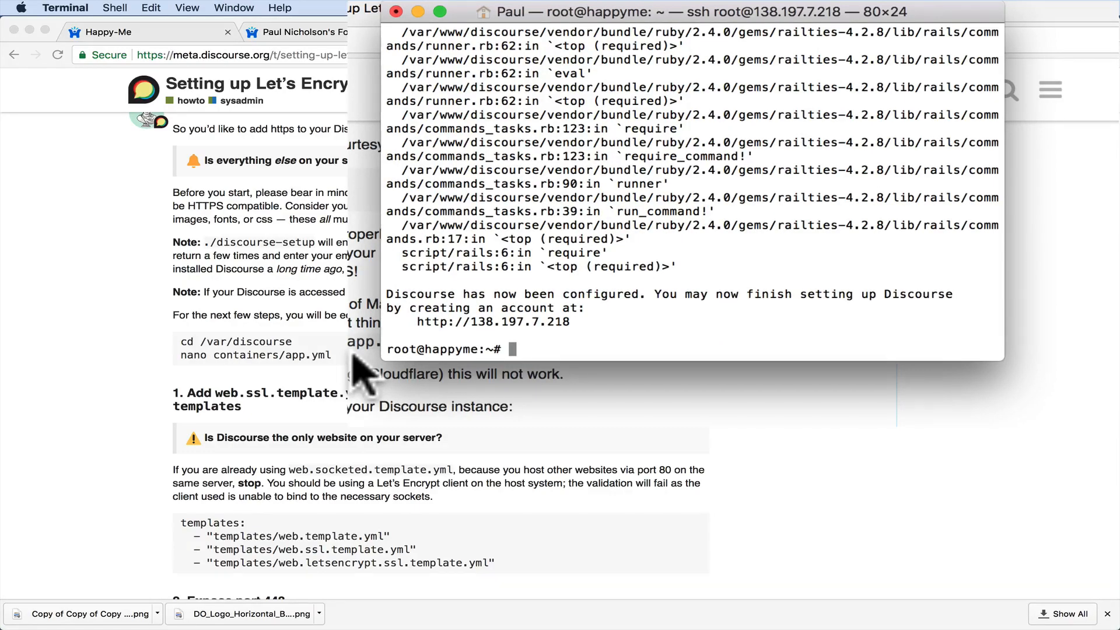
# Step: Change into the /var/discourse folder
pyautogui.write('cd .')
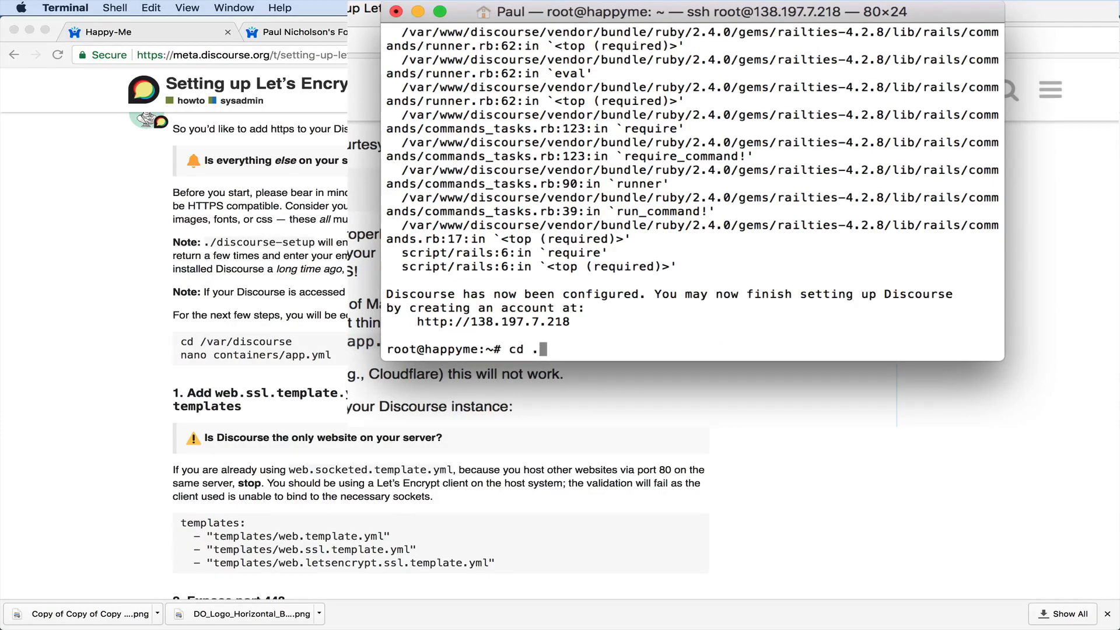
pyautogui.write('/var')
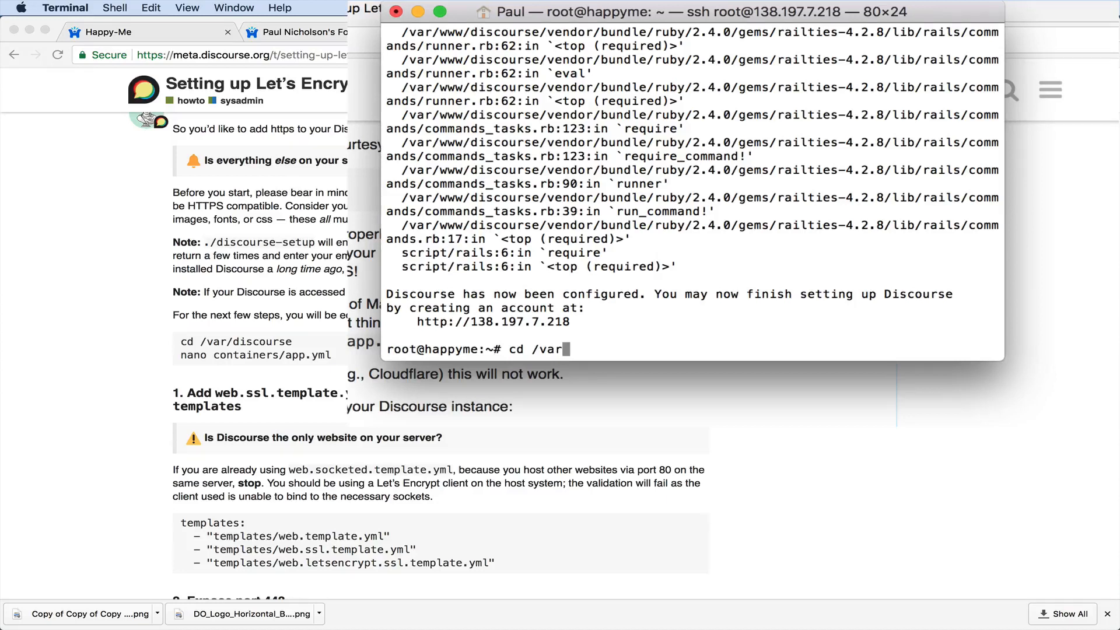
pyautogui.write('/disco')
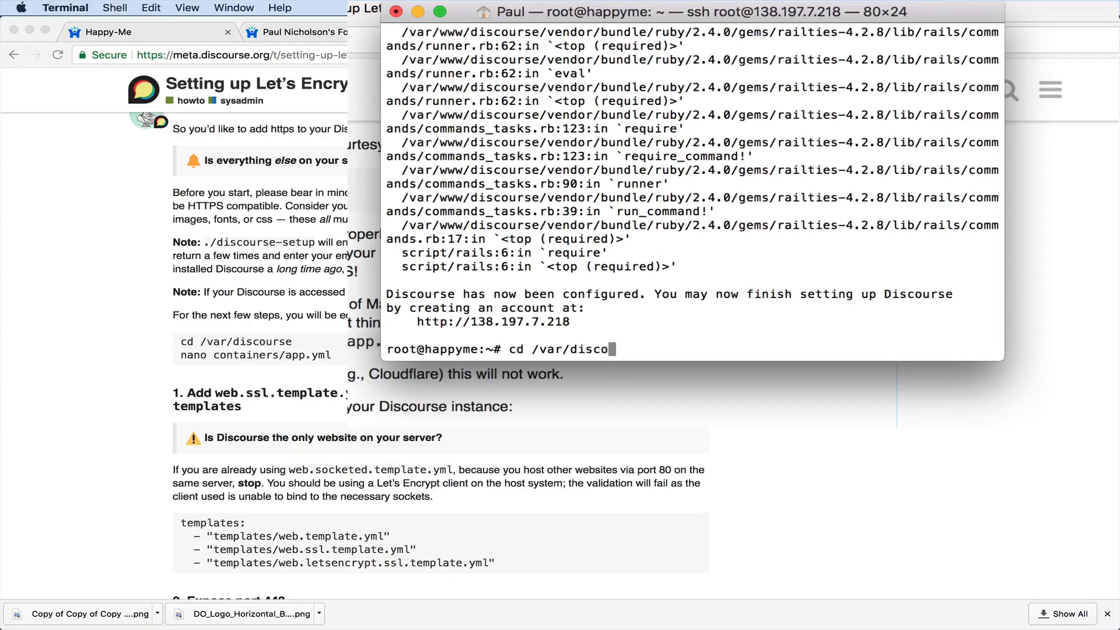
pyautogui.write('urse')
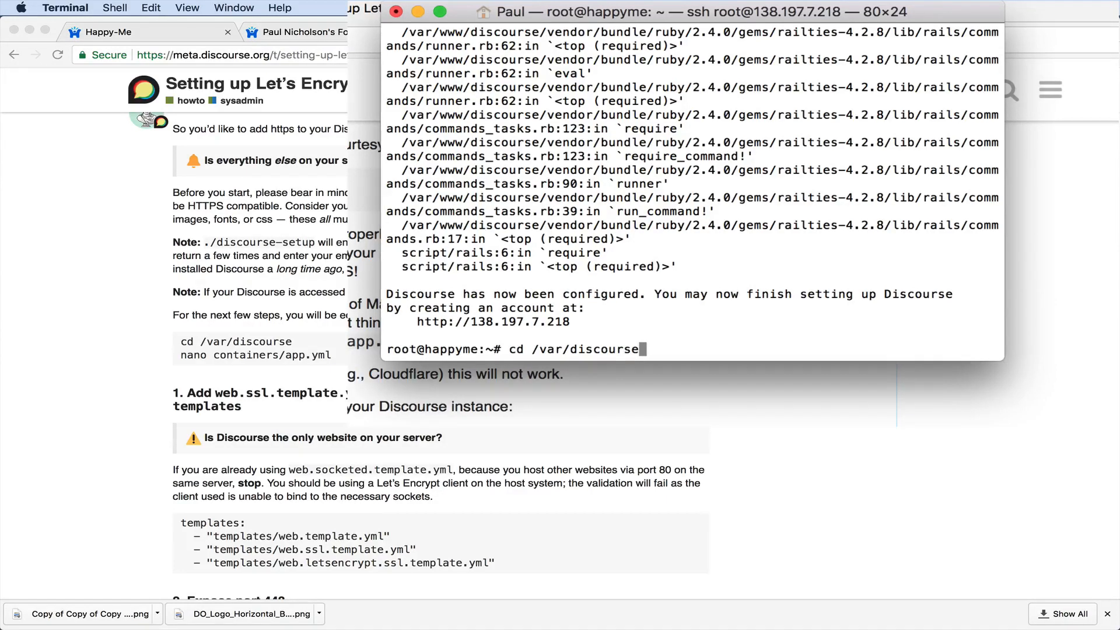
pyautogui.press('Return')
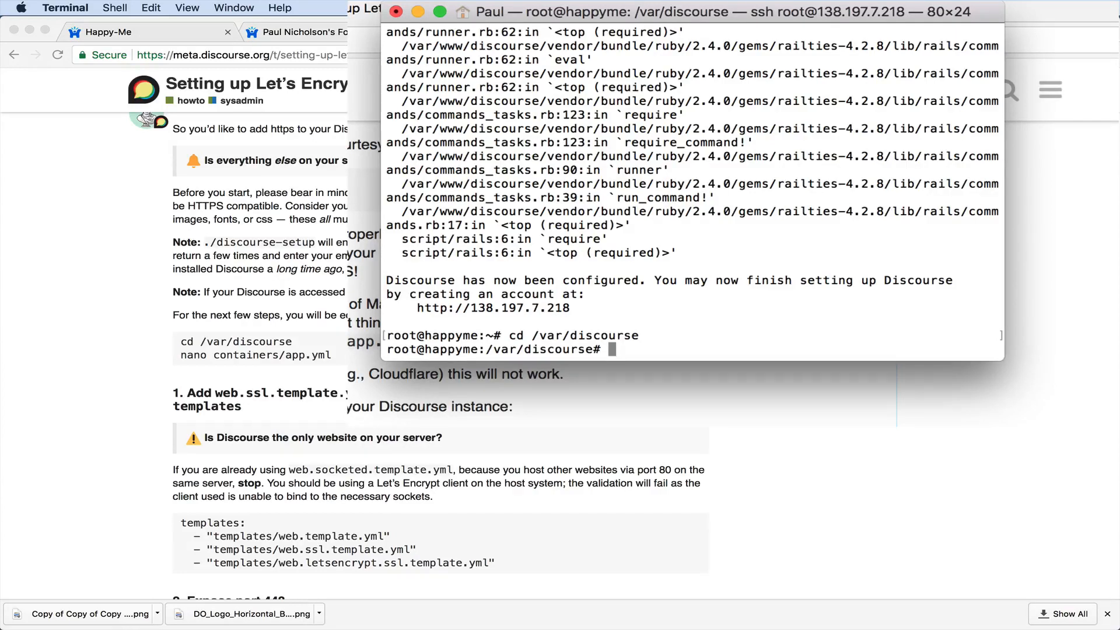
# Step: Open containers/app.yml in nano
pyautogui.write('nano co')
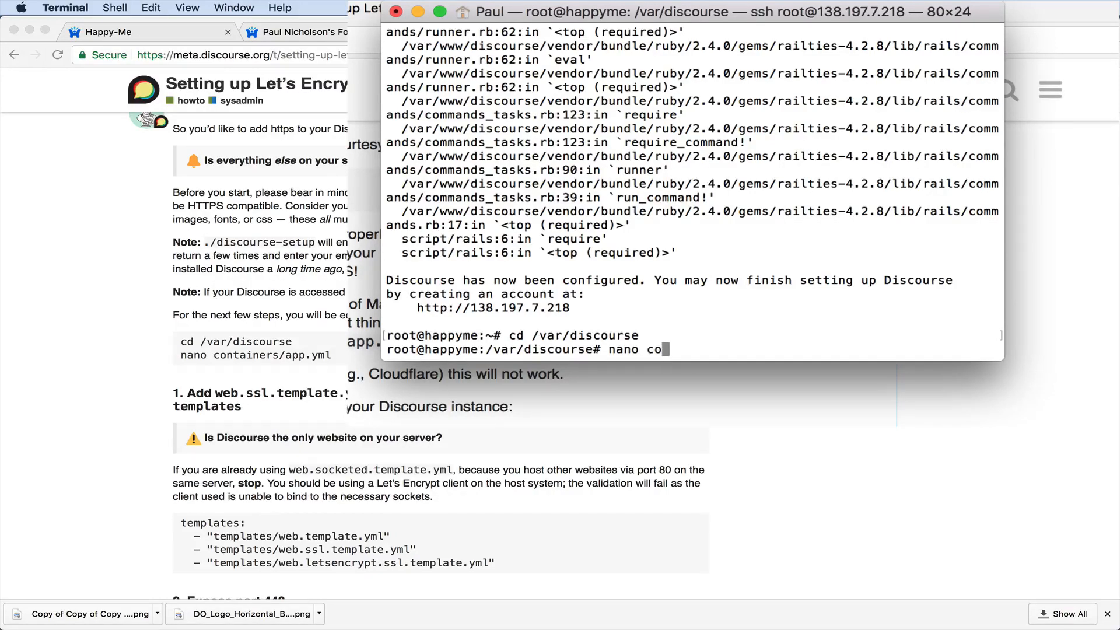
pyautogui.write('tainers')
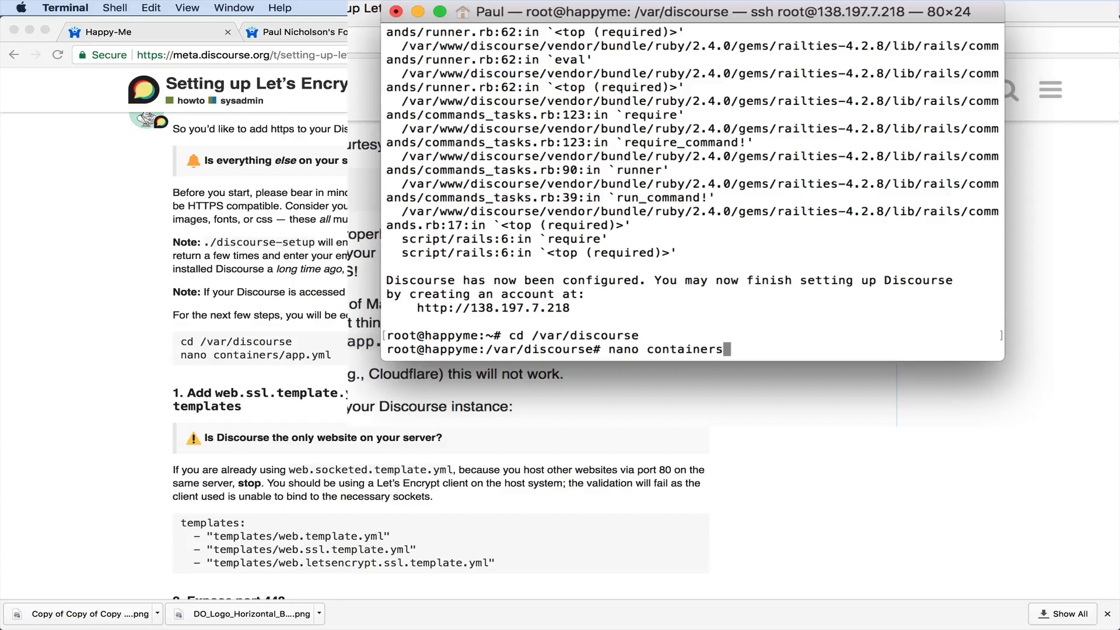
pyautogui.write('a')
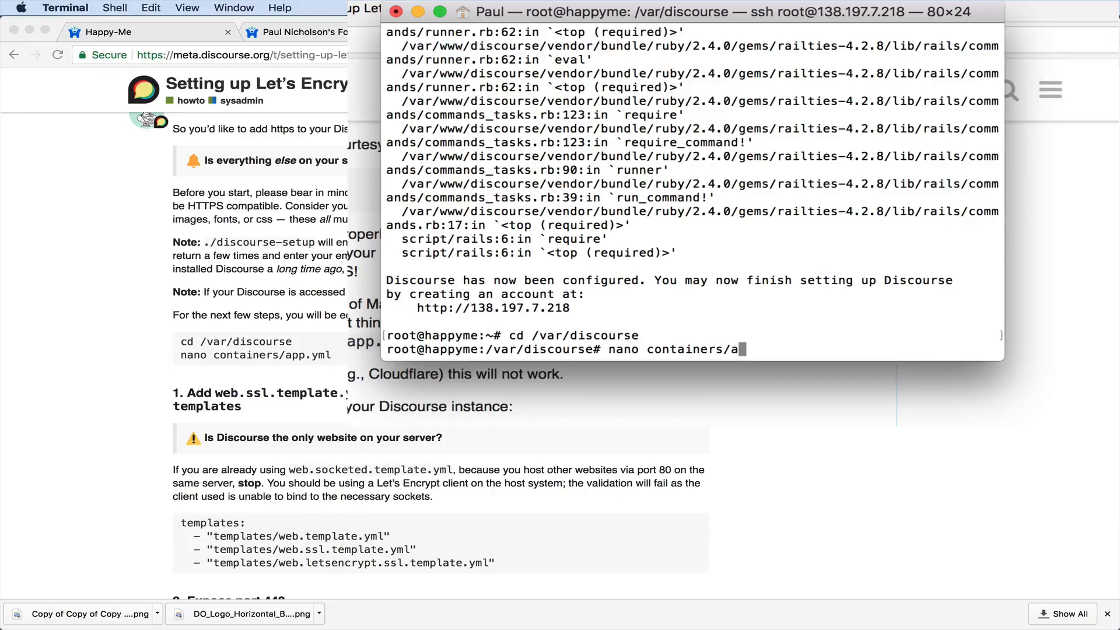
pyautogui.write('pp.yml')
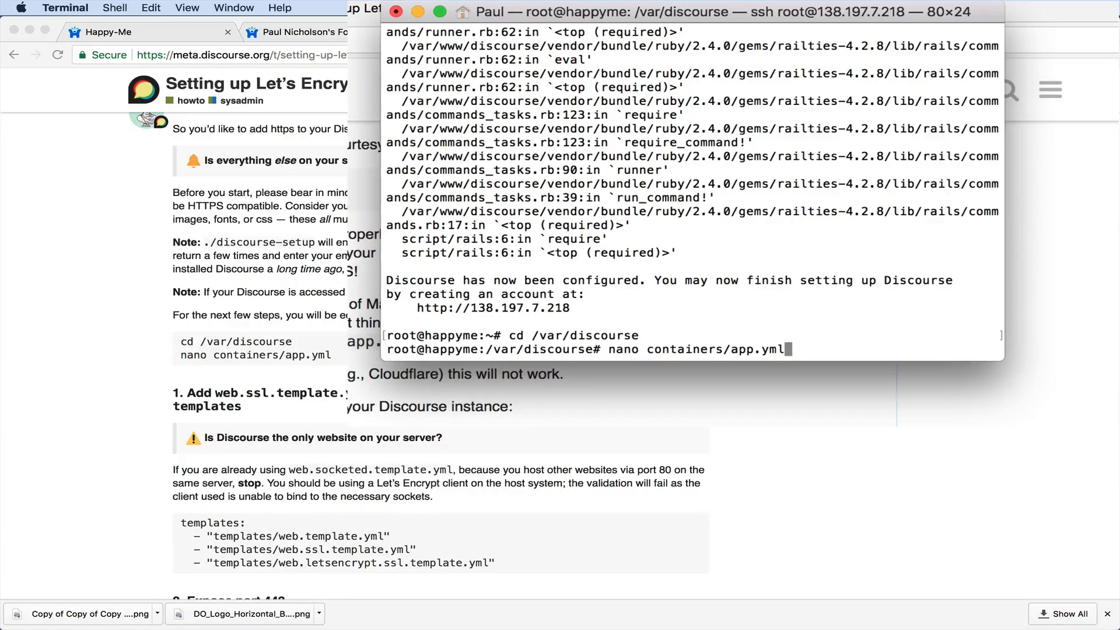
pyautogui.moveTo(68, 380)
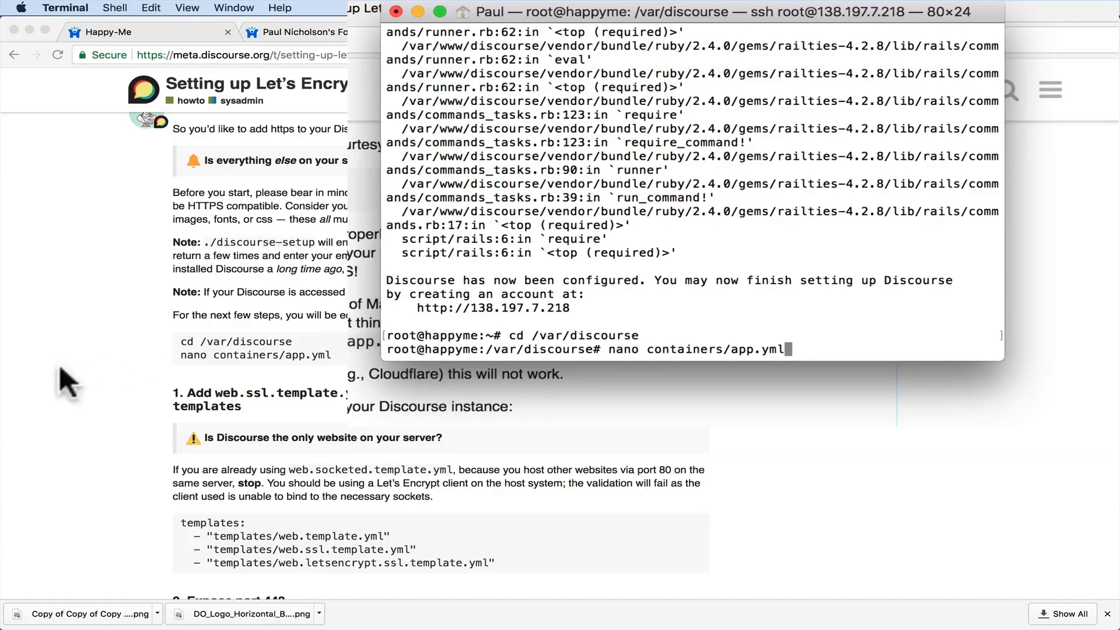
pyautogui.press('Return')
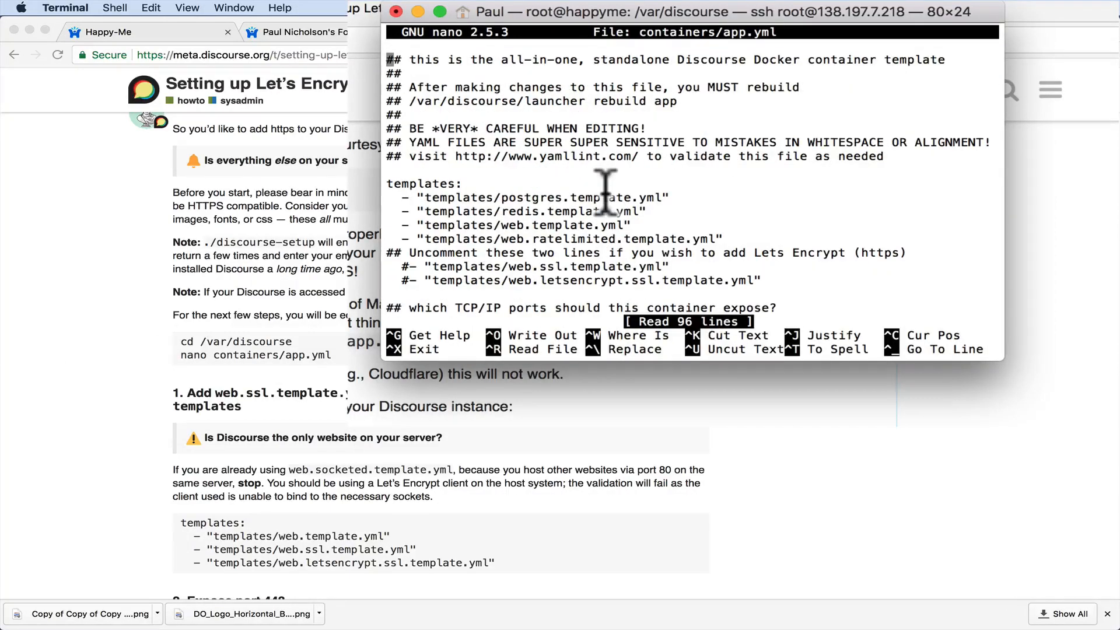
pyautogui.moveTo(604, 214)
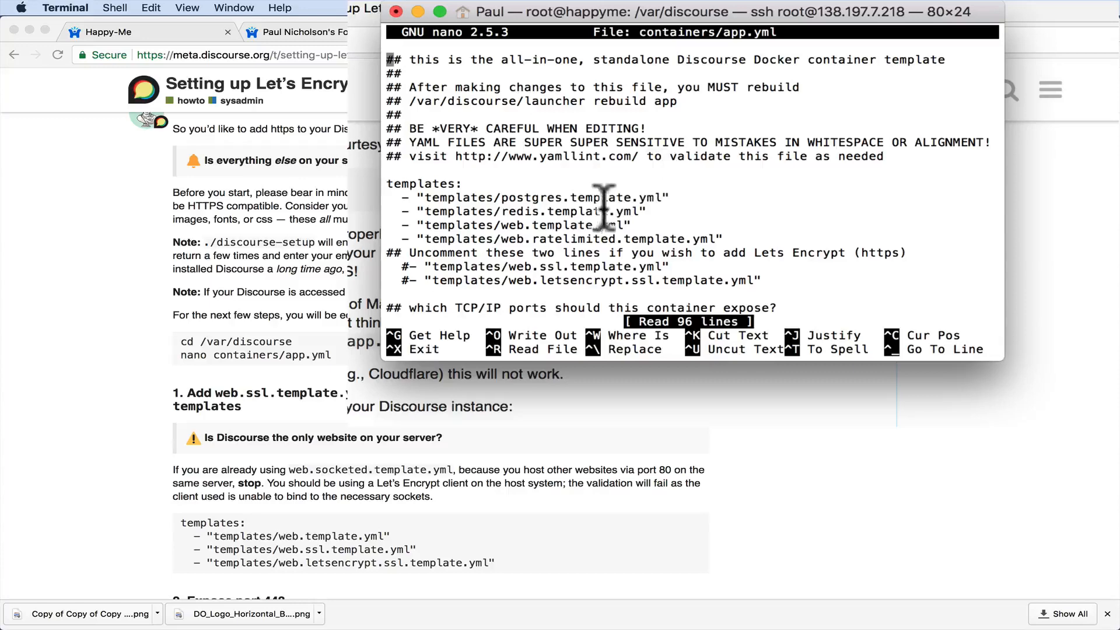
pyautogui.moveTo(515, 236)
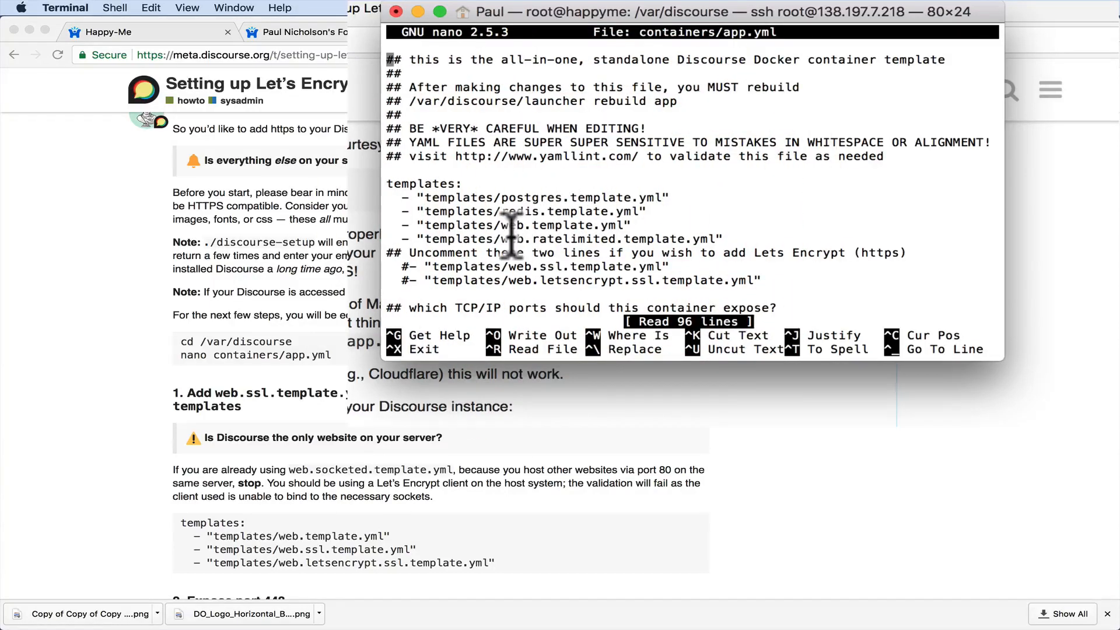
# Step: Scroll through app.yml from the two SSL template lines down to the env section
pyautogui.scroll(-3)
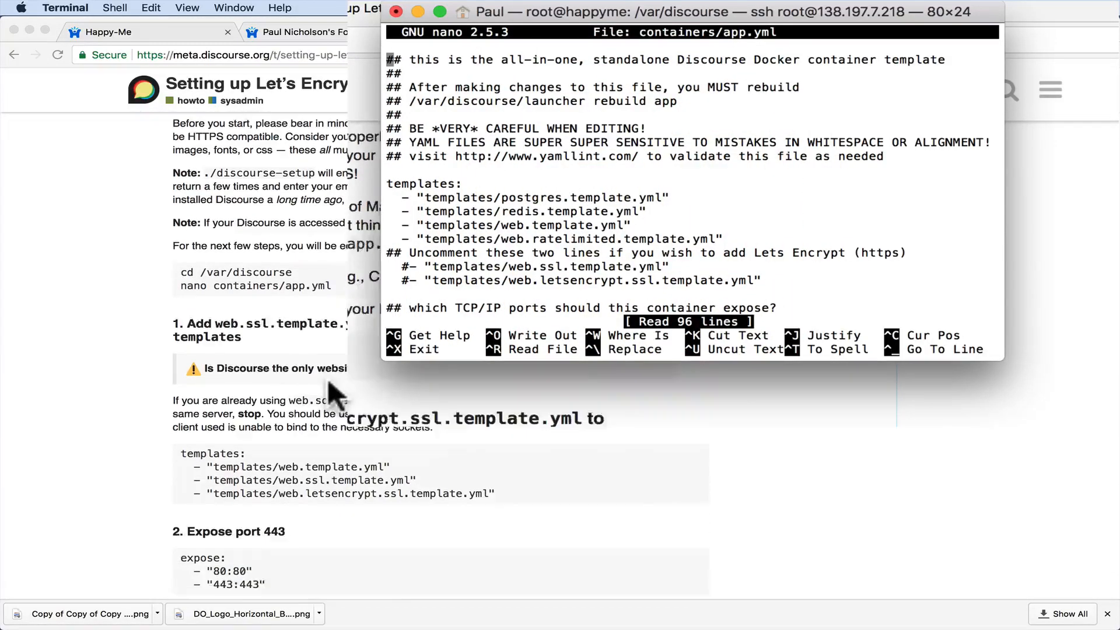
pyautogui.scroll(-3)
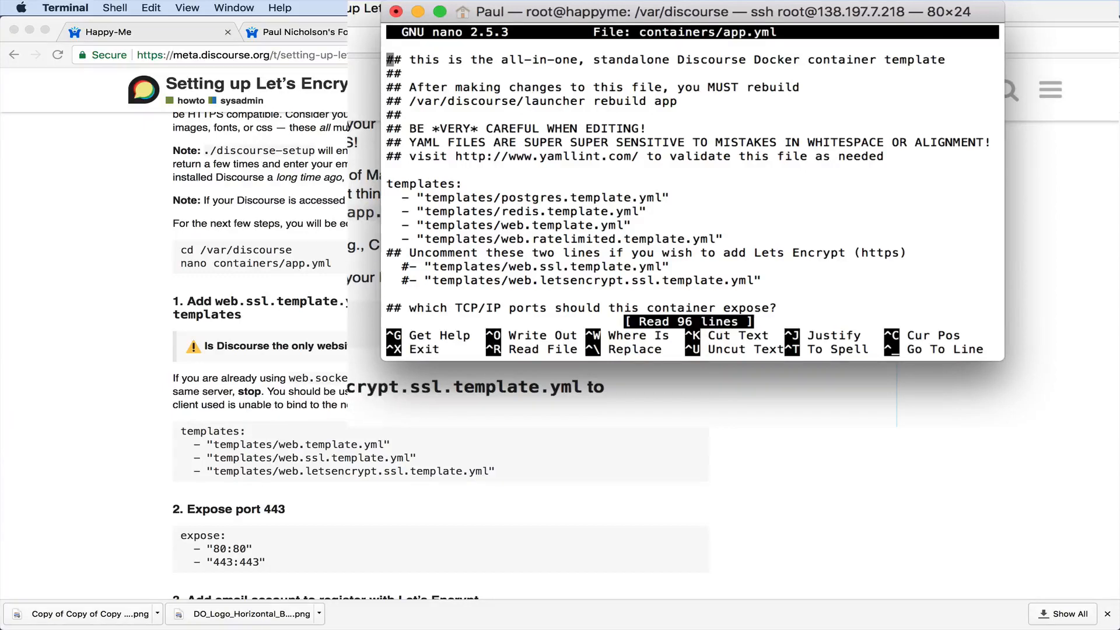
pyautogui.moveTo(436, 400)
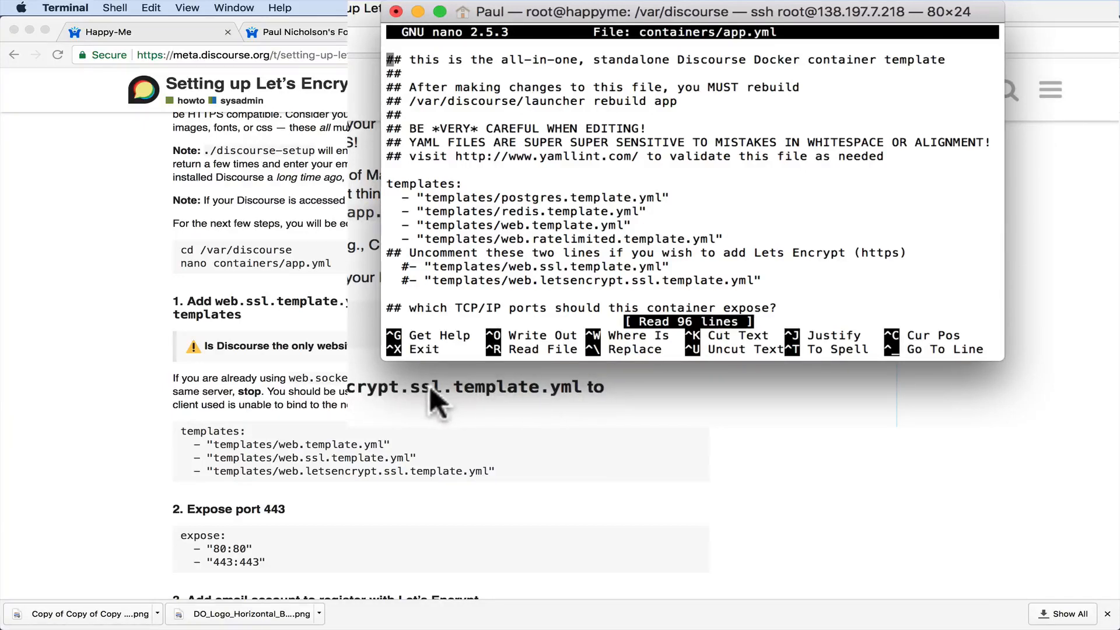
pyautogui.moveTo(300, 400)
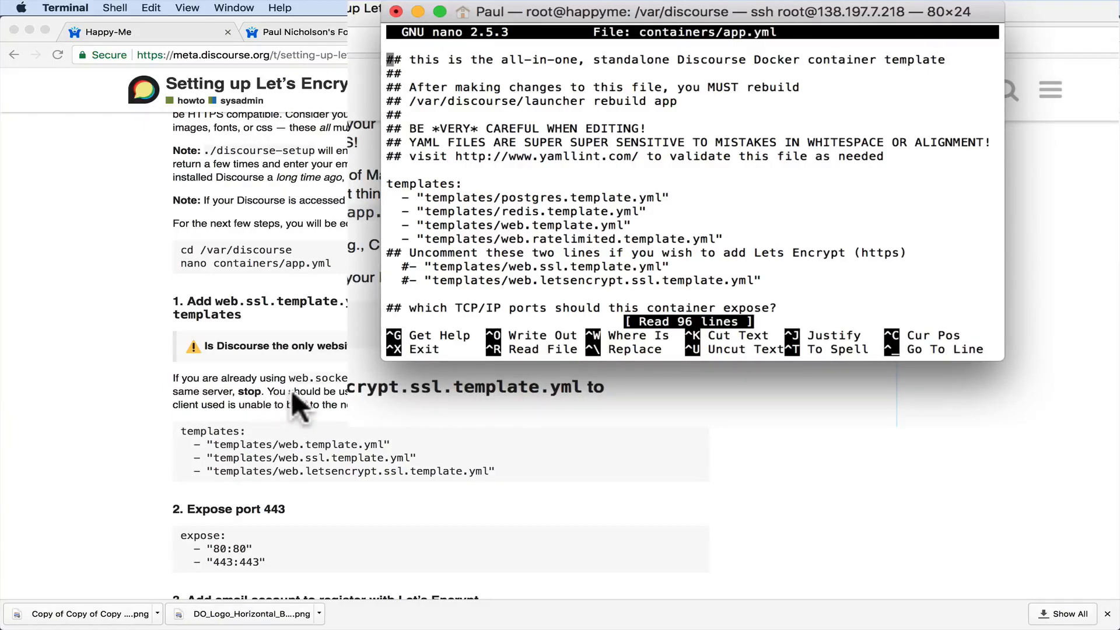
pyautogui.moveTo(439, 414)
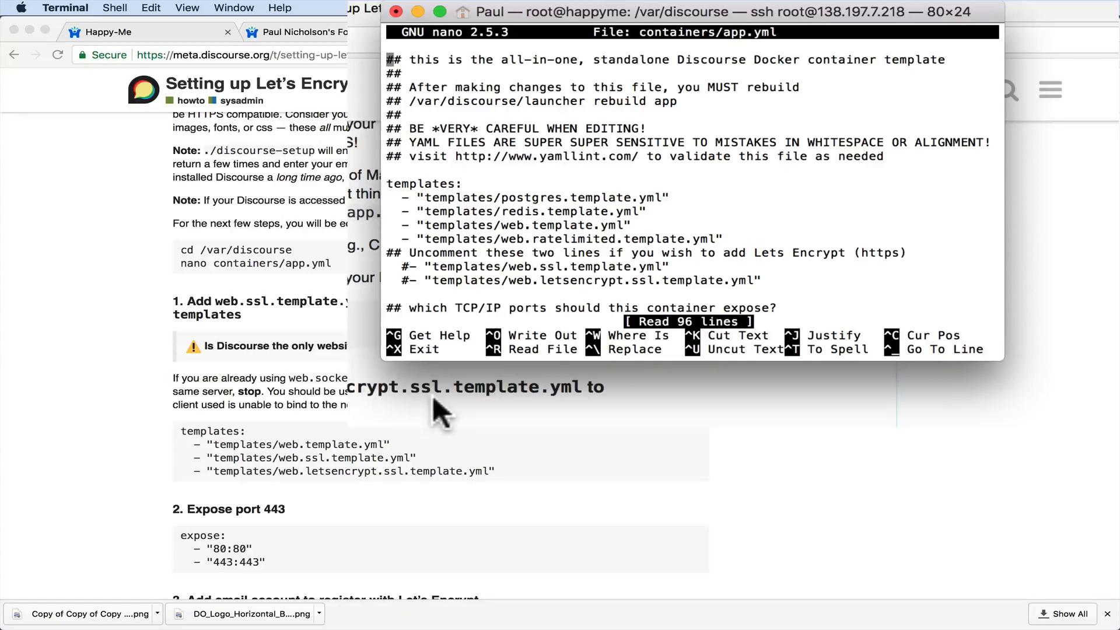
pyautogui.moveTo(486, 418)
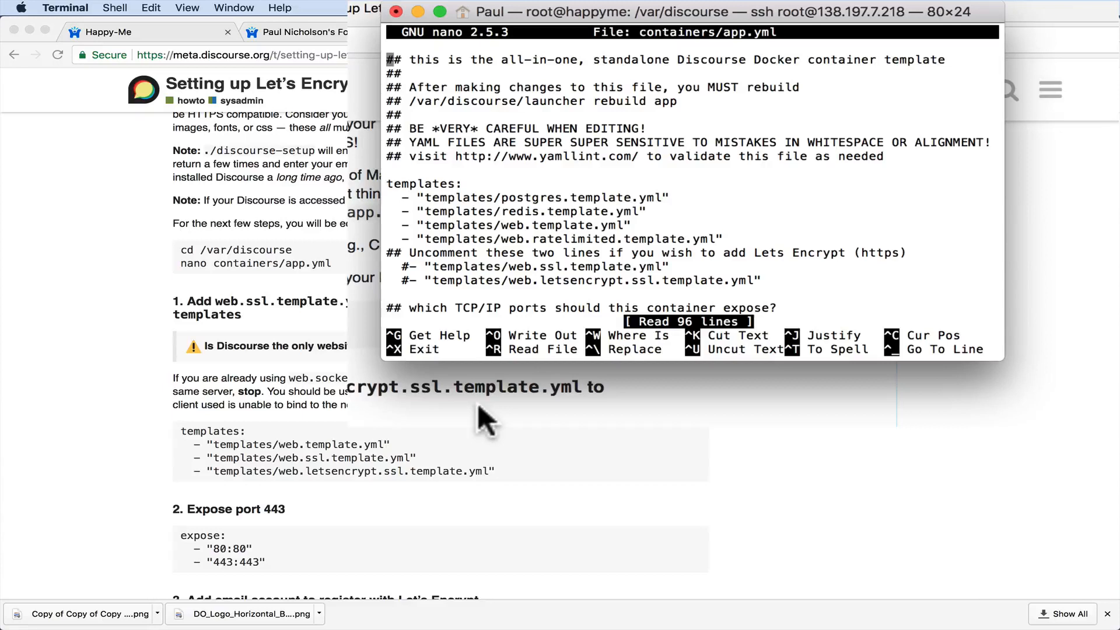
pyautogui.scroll(-3)
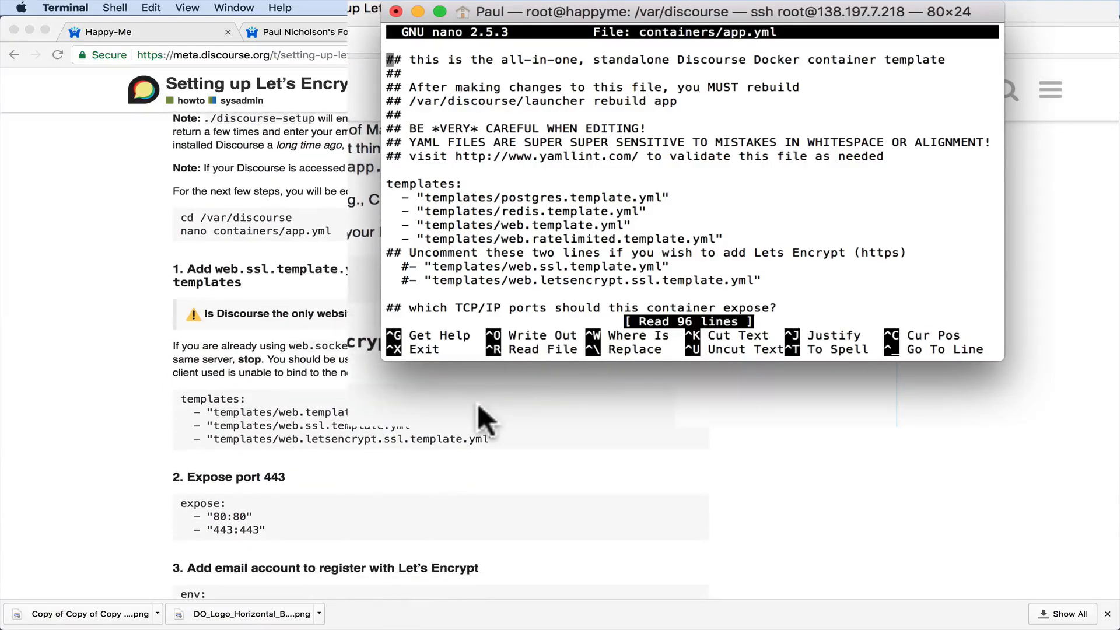
pyautogui.moveTo(464, 268)
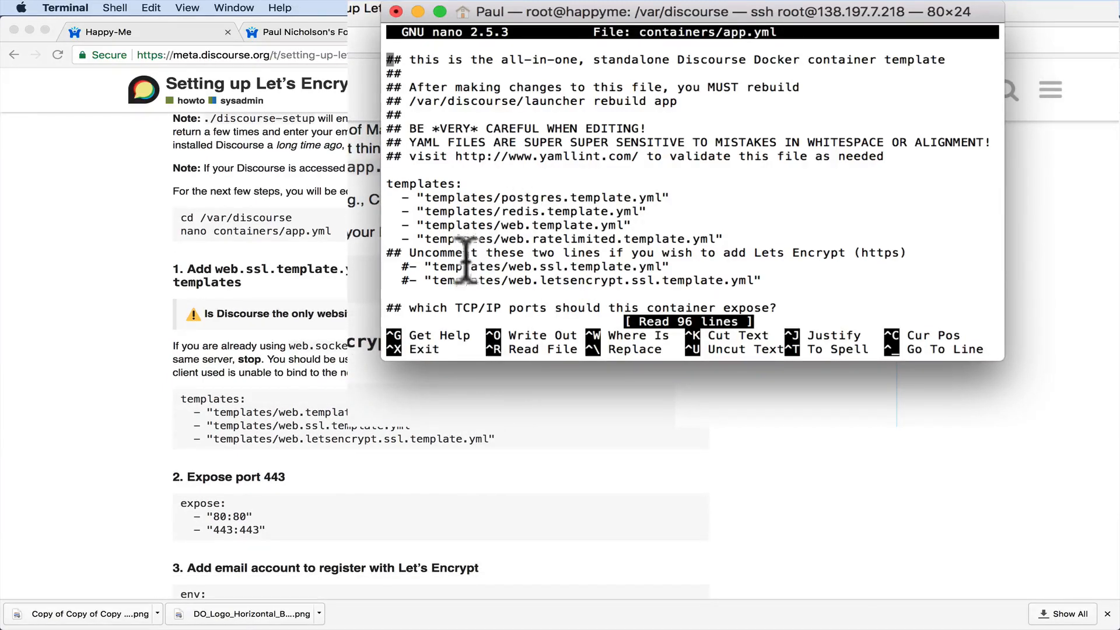
pyautogui.moveTo(421, 271)
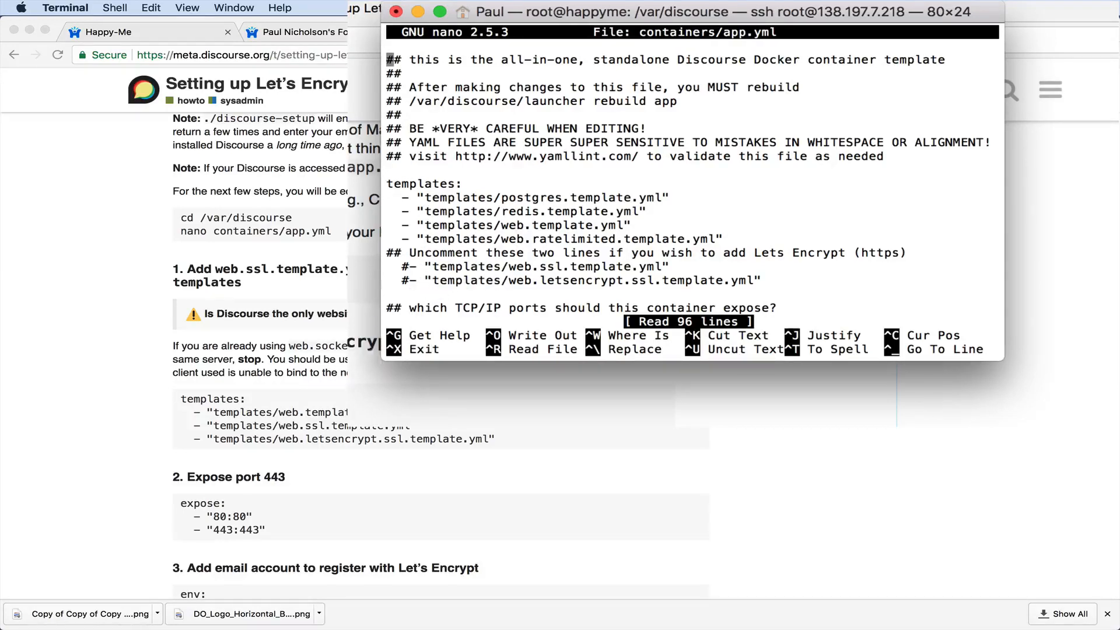
pyautogui.moveTo(391, 446)
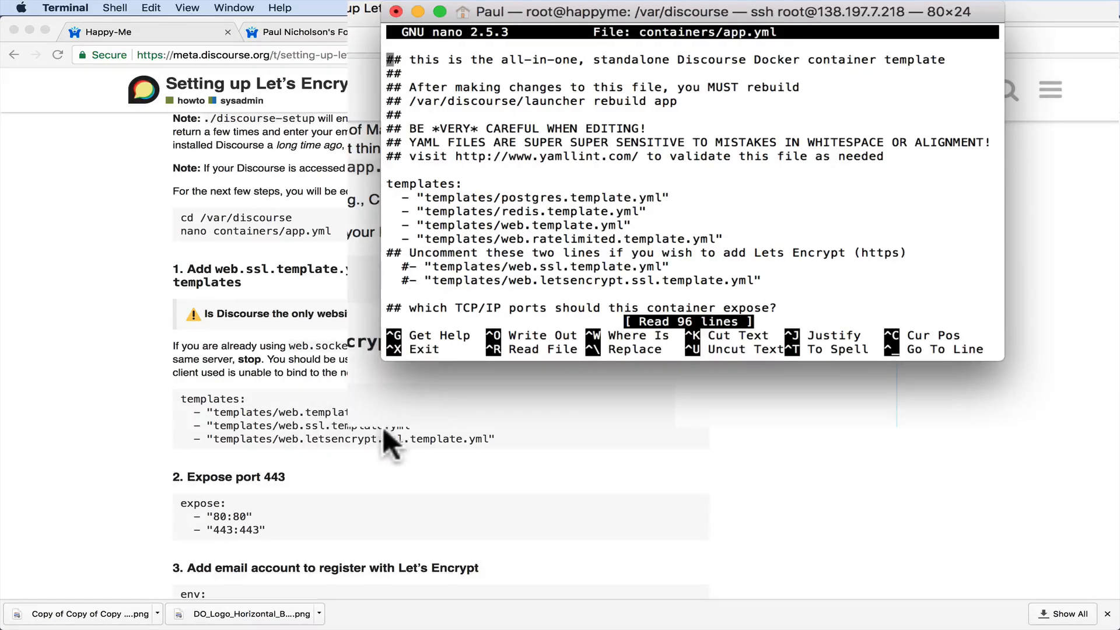
pyautogui.moveTo(426, 457)
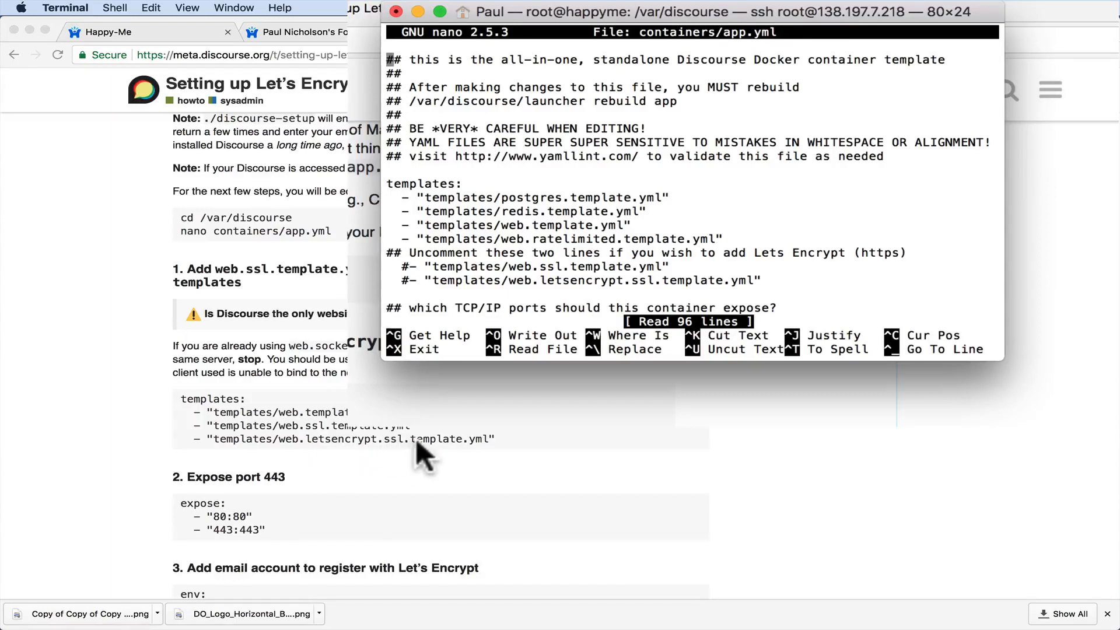
pyautogui.moveTo(496, 450)
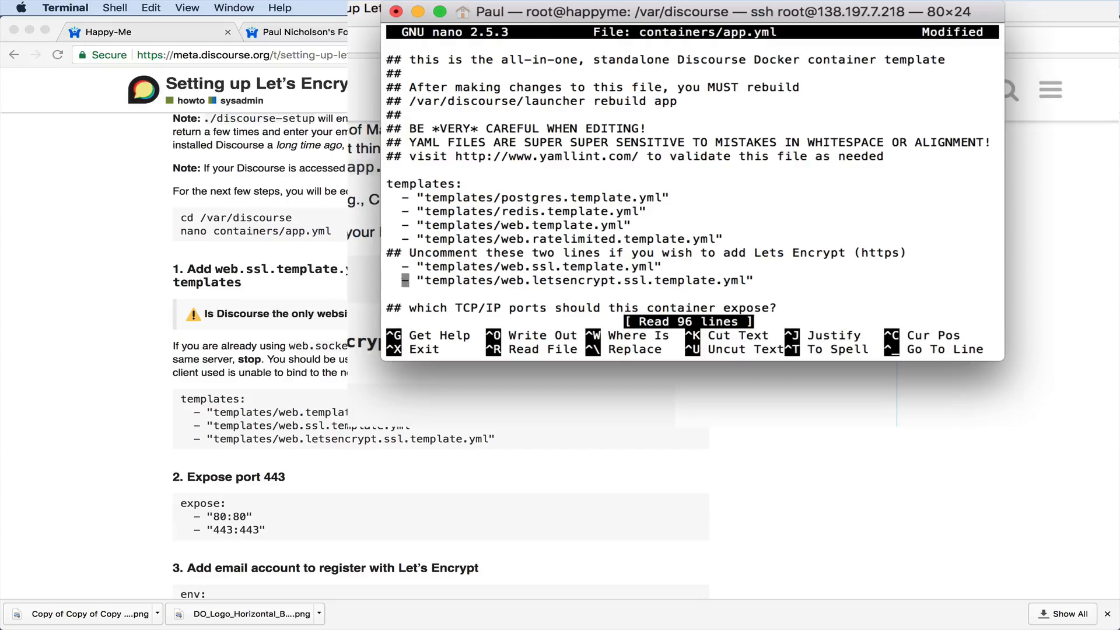
pyautogui.moveTo(328, 417)
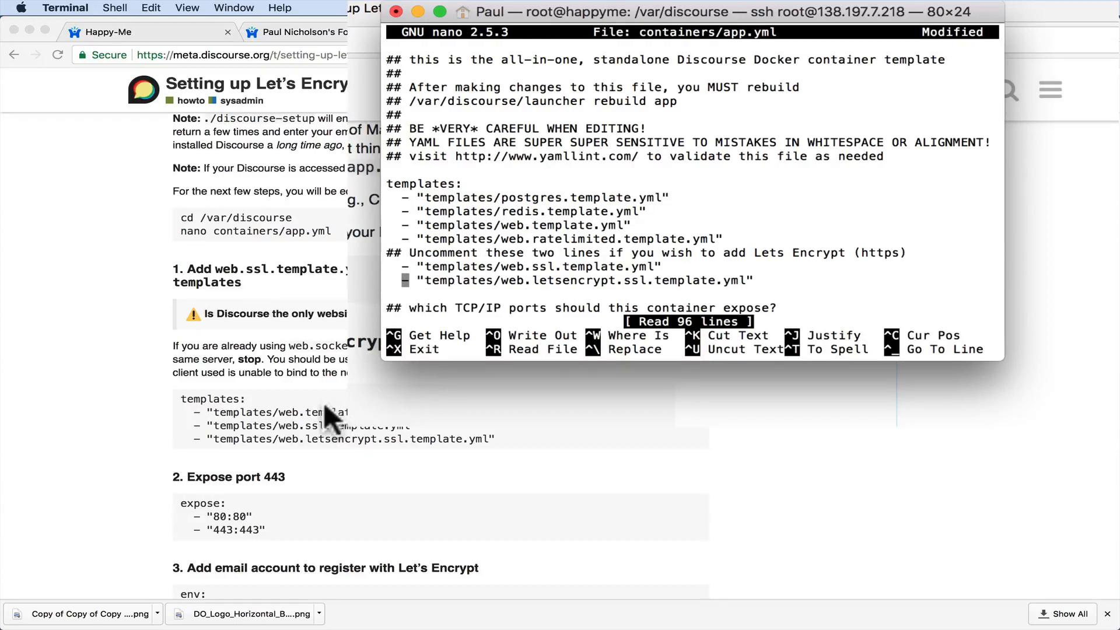
pyautogui.scroll(-3)
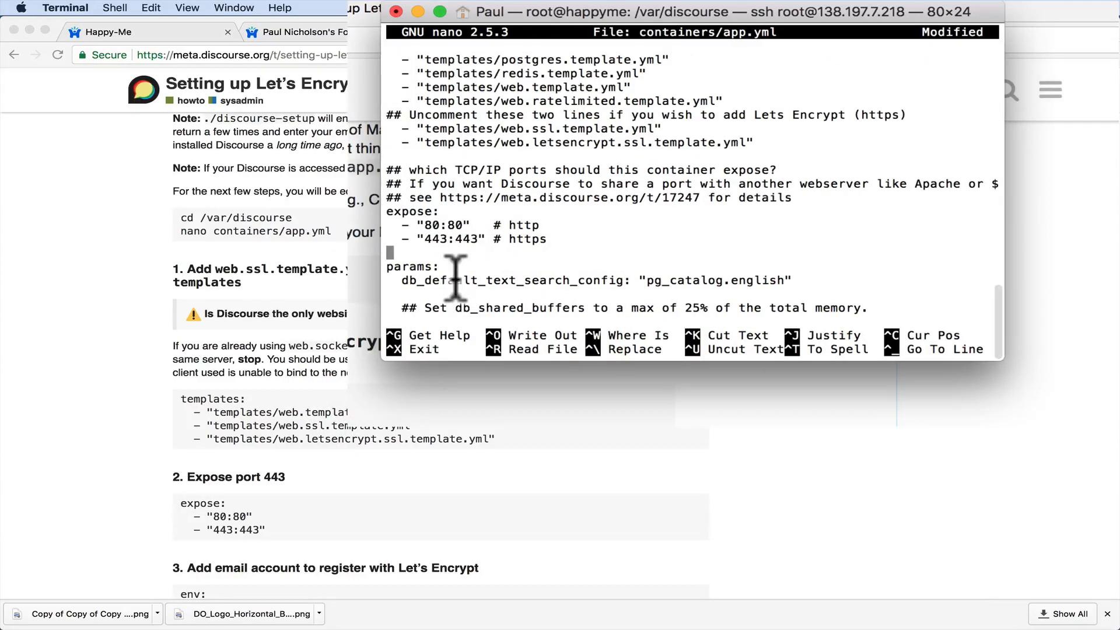
pyautogui.scroll(-3)
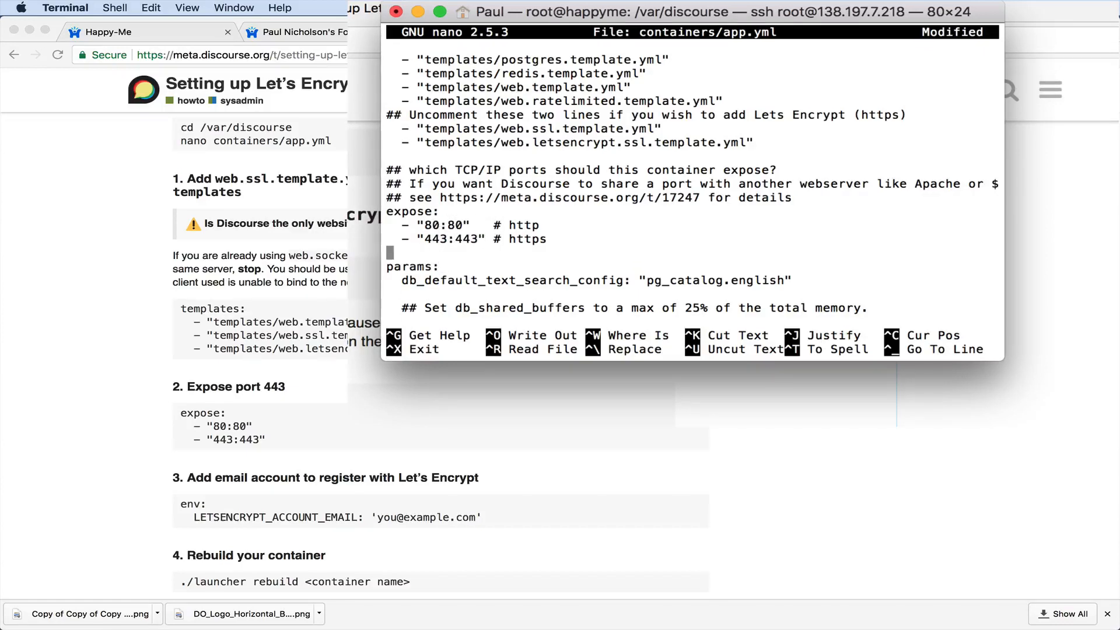
pyautogui.scroll(-3)
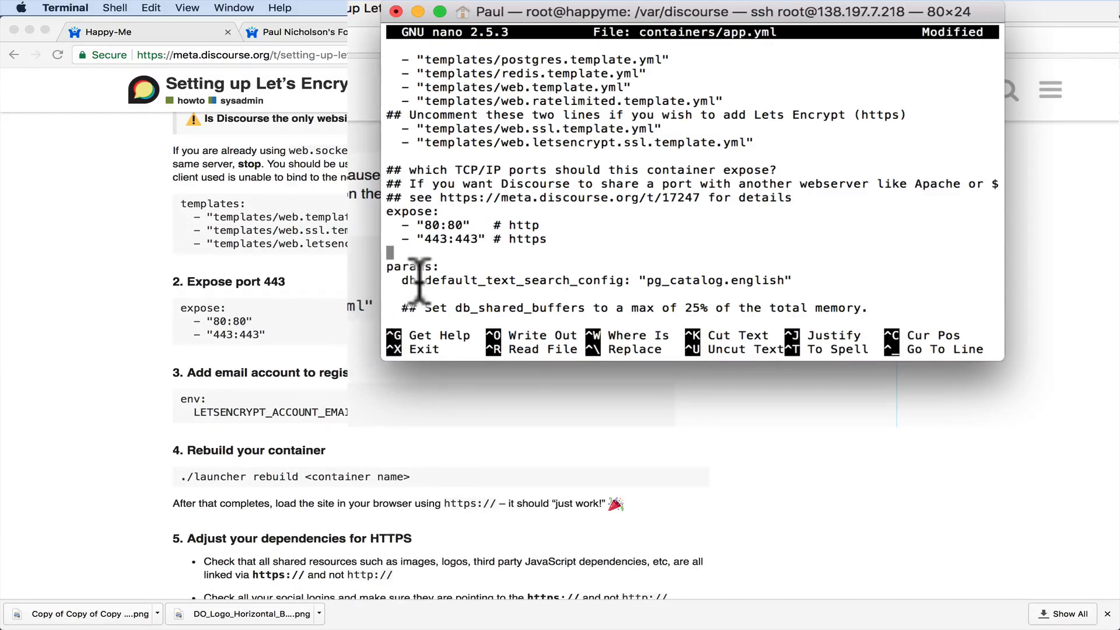
pyautogui.scroll(-3)
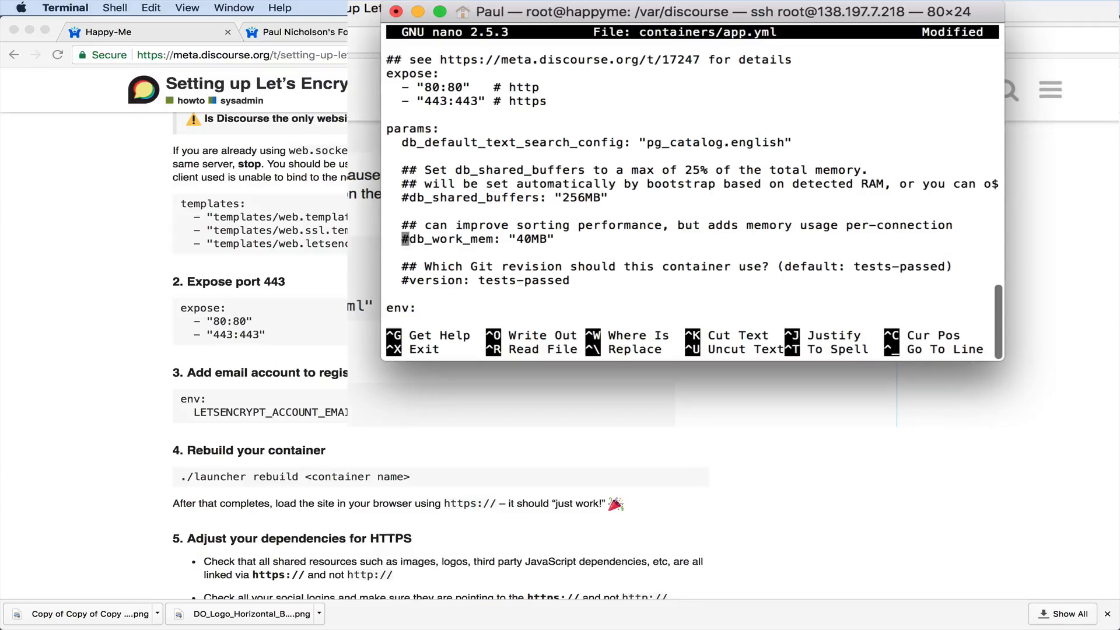
pyautogui.scroll(-3)
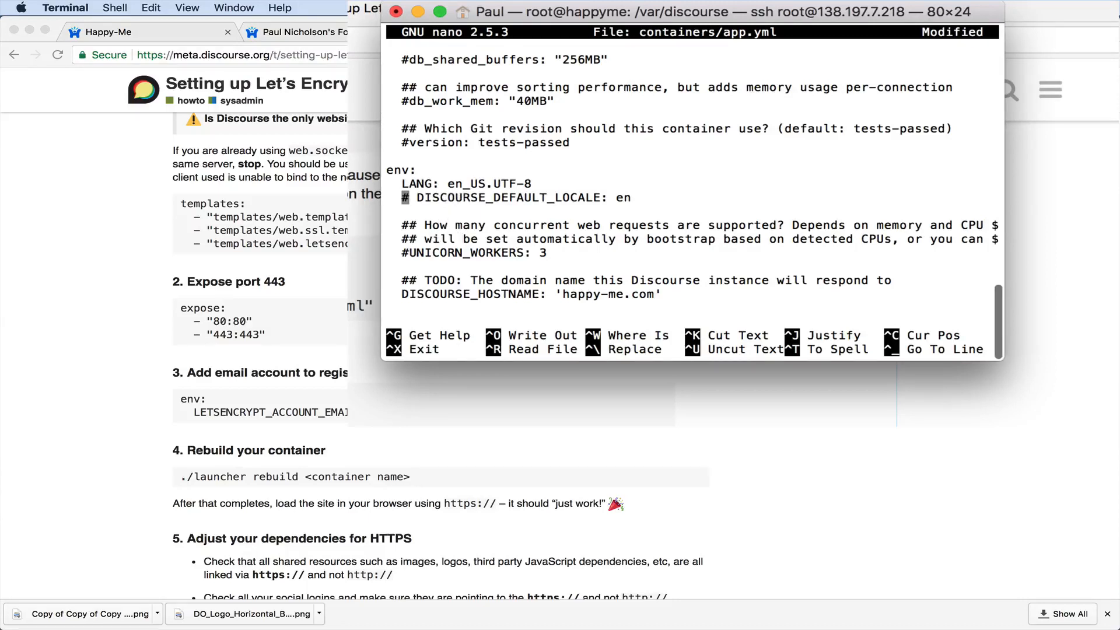
pyautogui.scroll(-3)
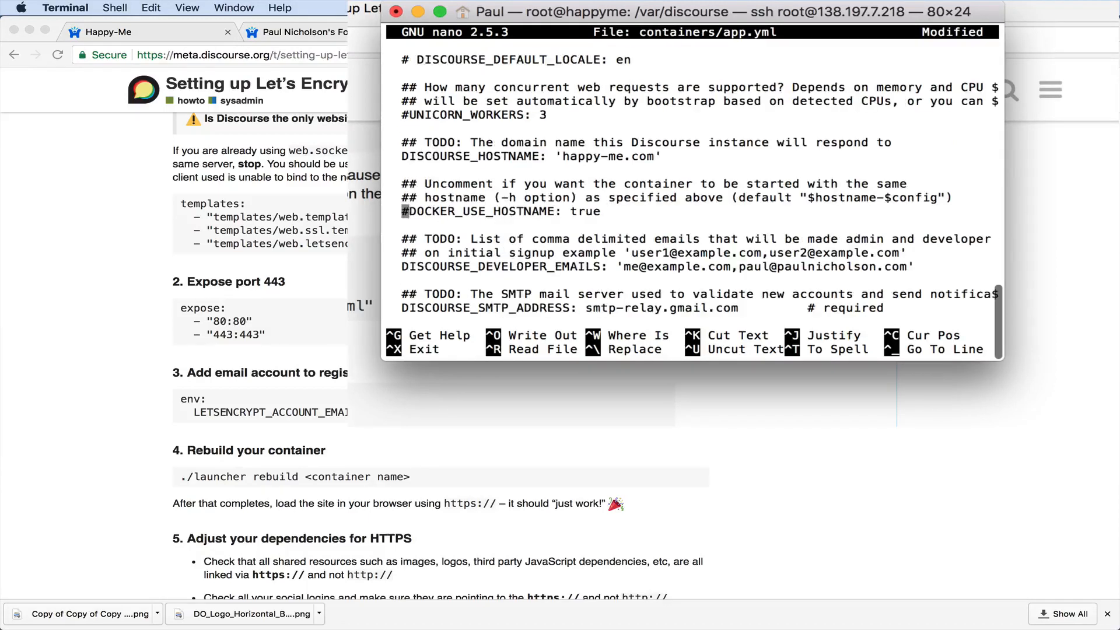
pyautogui.scroll(-3)
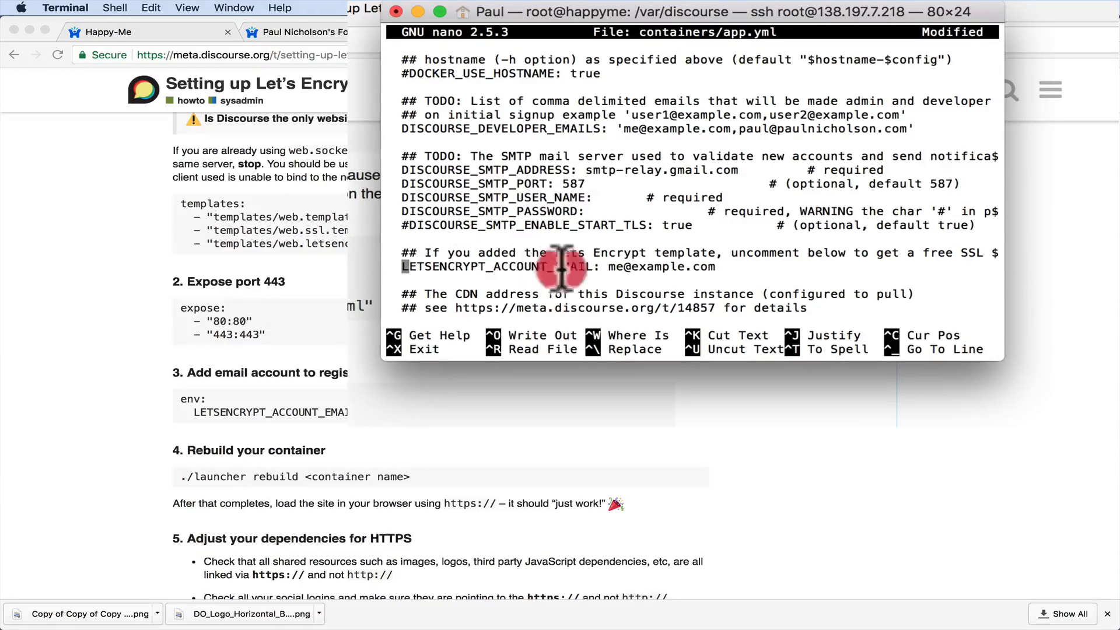
pyautogui.moveTo(418, 242)
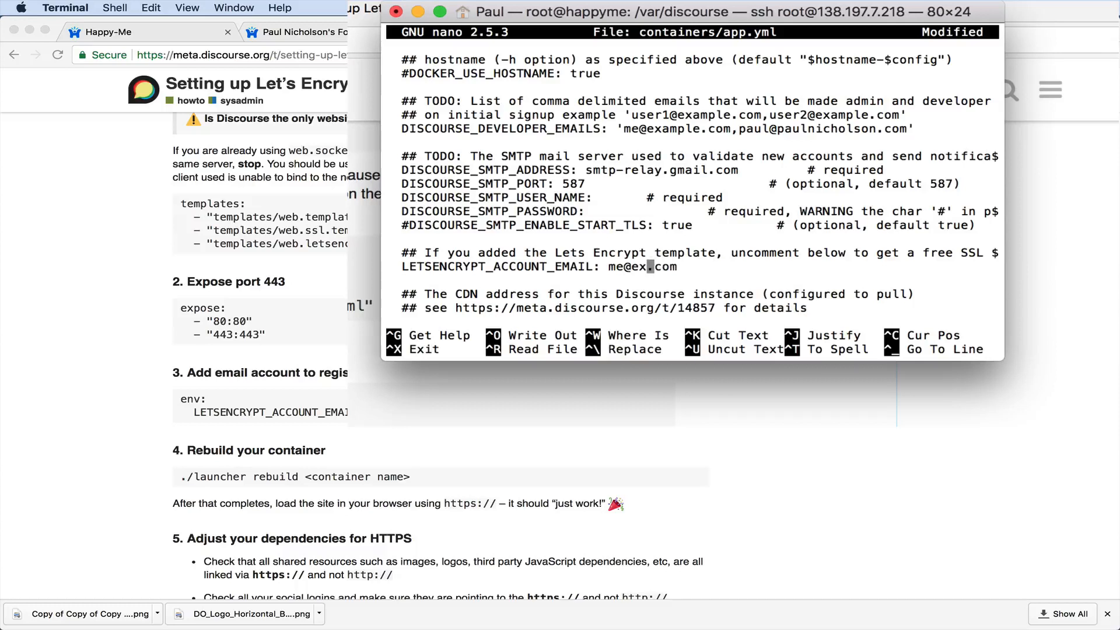
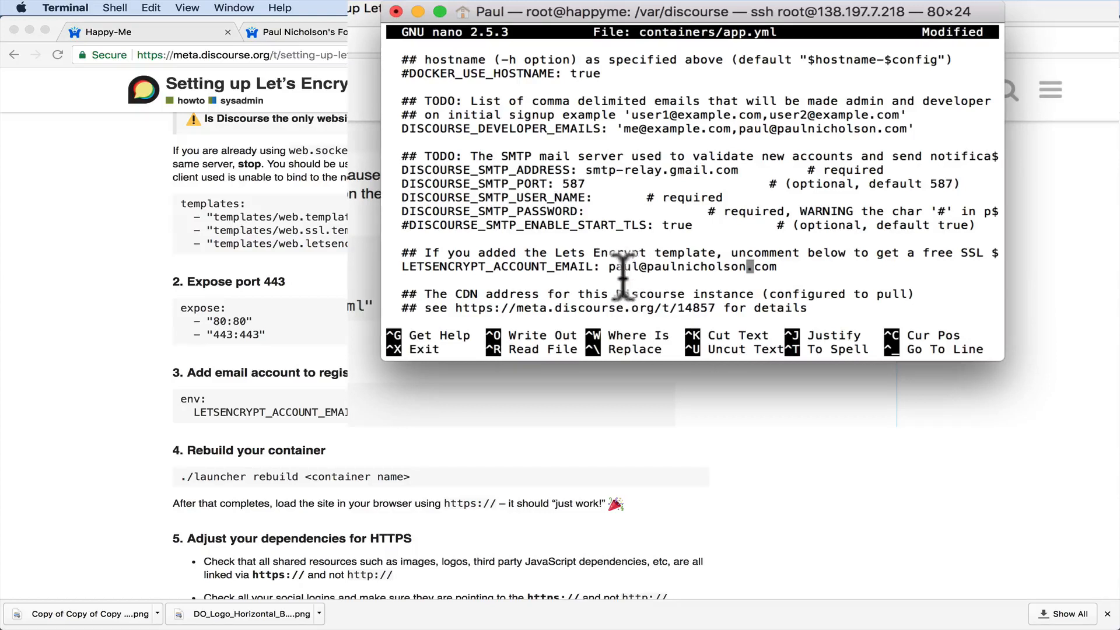
pyautogui.scroll(-3)
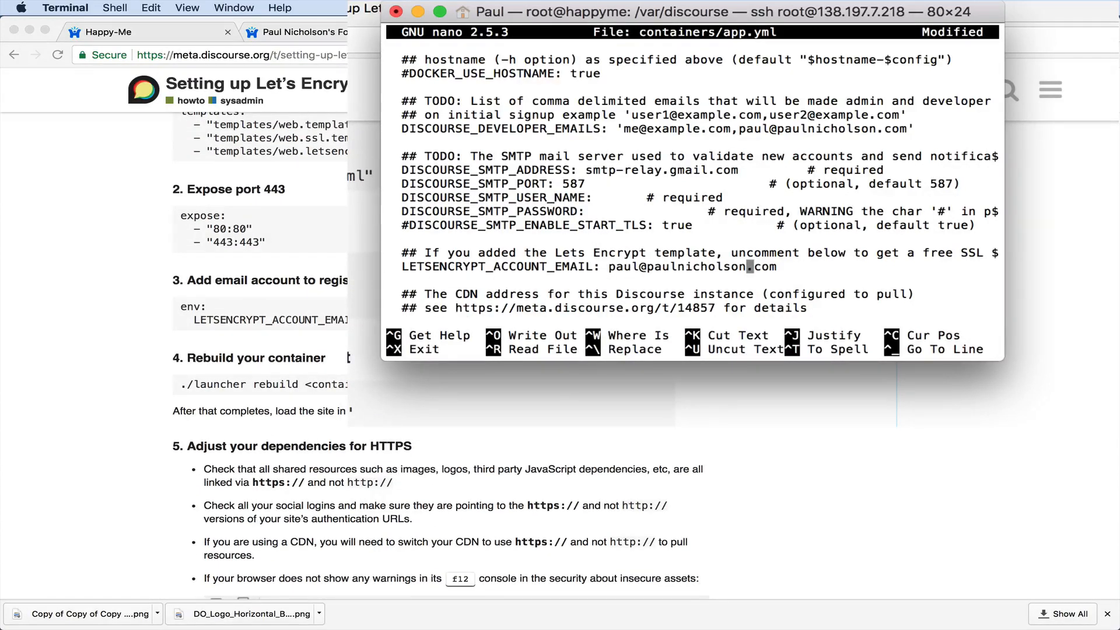
pyautogui.press('ctrl+o')
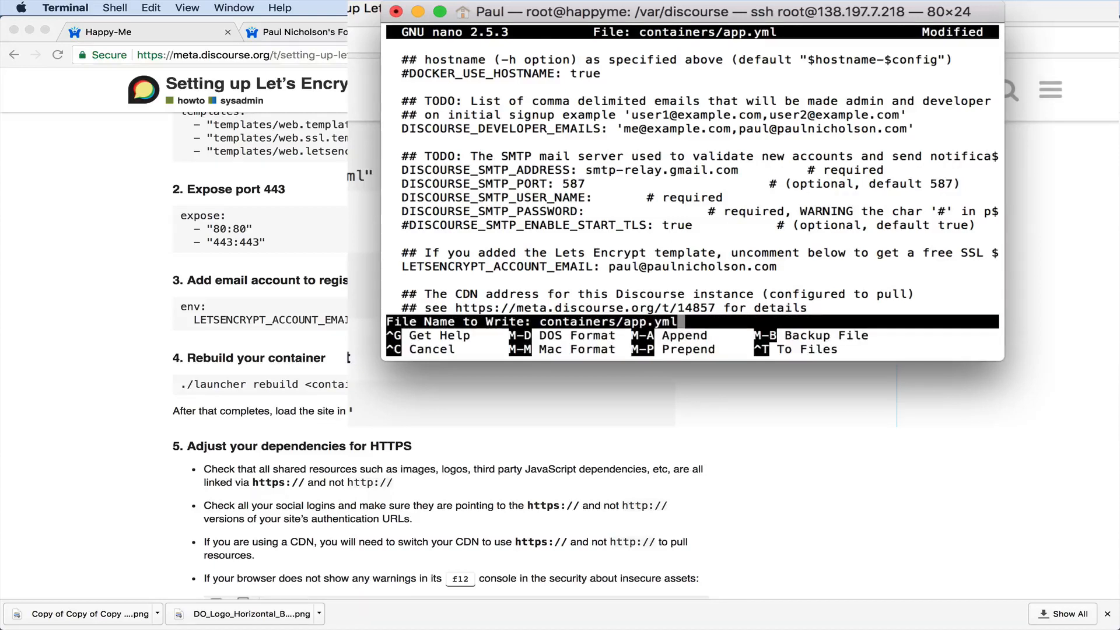
pyautogui.press('Return')
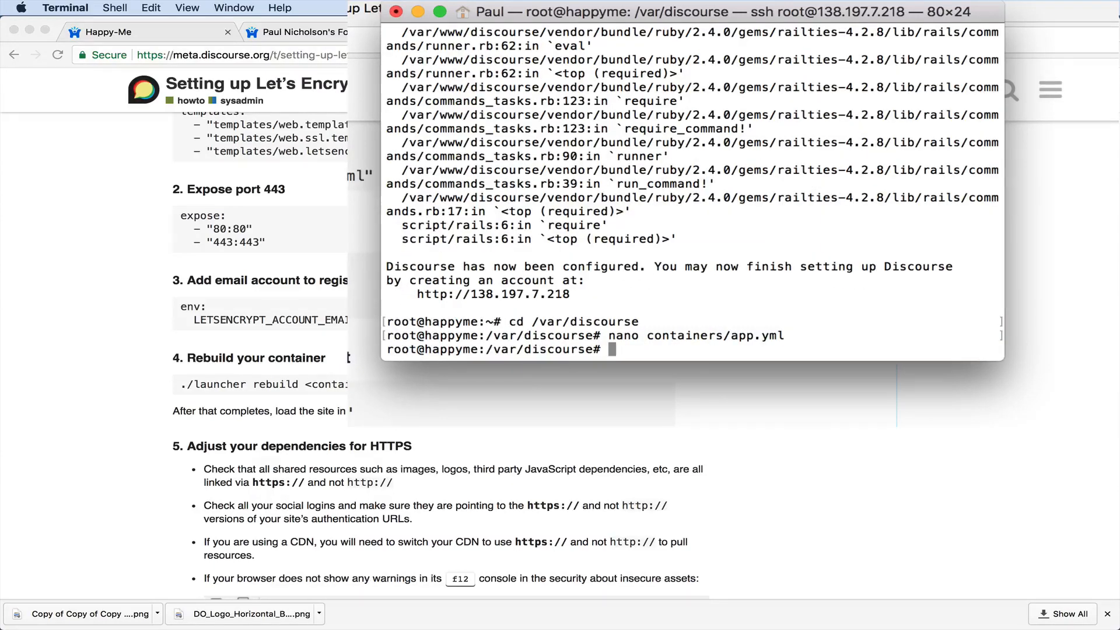
pyautogui.moveTo(392, 355)
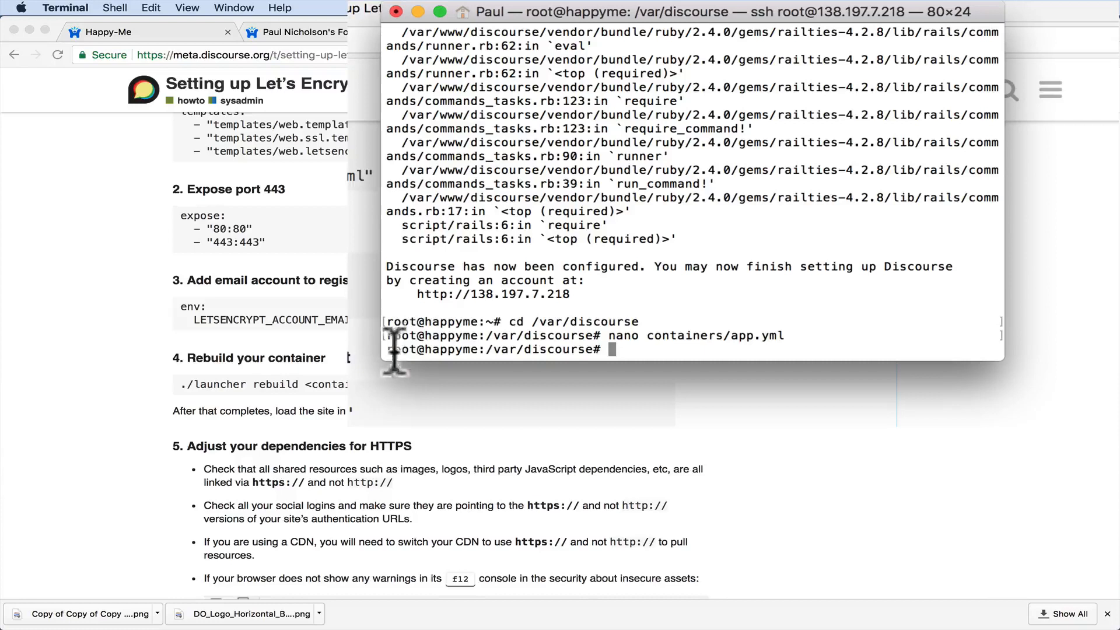
pyautogui.moveTo(274, 397)
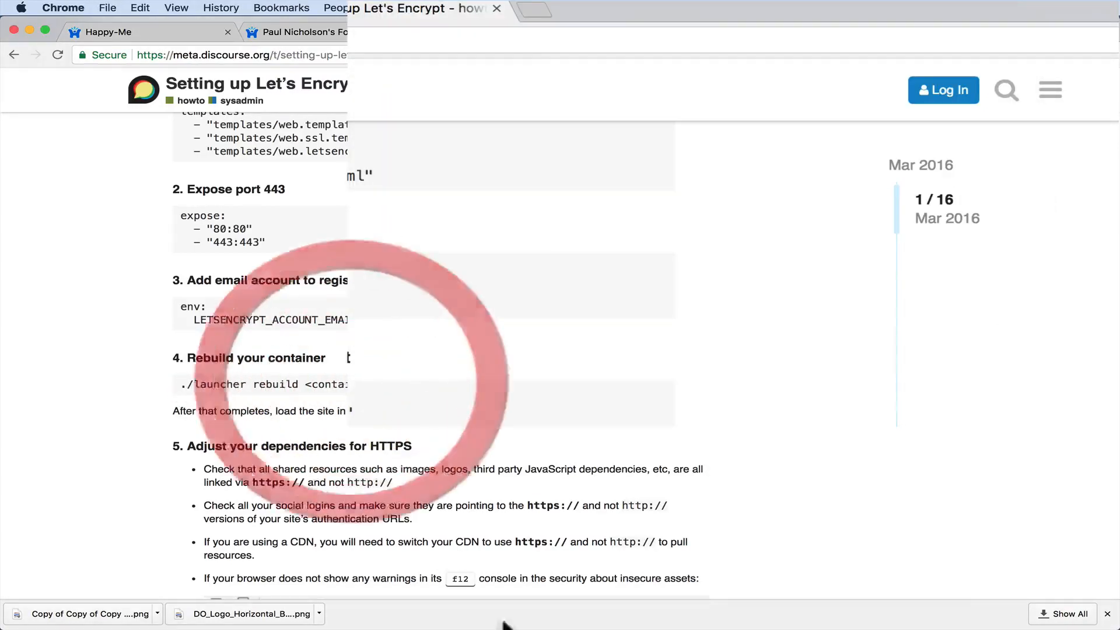
# Step: Clear a stray cd command and run ./launcher rebuild app
pyautogui.click(607, 609)
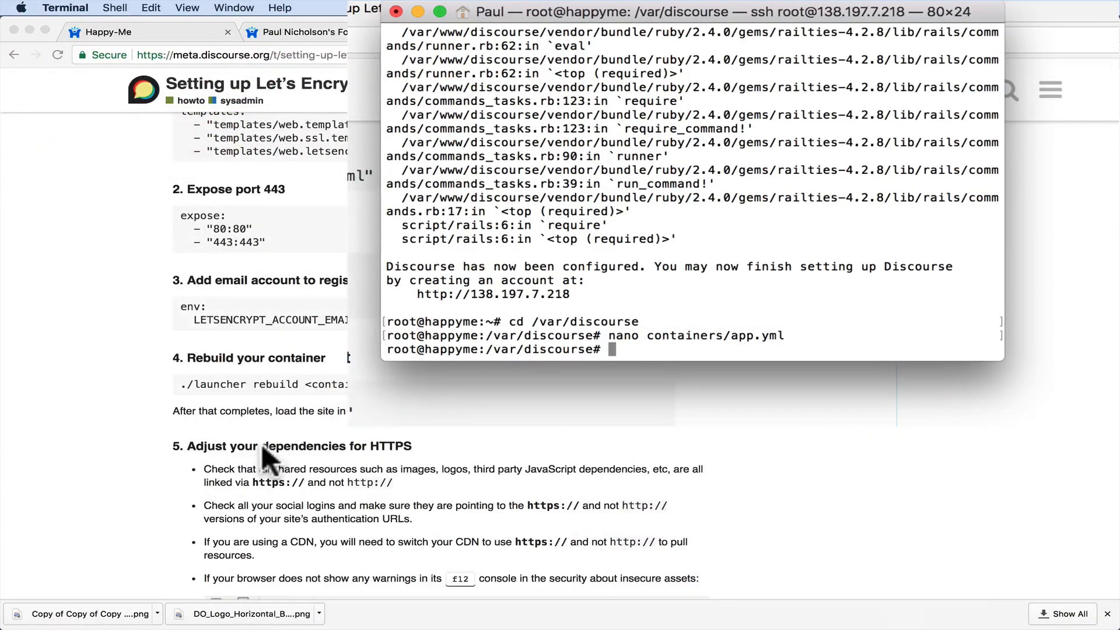
pyautogui.write('cd /var/discourse')
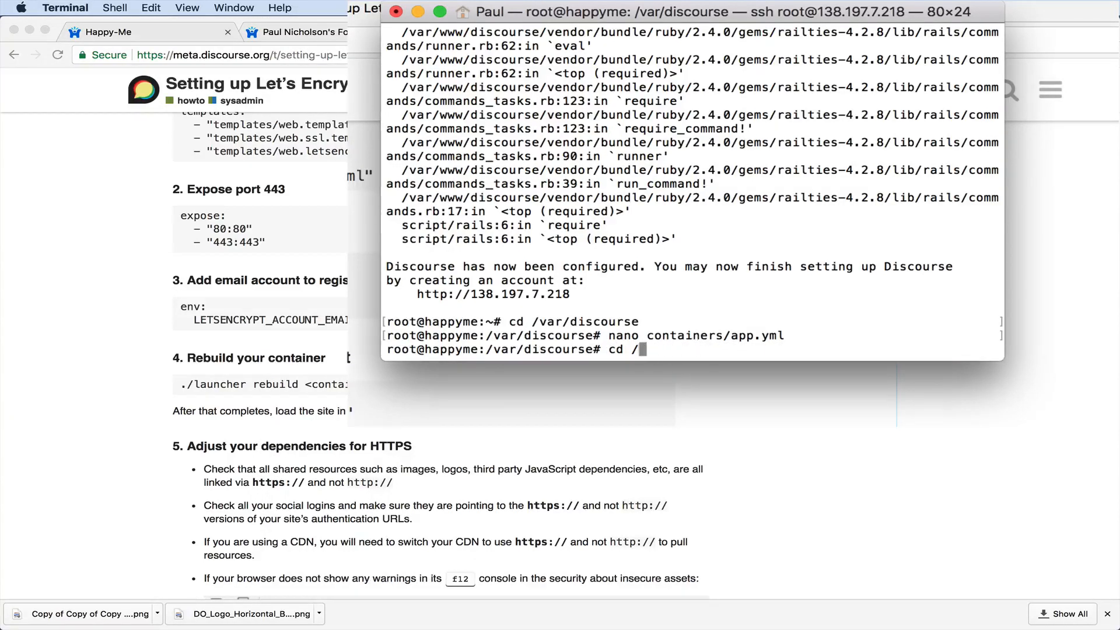
pyautogui.press('ctrl+c')
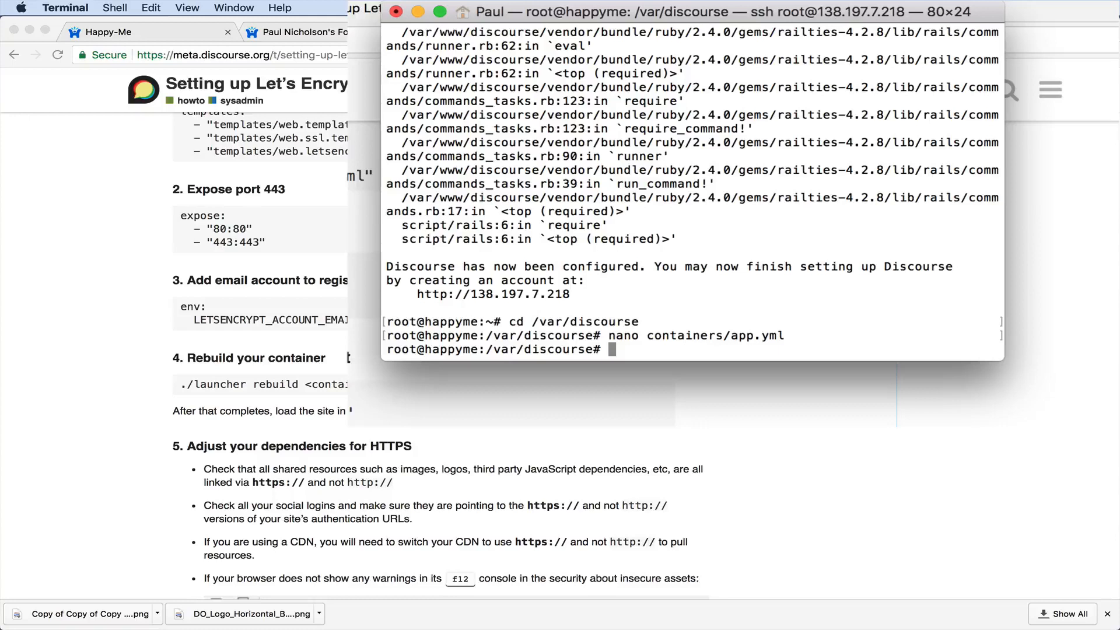
pyautogui.write('./la')
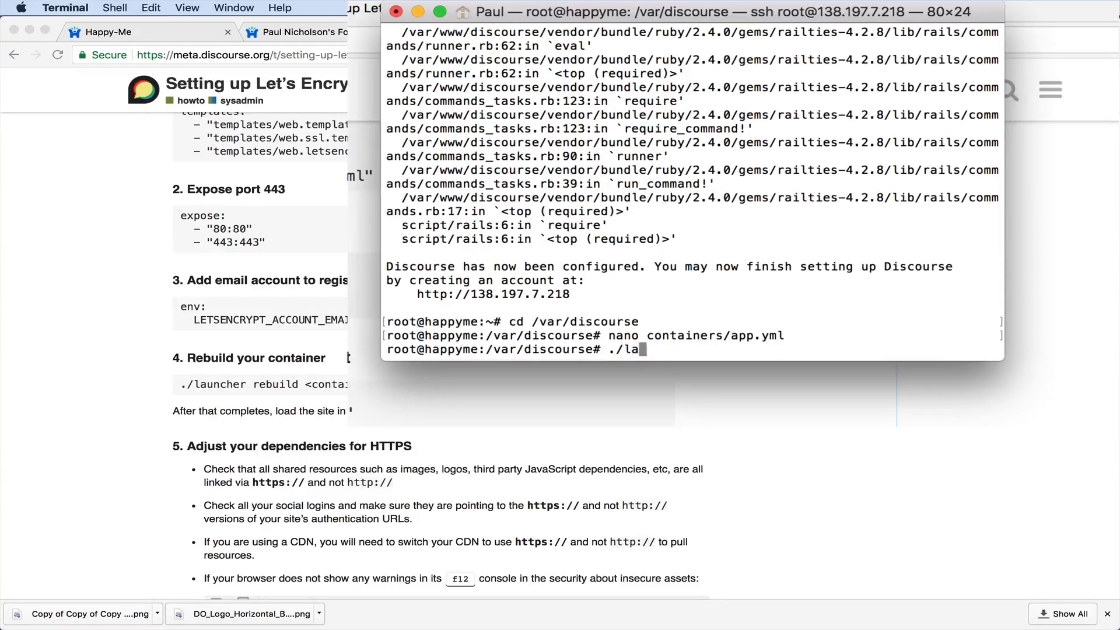
pyautogui.write('uncher')
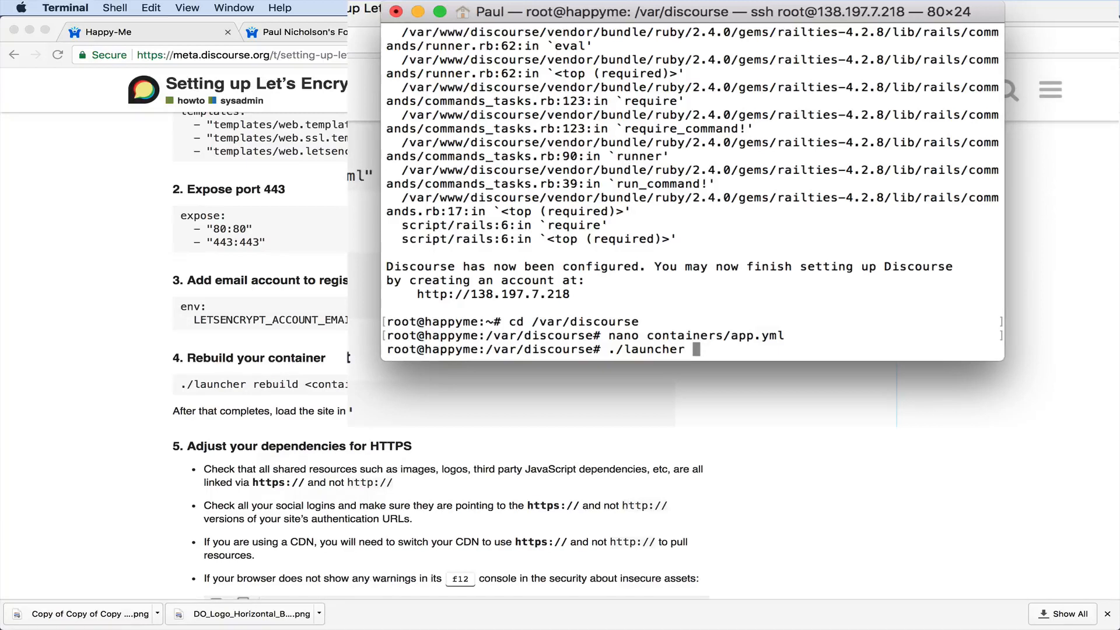
pyautogui.write('rebuild')
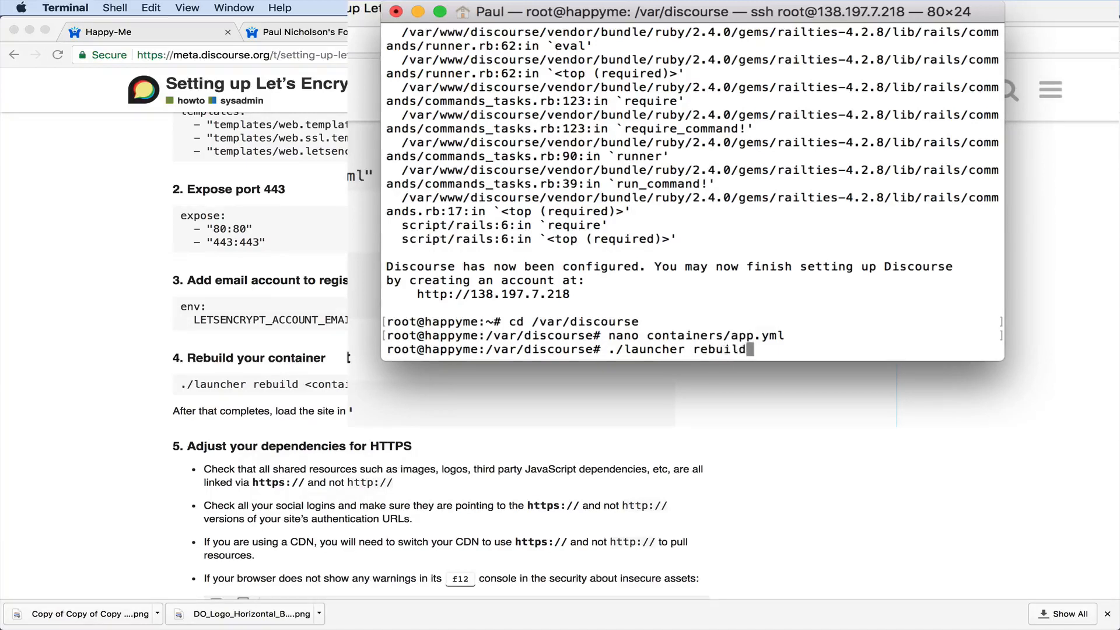
pyautogui.write('app')
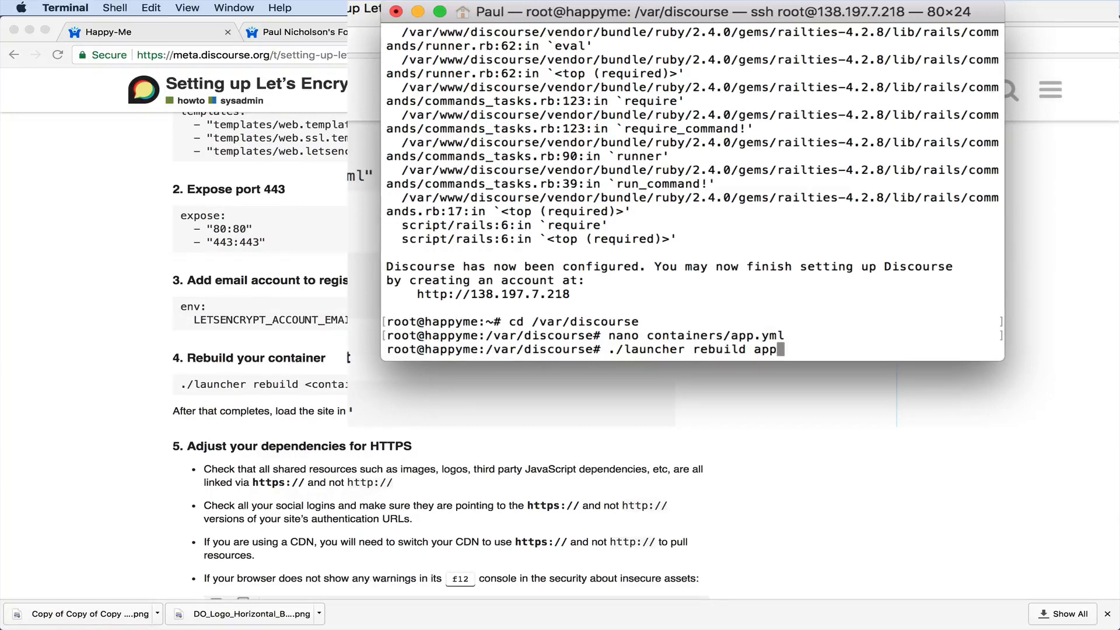
pyautogui.press('Return')
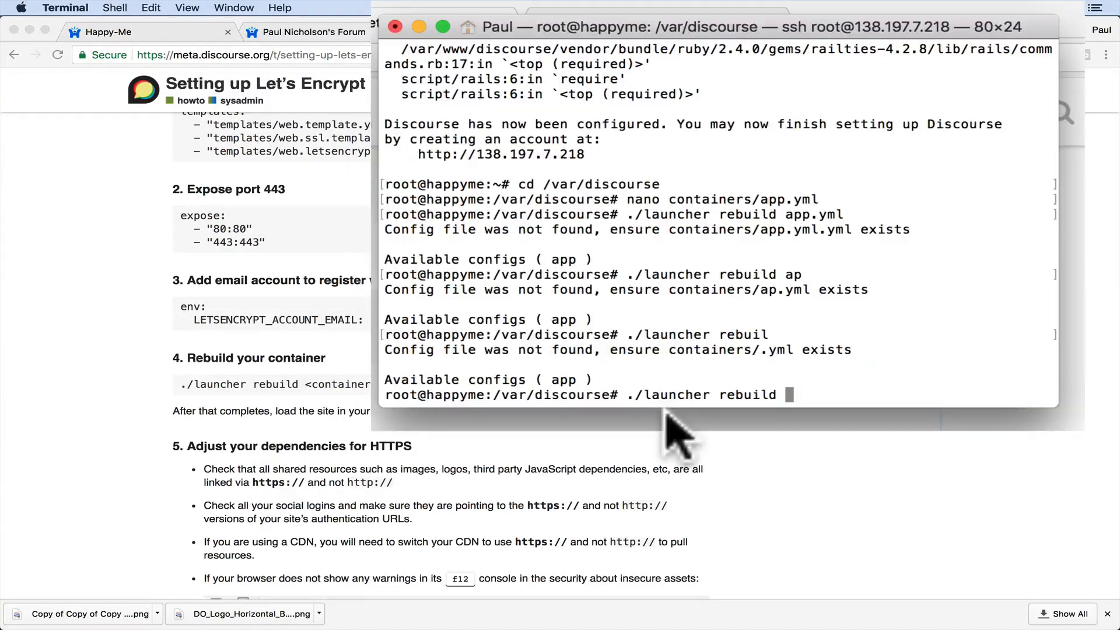
# Step: Rerun ./launcher rebuild with the correct 'app' config name
pyautogui.write('app')
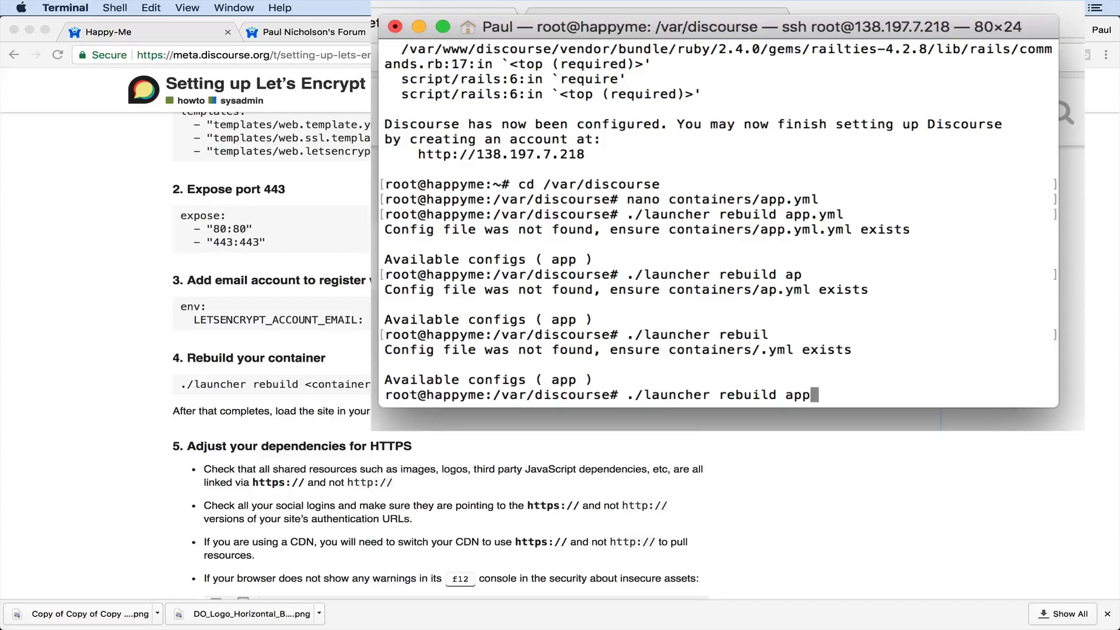
pyautogui.moveTo(636, 398)
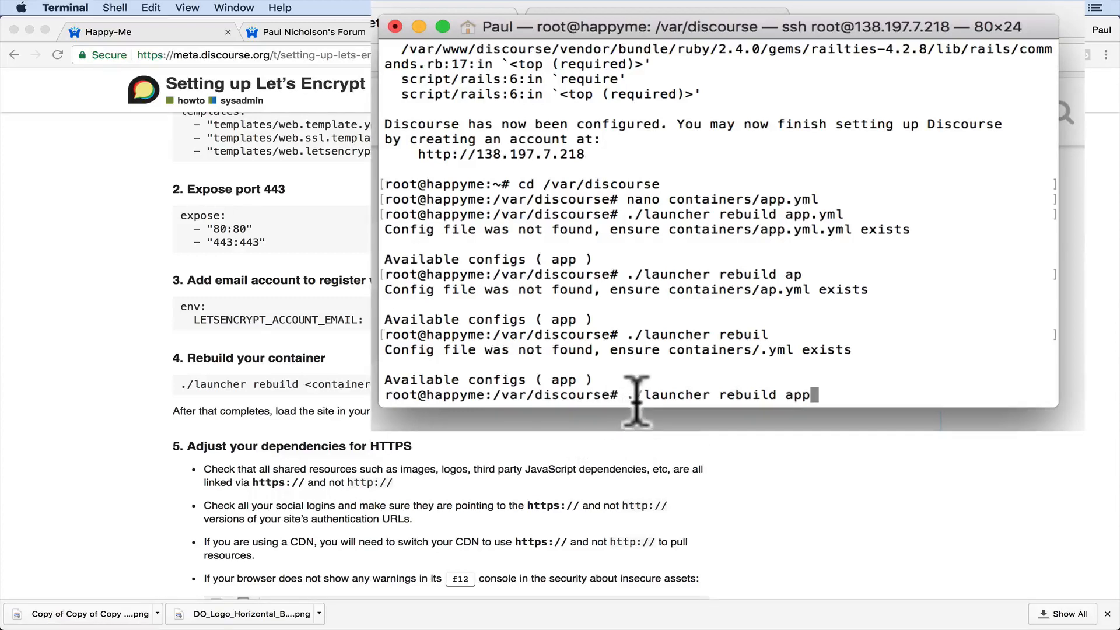
pyautogui.moveTo(678, 397)
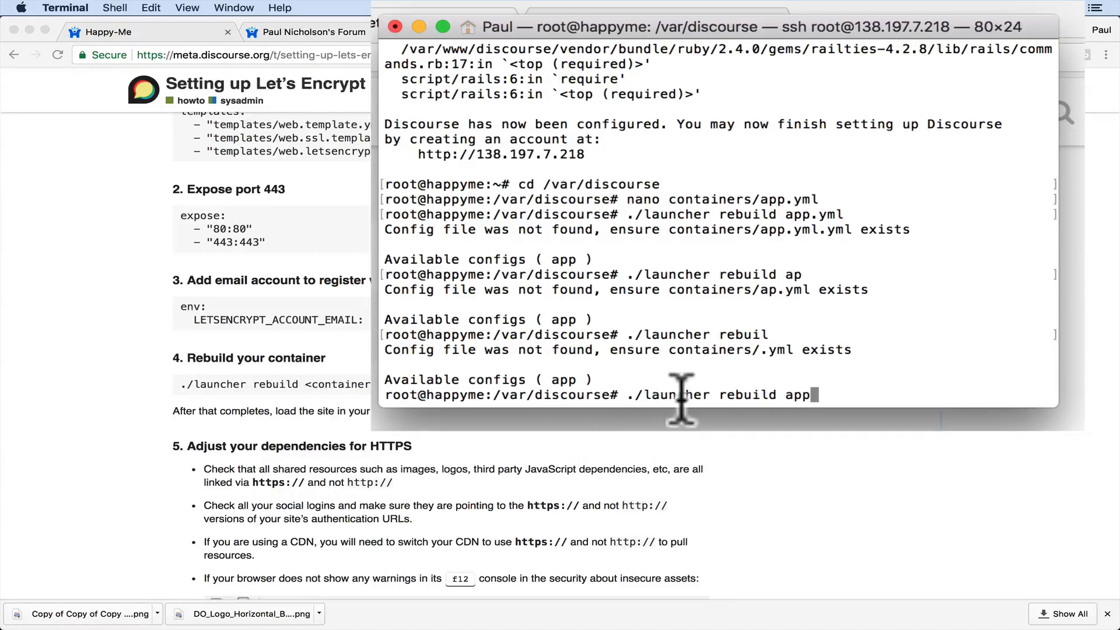
pyautogui.moveTo(757, 397)
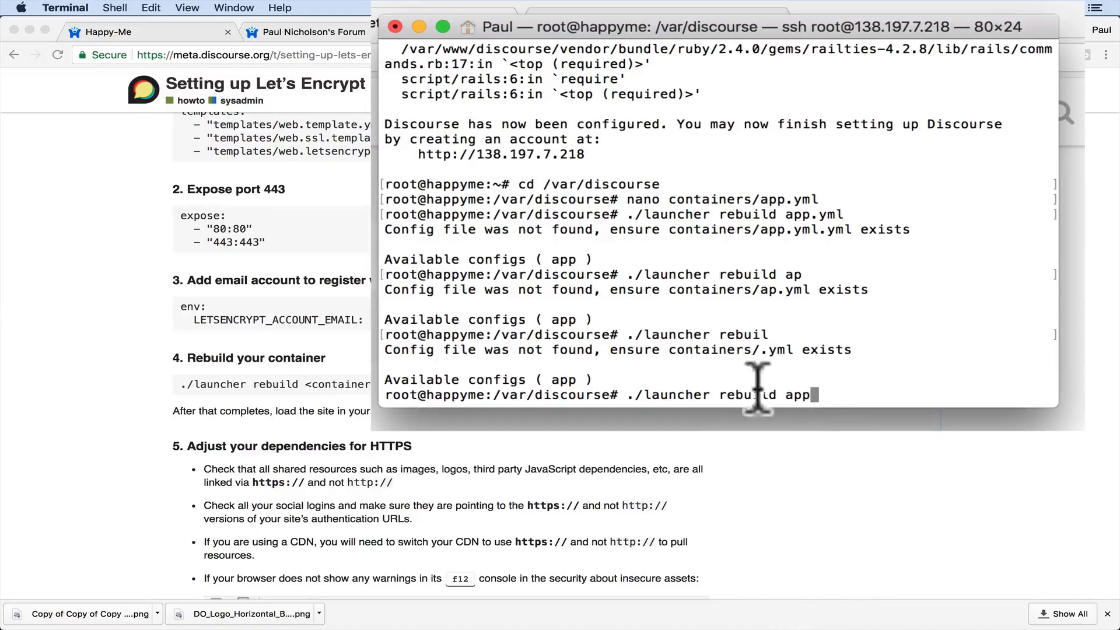
pyautogui.press('Return')
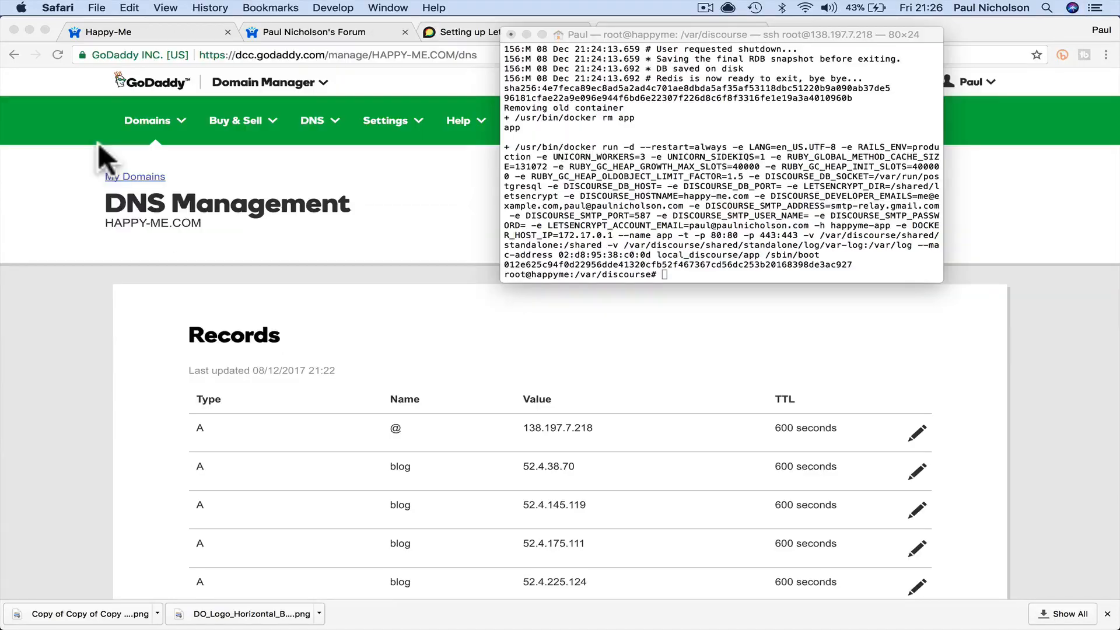
pyautogui.moveTo(14, 53)
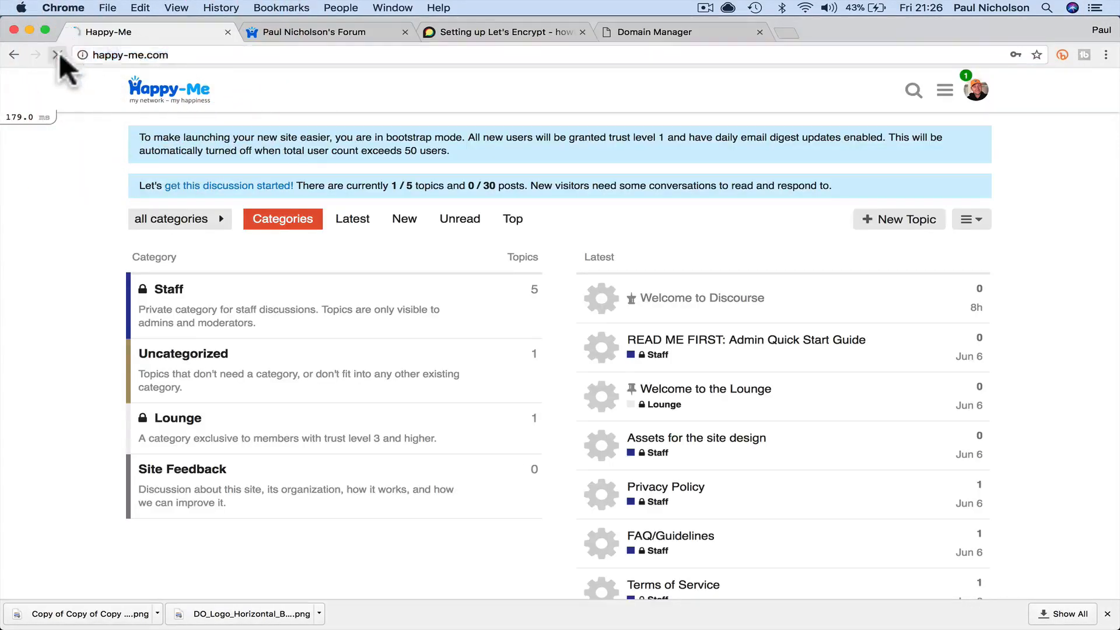
# Step: Reload happy-me.com over HTTPS and open the admin area from the user menu
pyautogui.click(56, 55)
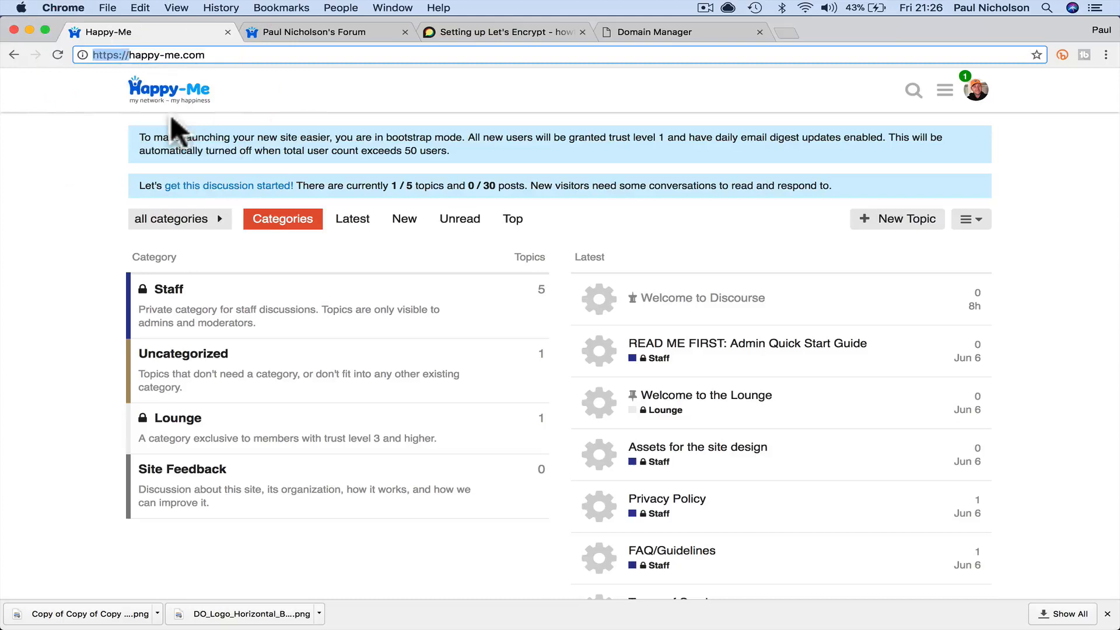
pyautogui.moveTo(169, 93)
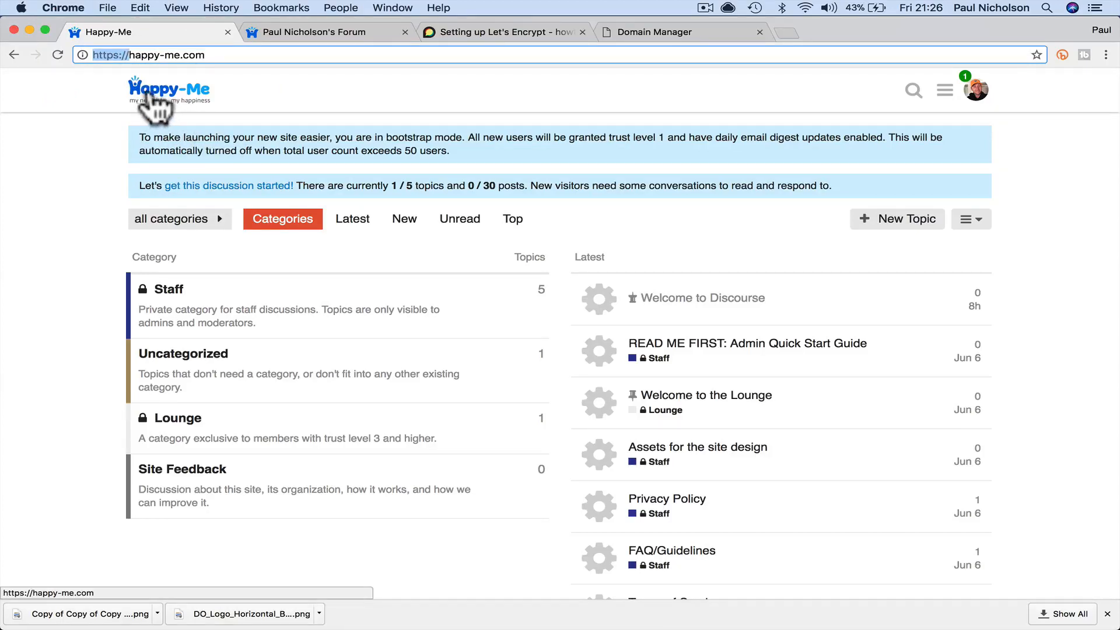
pyautogui.moveTo(450, 114)
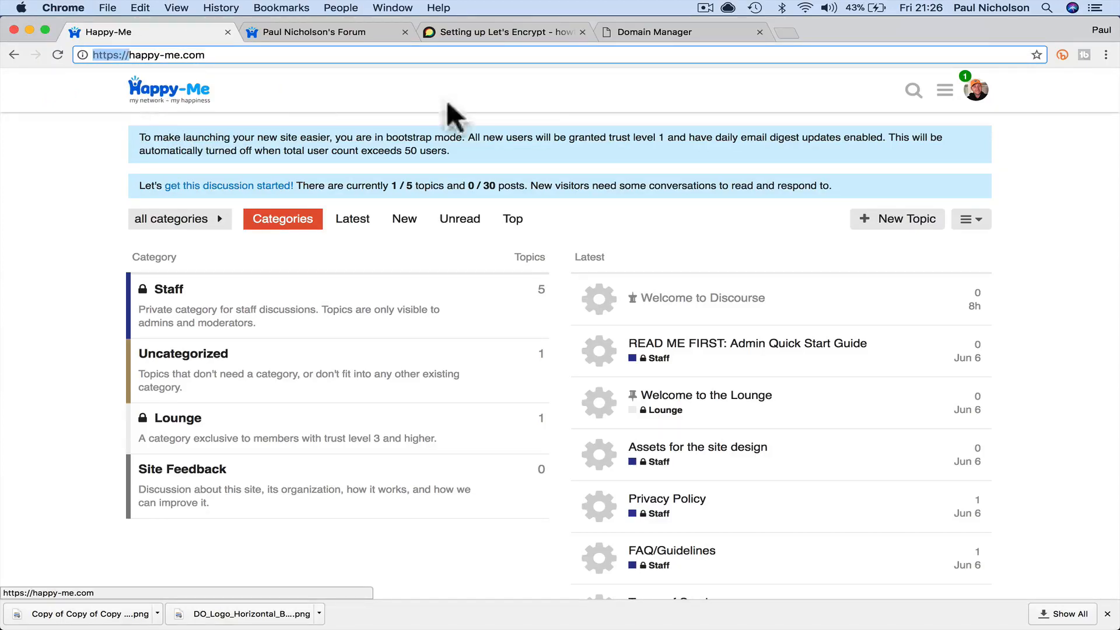
pyautogui.click(944, 89)
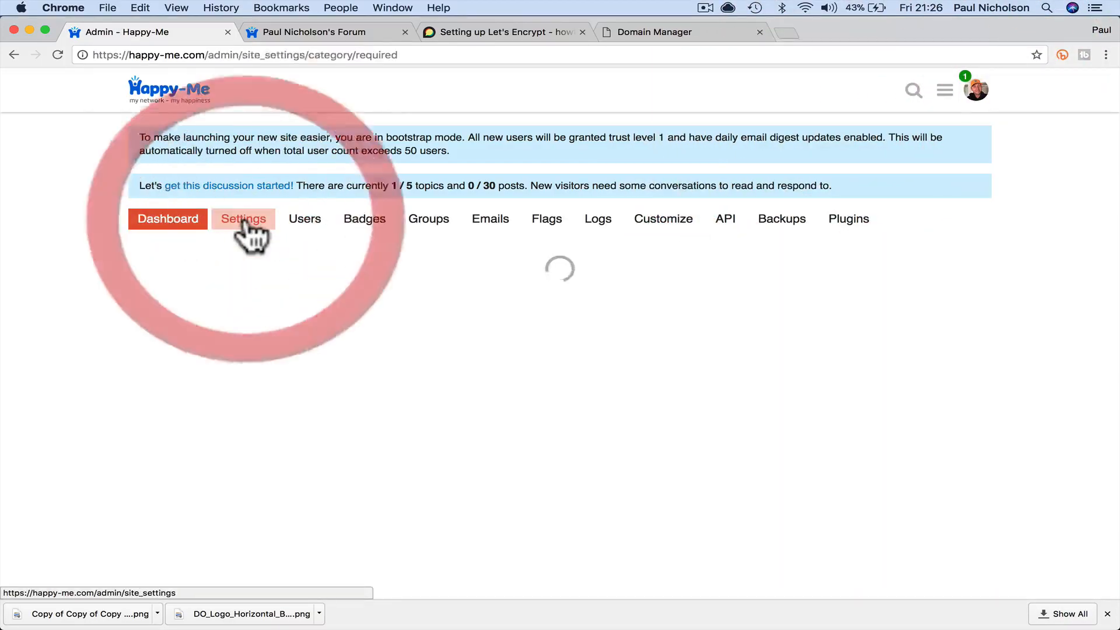
# Step: Set the site logo url to /images/d-logo-sketch.png in Admin Settings
pyautogui.click(243, 219)
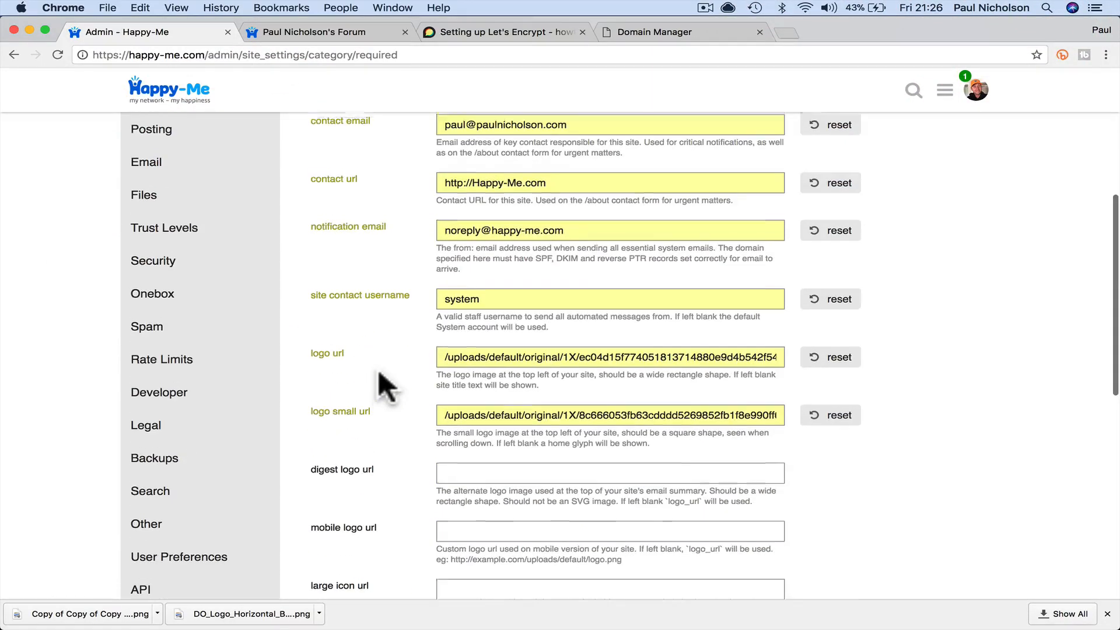
pyautogui.scroll(-3)
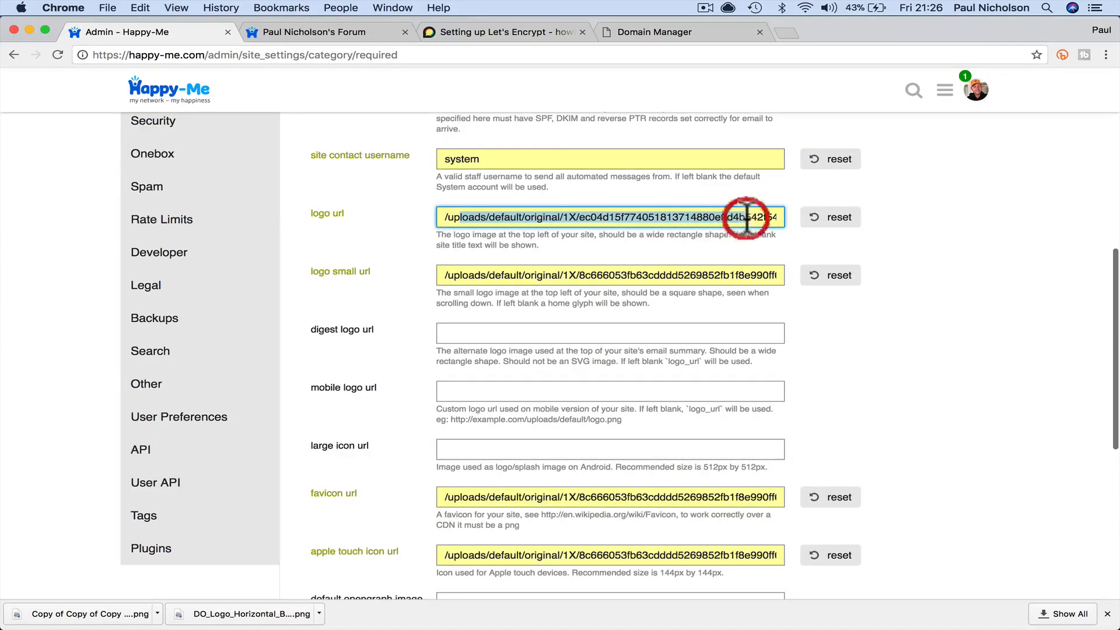
pyautogui.scroll(3)
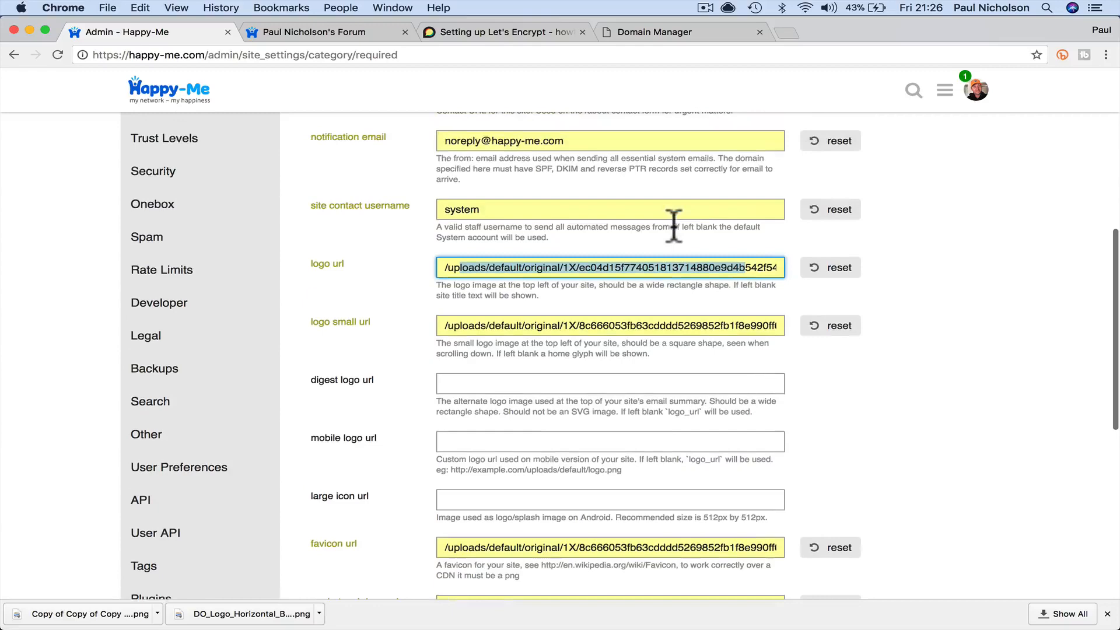
pyautogui.write('/images/d-logo-sketch.png')
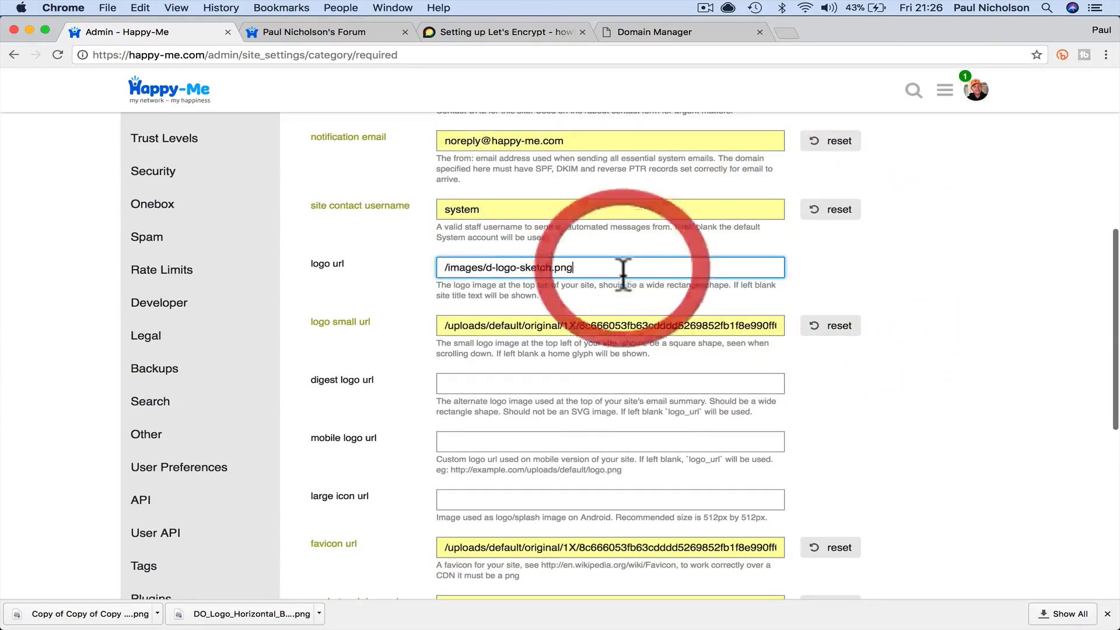
pyautogui.scroll(-3)
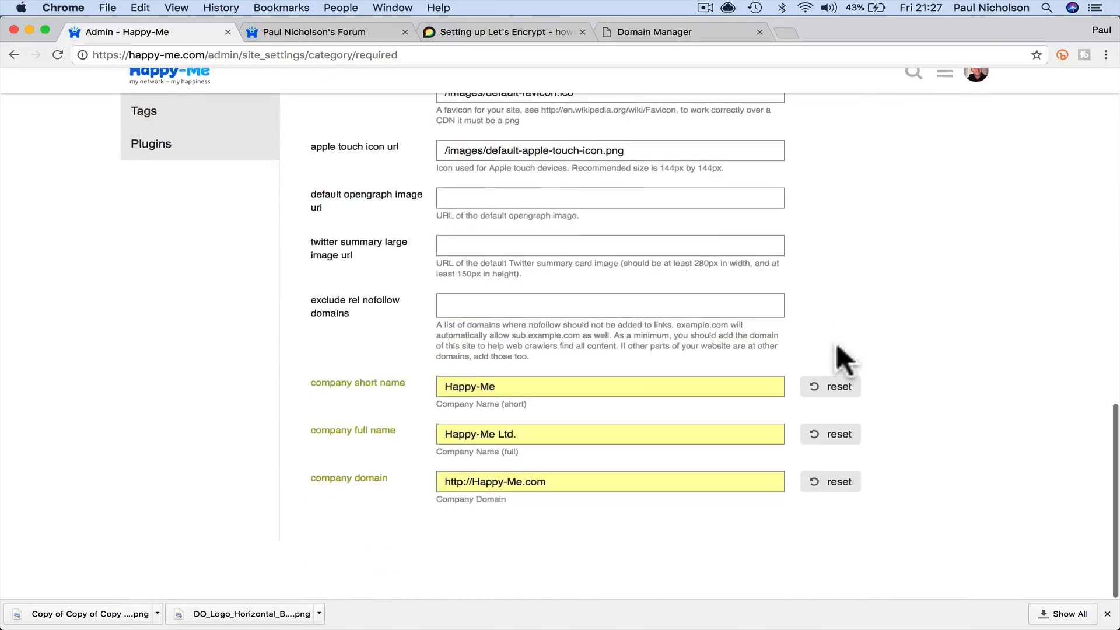
pyautogui.click(169, 89)
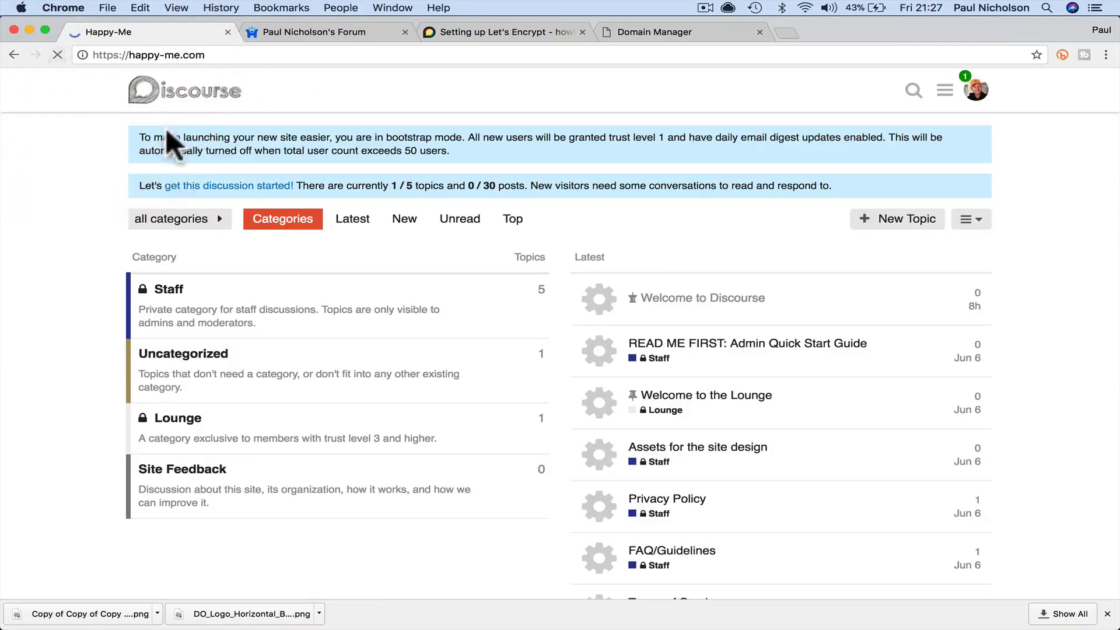
# Step: Return to the happy-me.com home page via the logo and inspect its connection security info
pyautogui.click(58, 55)
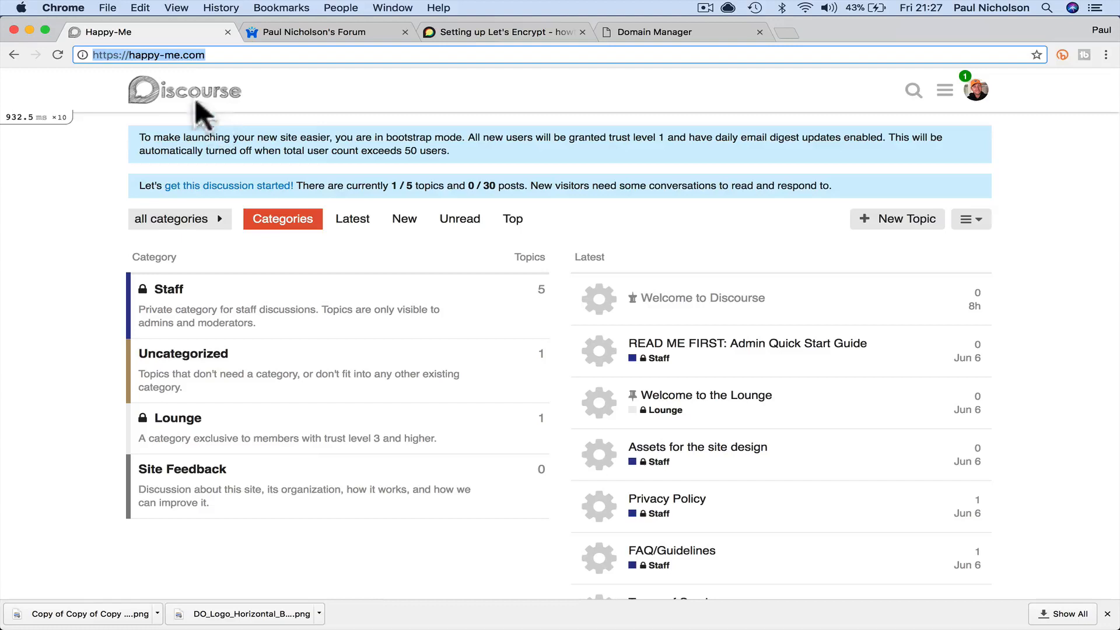
pyautogui.click(147, 55)
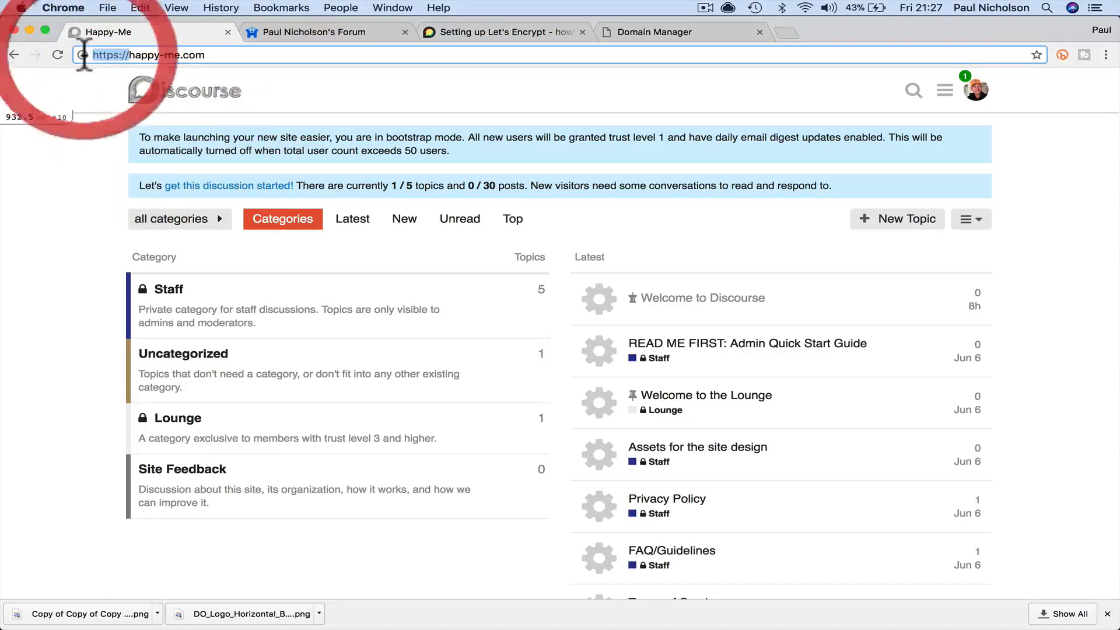
pyautogui.moveTo(722, 57)
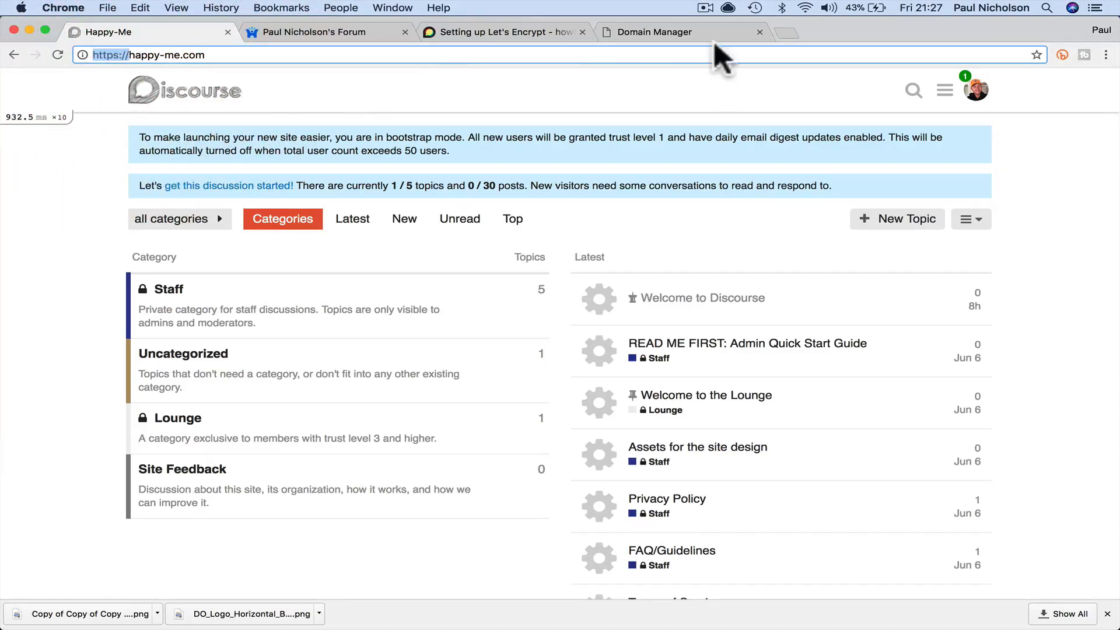
# Step: Search Google for 'why no green padlock.com'
pyautogui.write('why n')
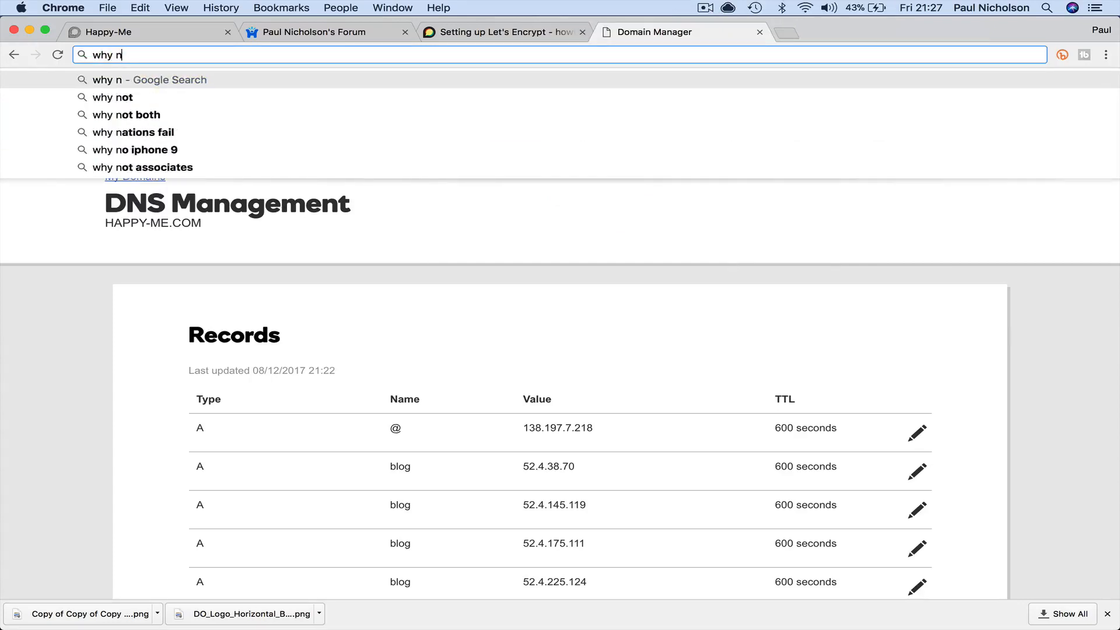
pyautogui.write('o green p')
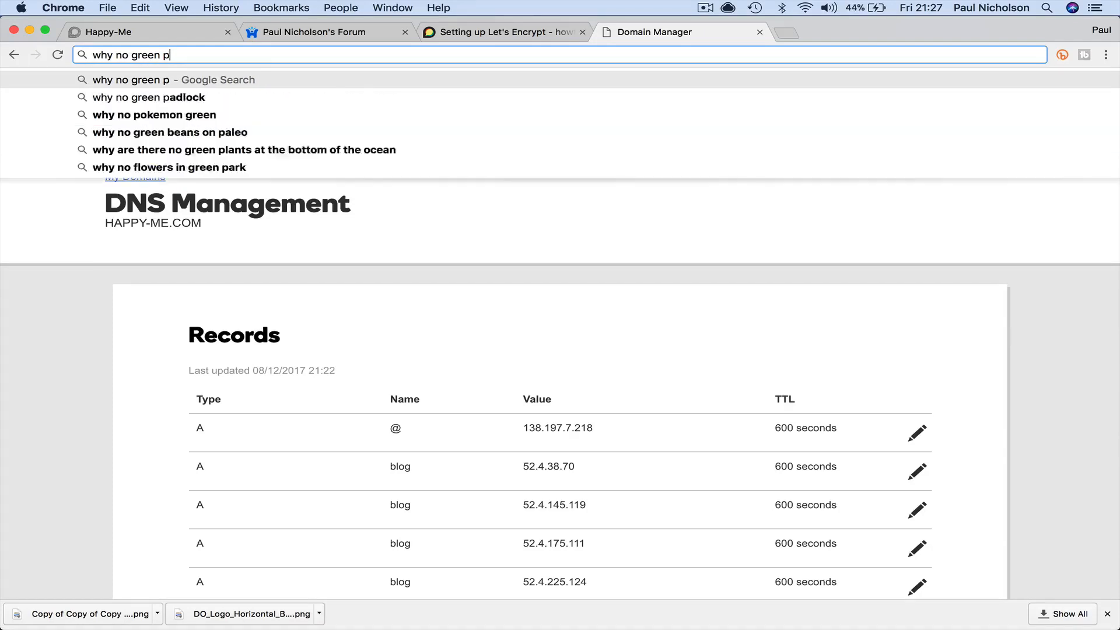
pyautogui.write('adlock.com')
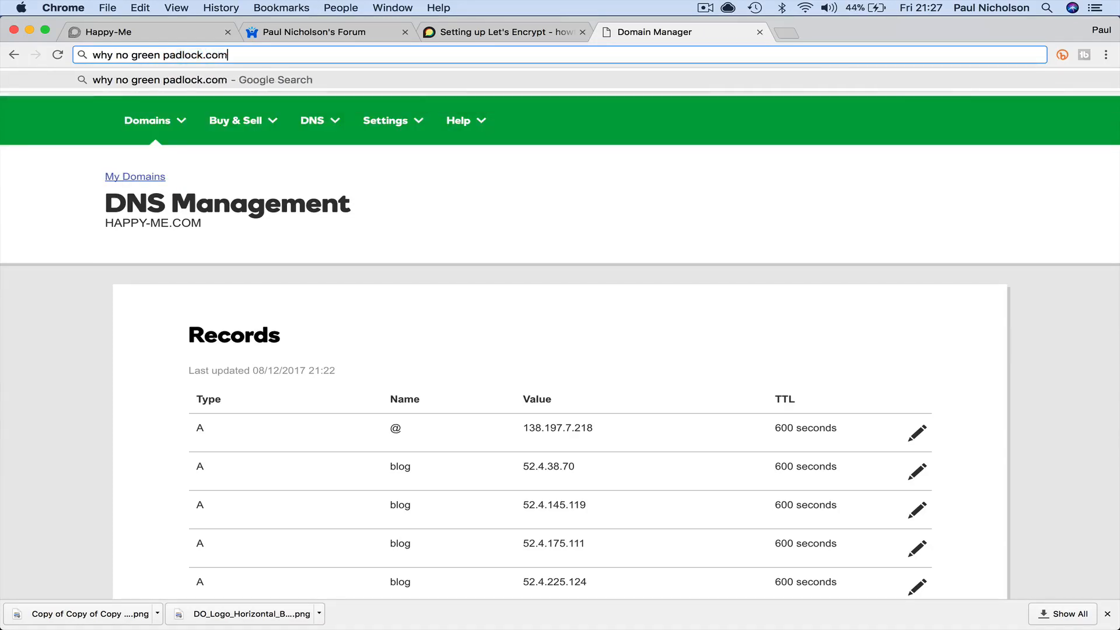
pyautogui.press('Return')
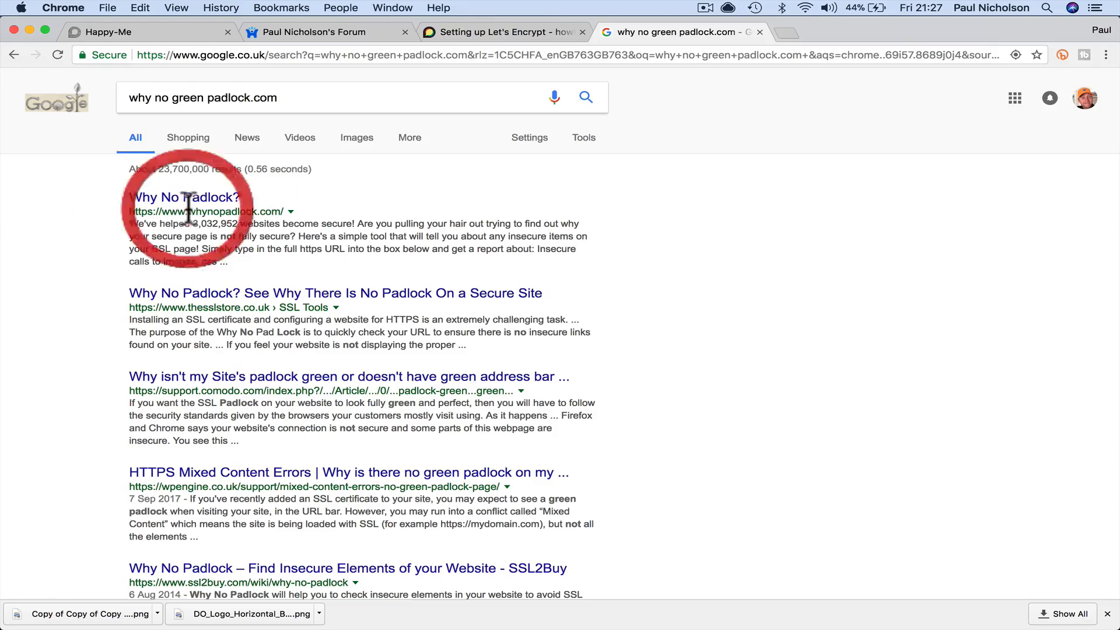
pyautogui.click(184, 197)
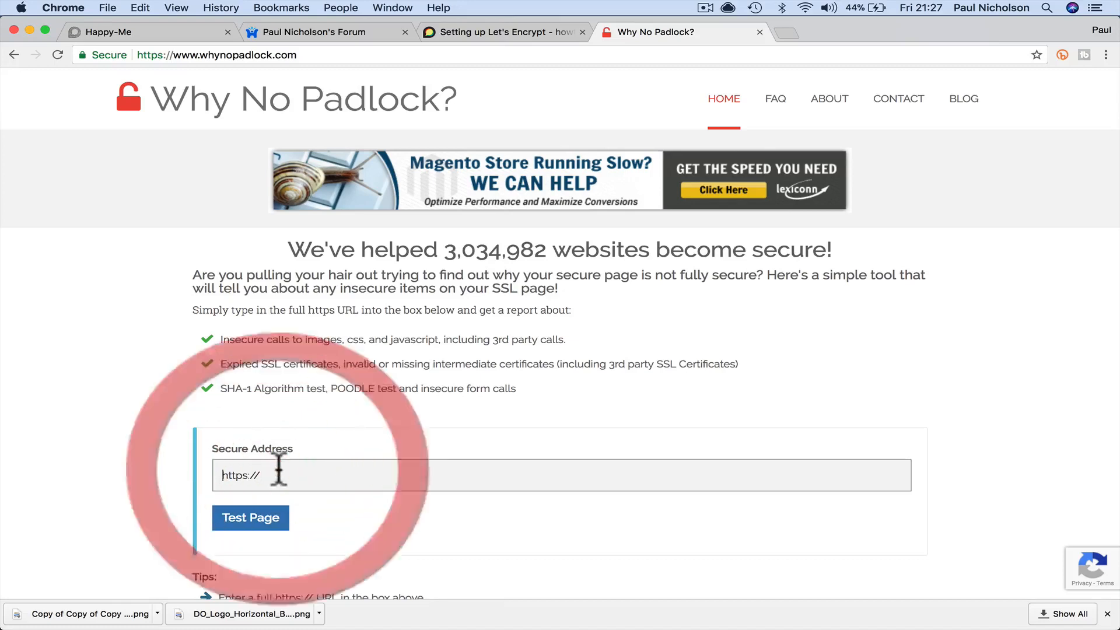
pyautogui.write('happy')
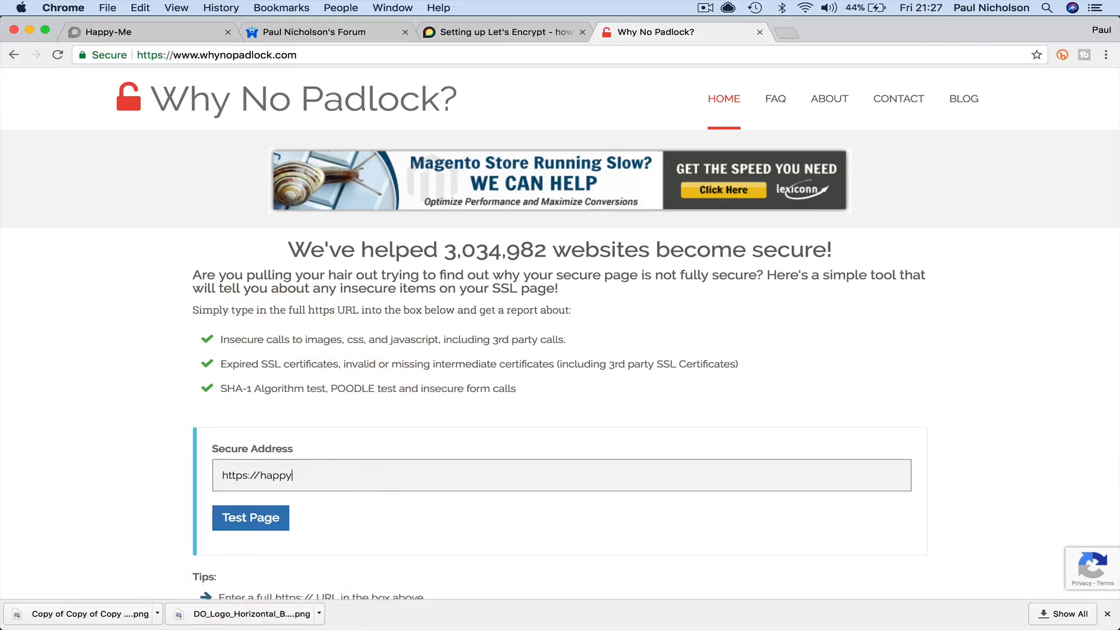
pyautogui.click(250, 518)
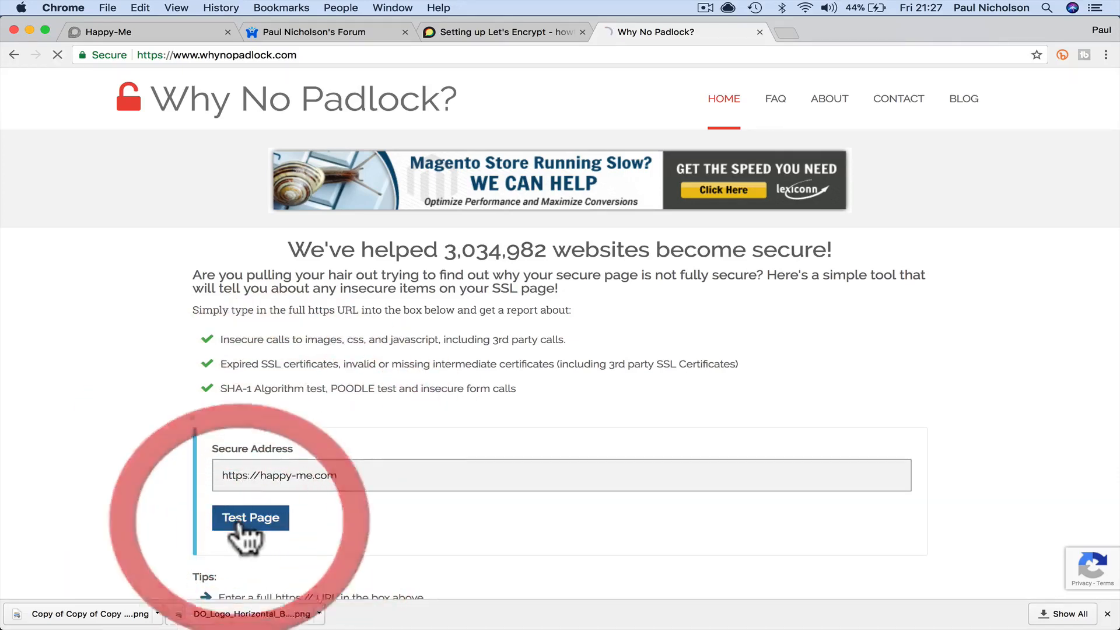
pyautogui.click(250, 518)
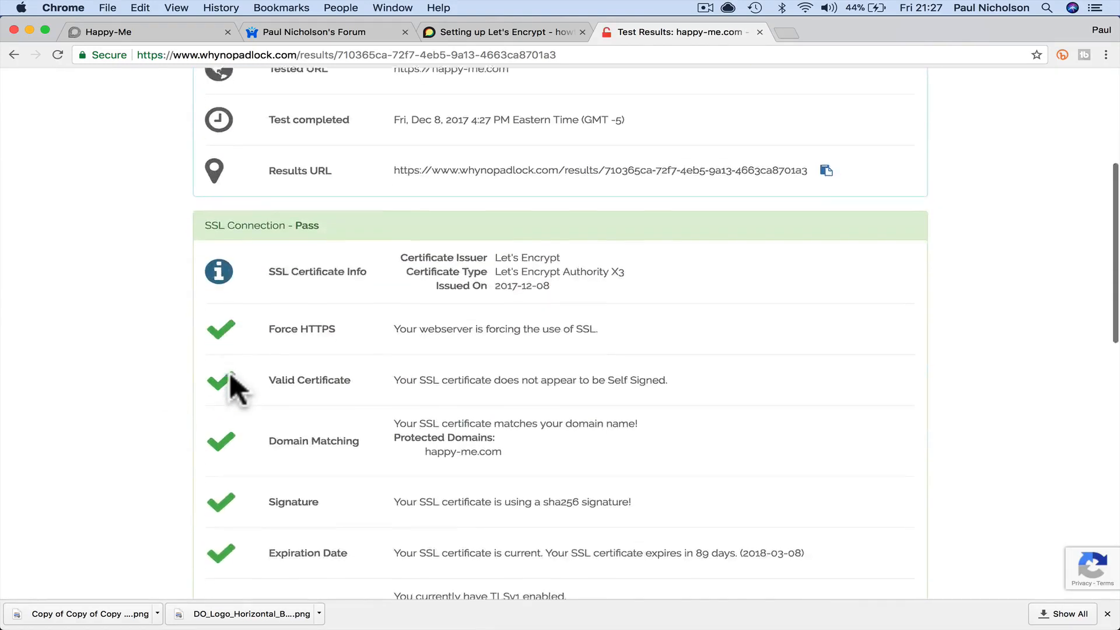
# Step: Scroll through the certificate and Mixed Content results for happy-me.com
pyautogui.scroll(-3)
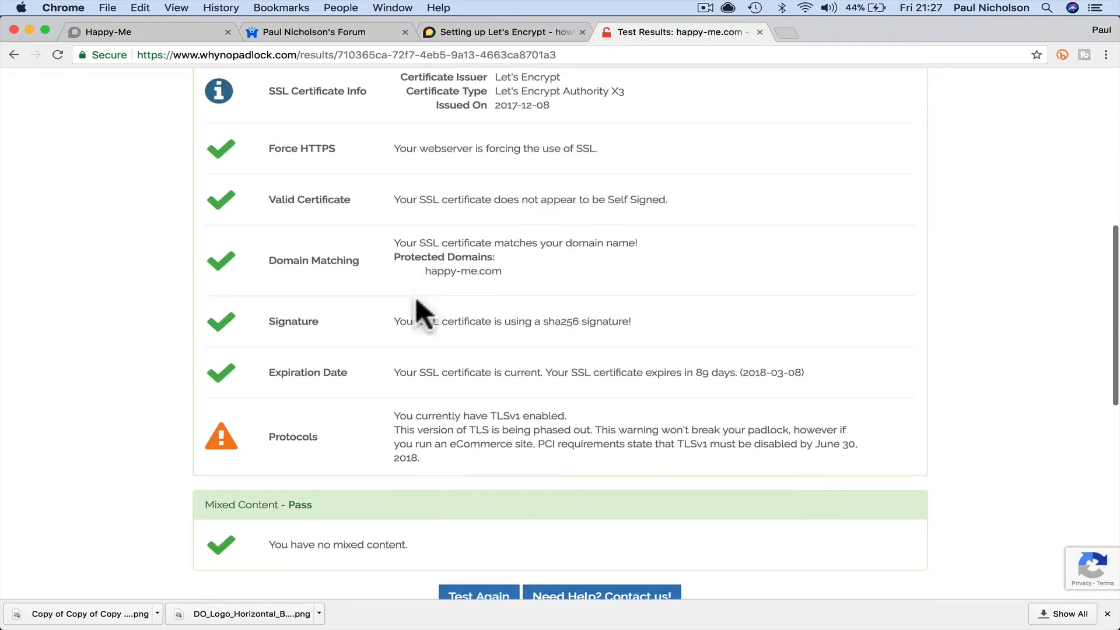
pyautogui.scroll(-3)
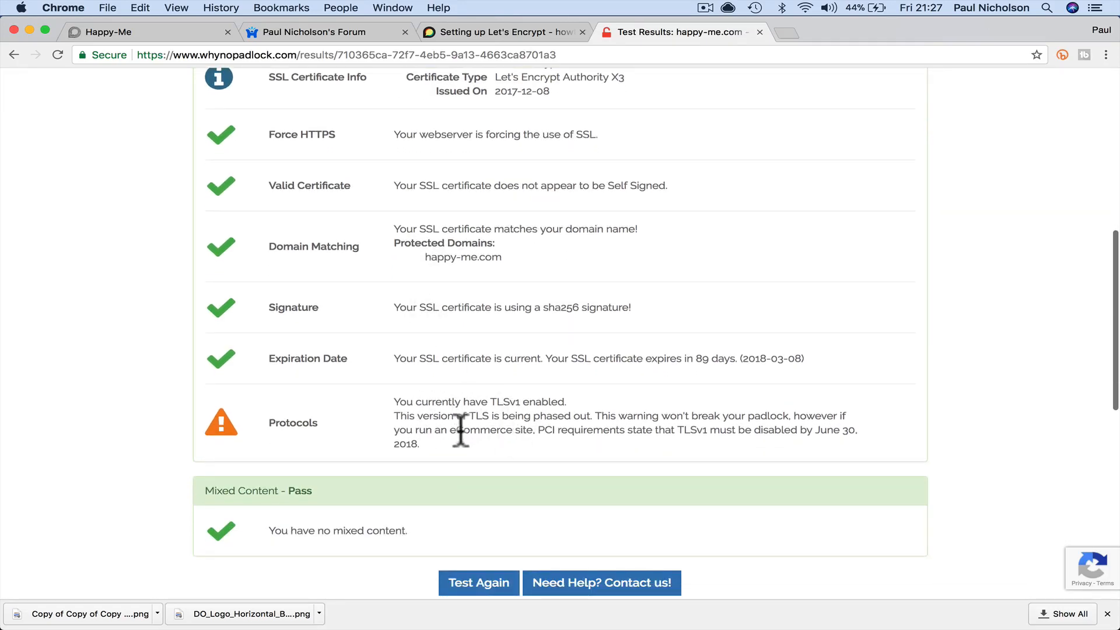
pyautogui.moveTo(734, 420)
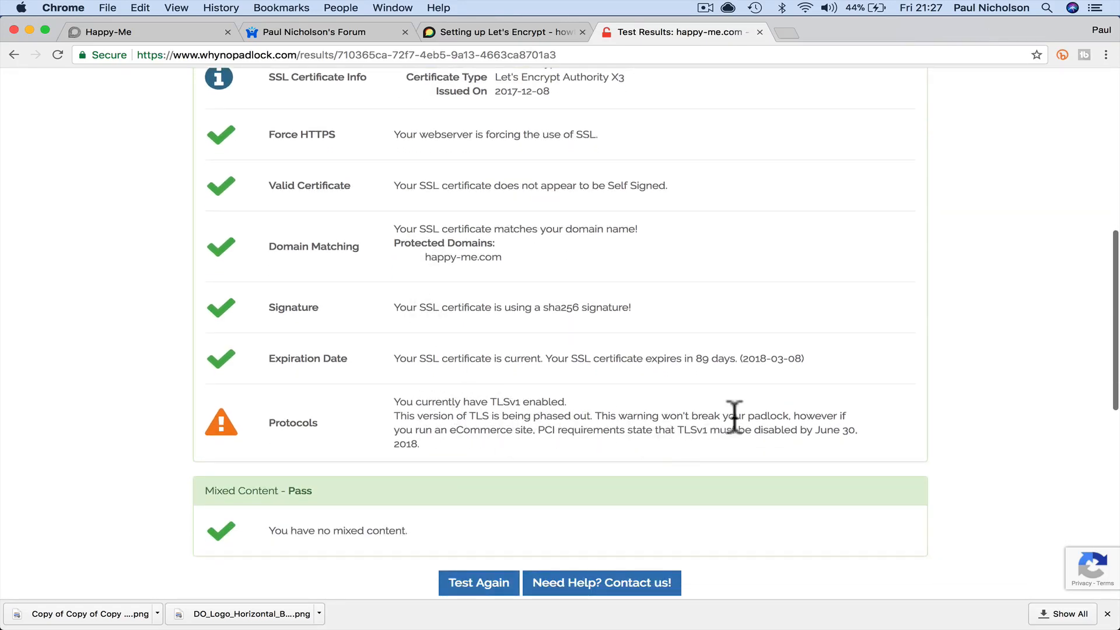
pyautogui.moveTo(638, 435)
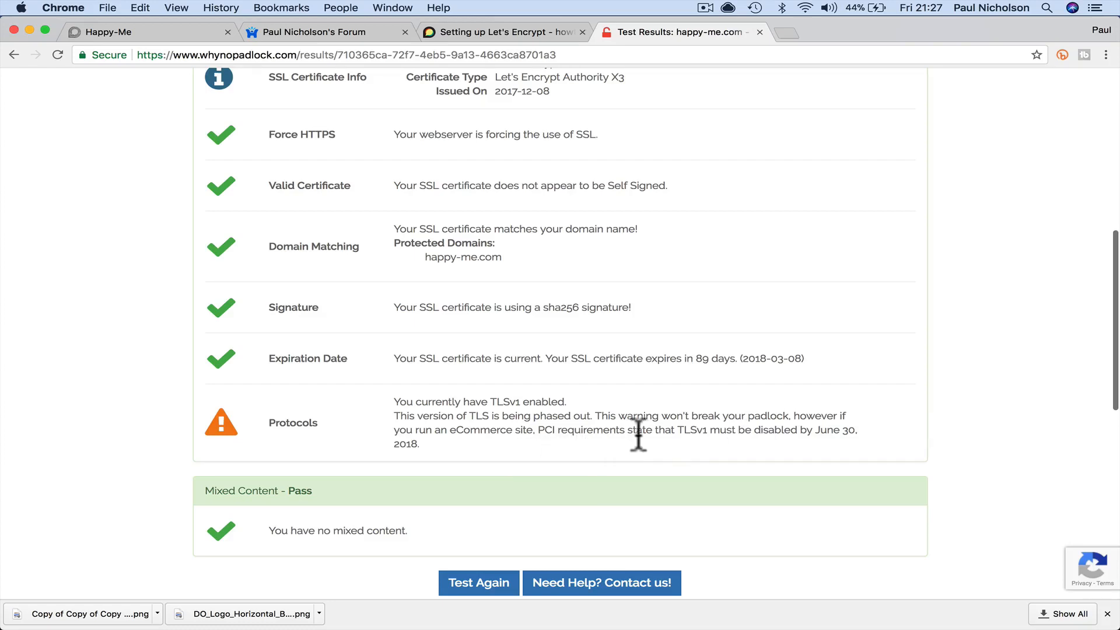
pyautogui.scroll(-3)
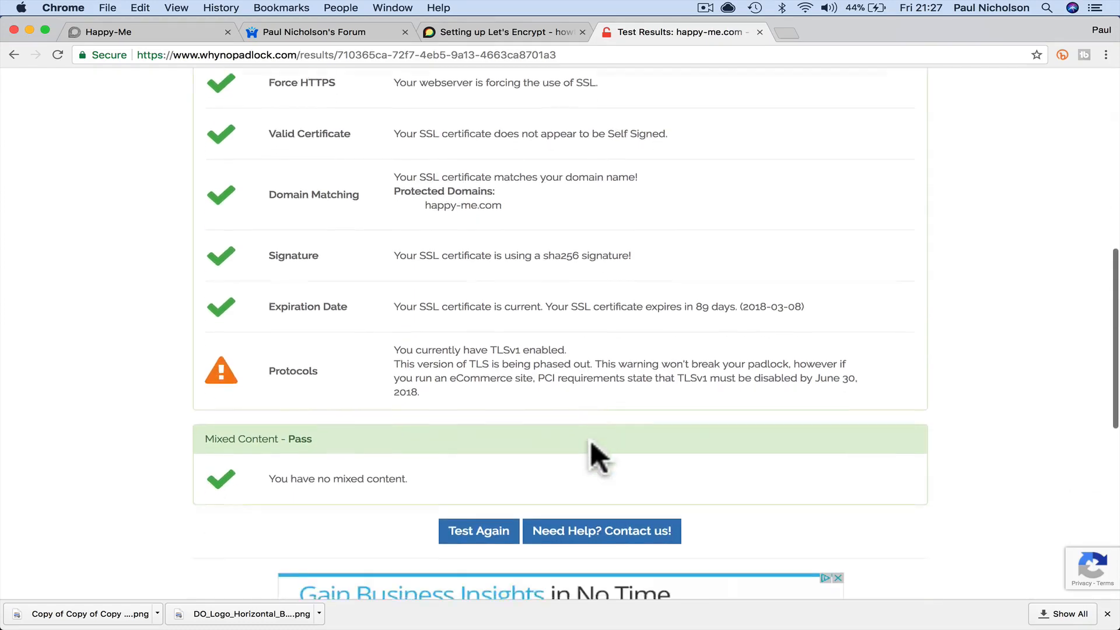
pyautogui.scroll(3)
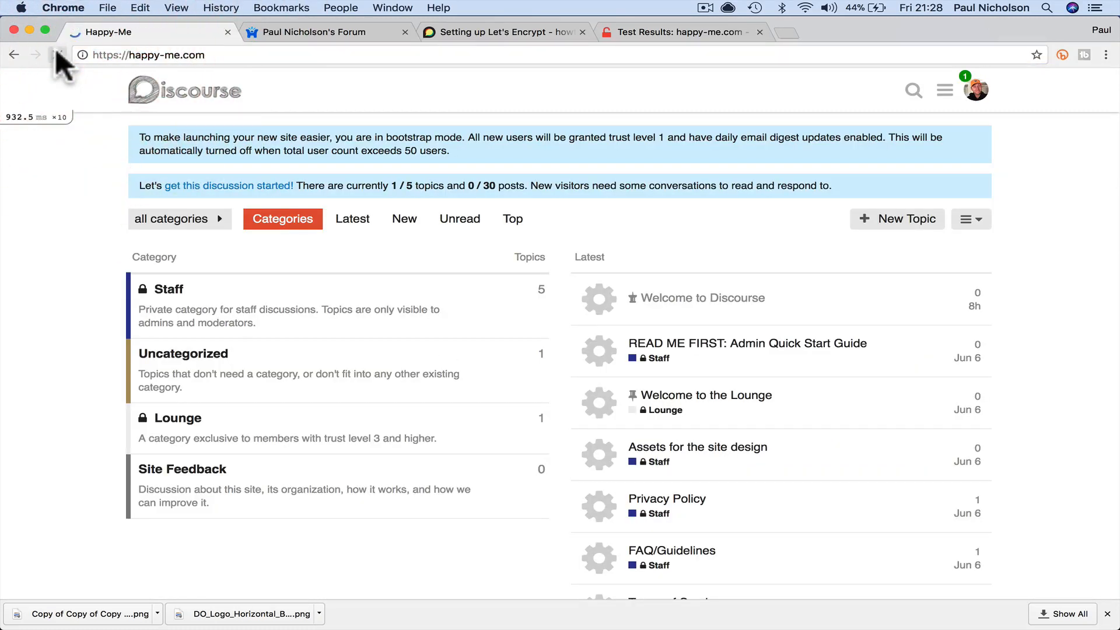
# Step: Show the happy-me.com Latest topics list and open the autofilled login form
pyautogui.click(57, 55)
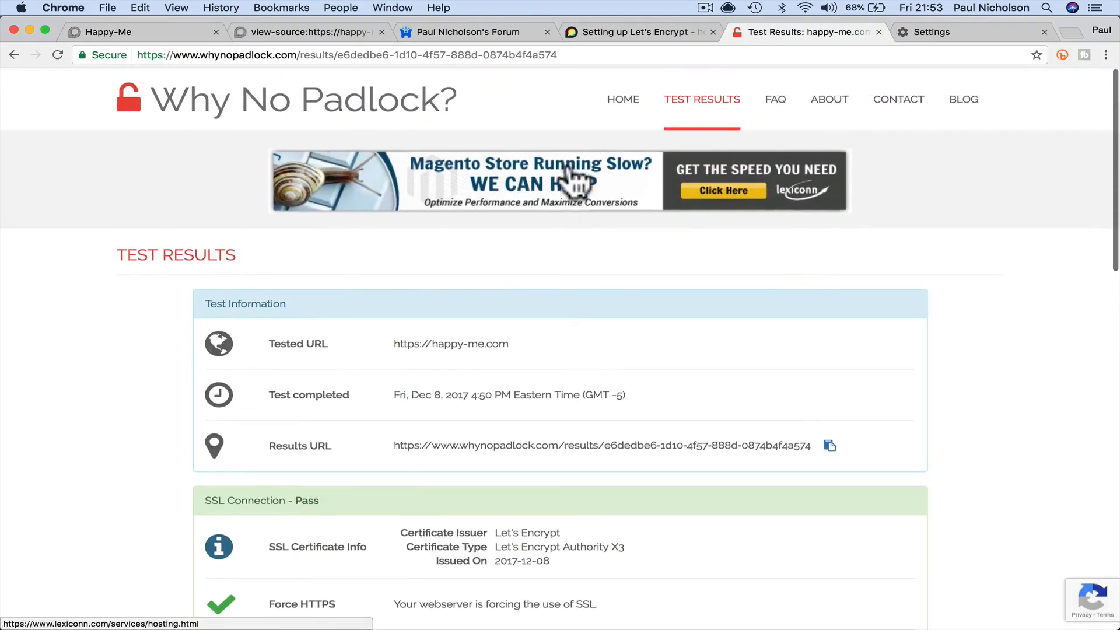
pyautogui.scroll(-3)
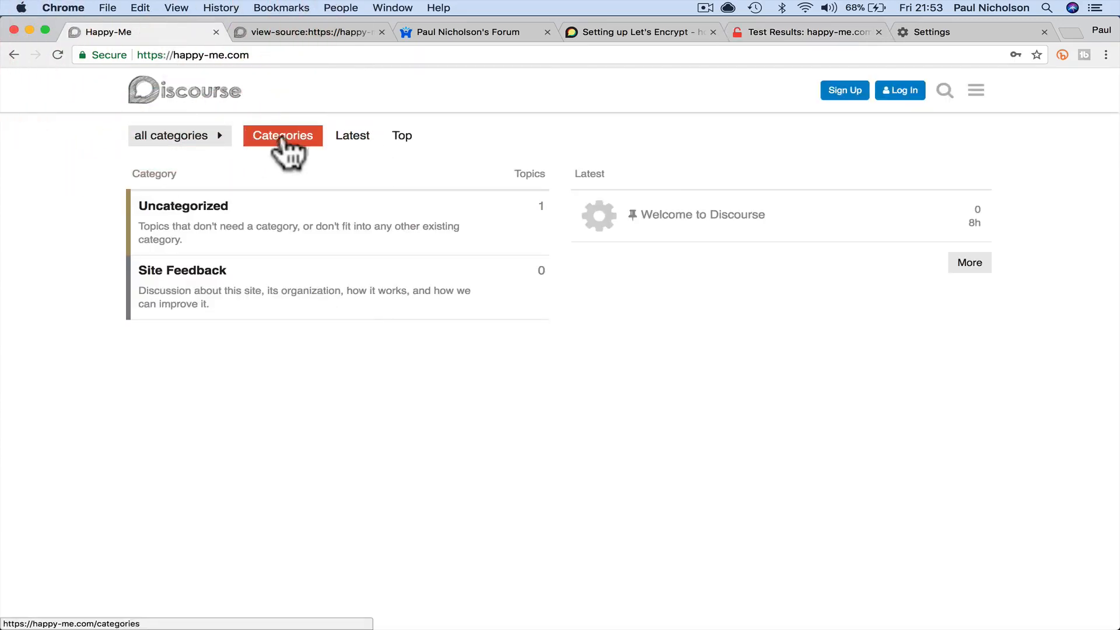
pyautogui.moveTo(634, 135)
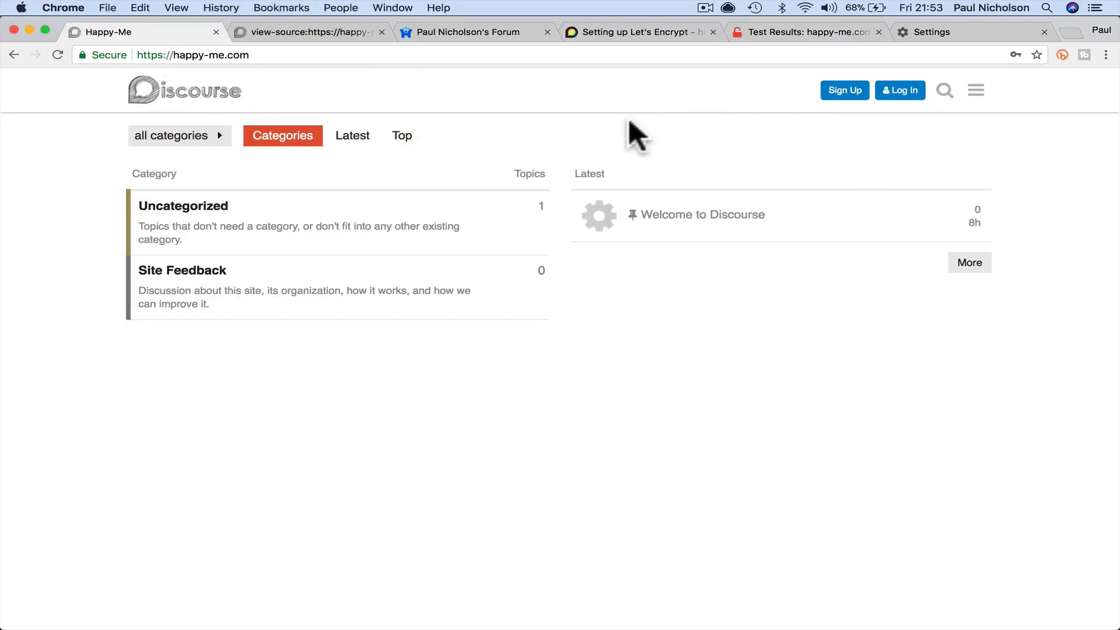
pyautogui.click(351, 135)
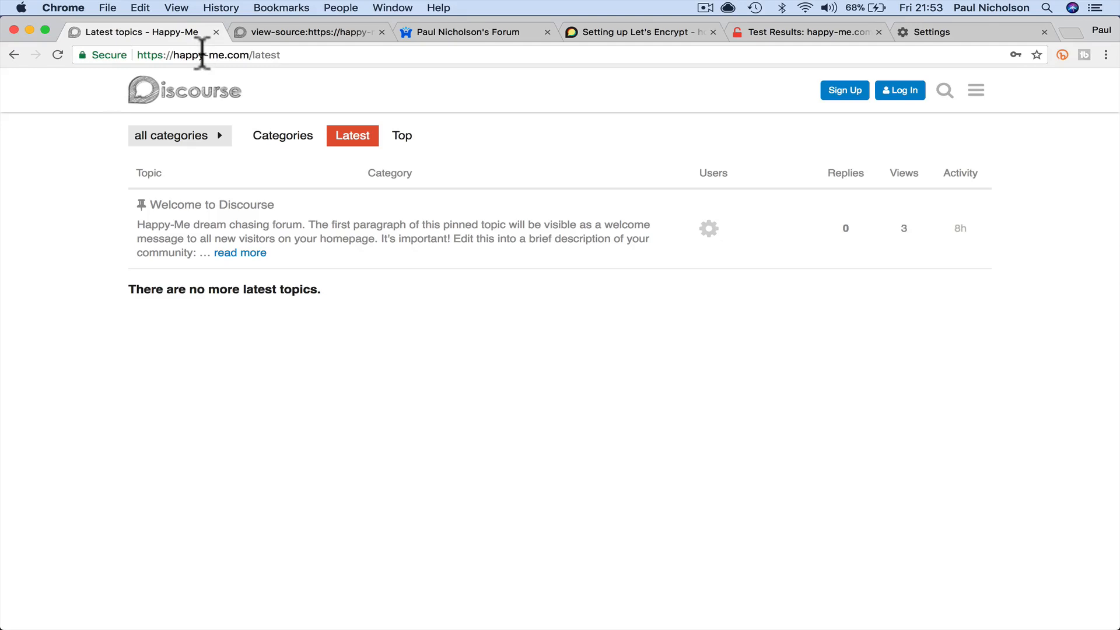
pyautogui.click(900, 90)
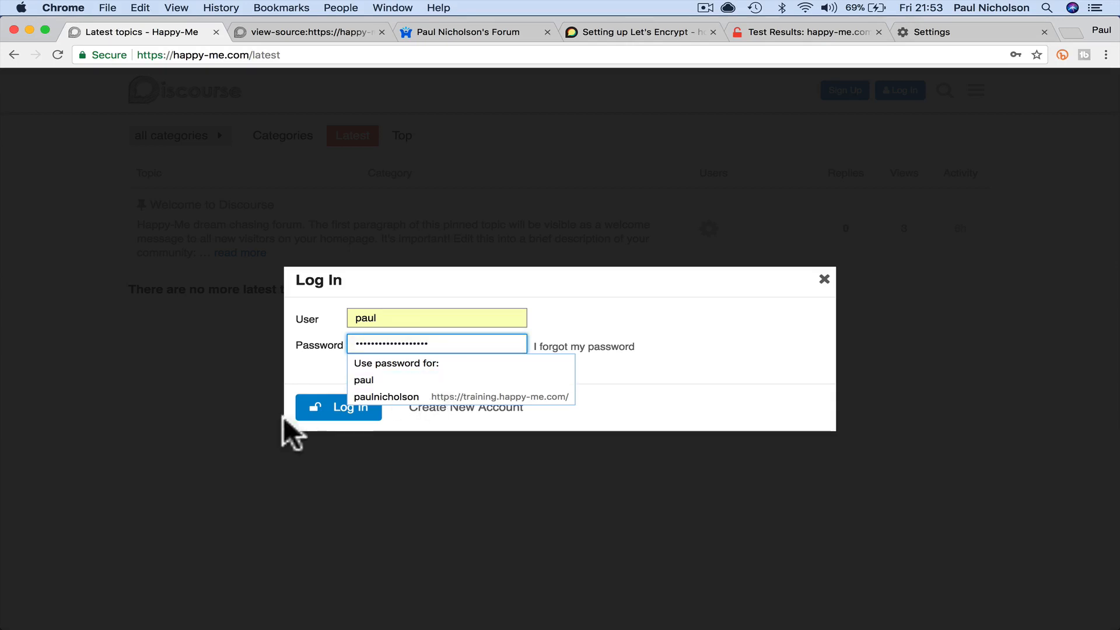
# Step: Log in as paul, then view the Categories, New, Unread and Top lists
pyautogui.click(338, 407)
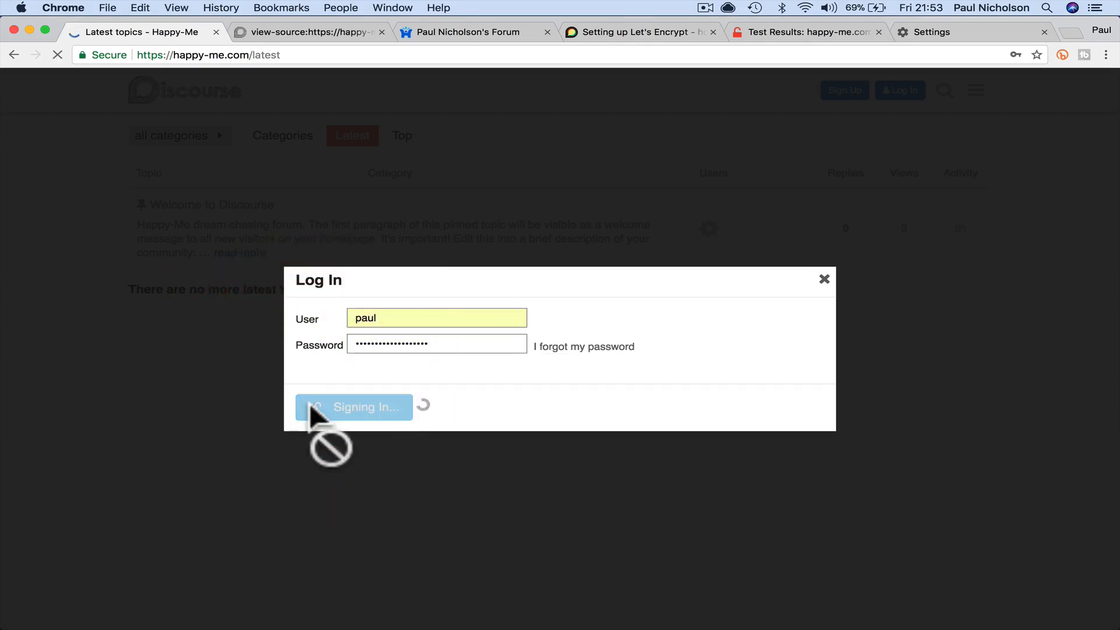
pyautogui.click(353, 407)
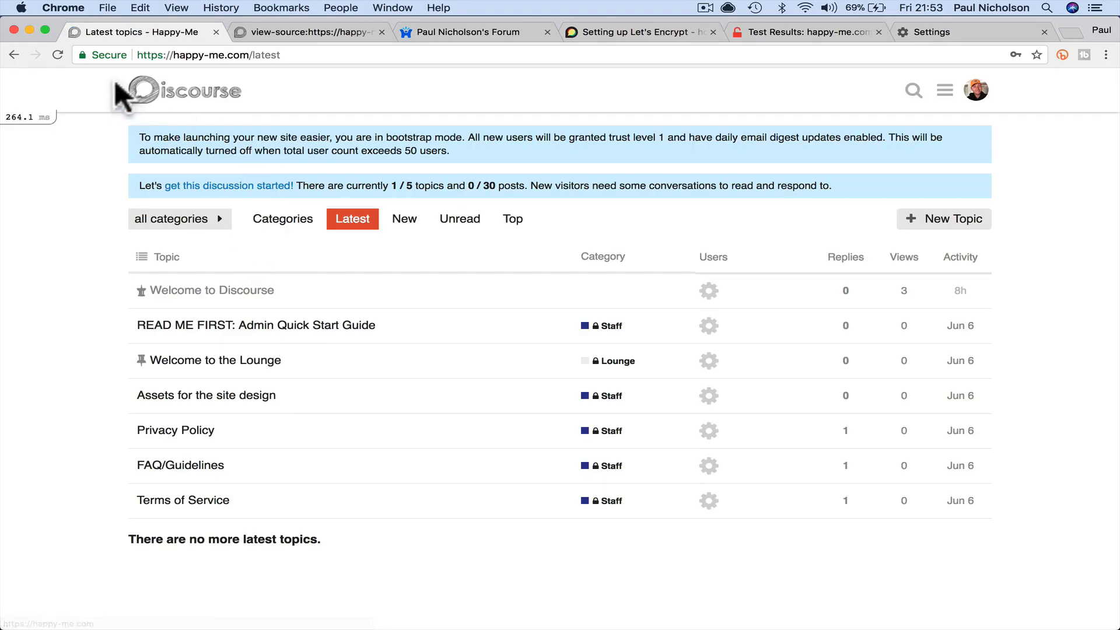
pyautogui.moveTo(259, 231)
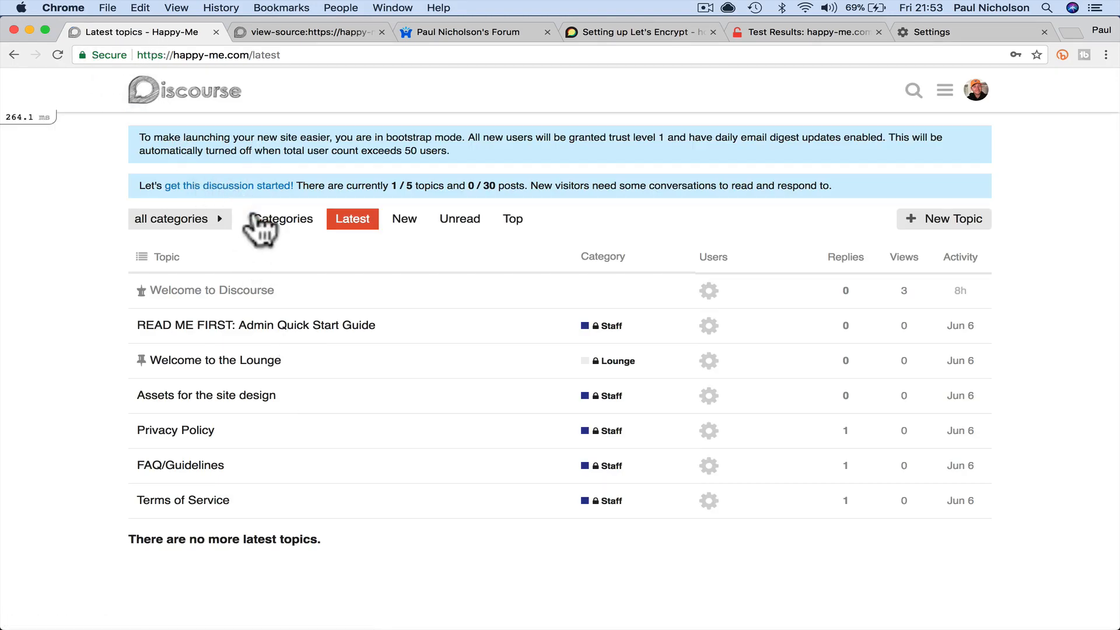
pyautogui.click(283, 218)
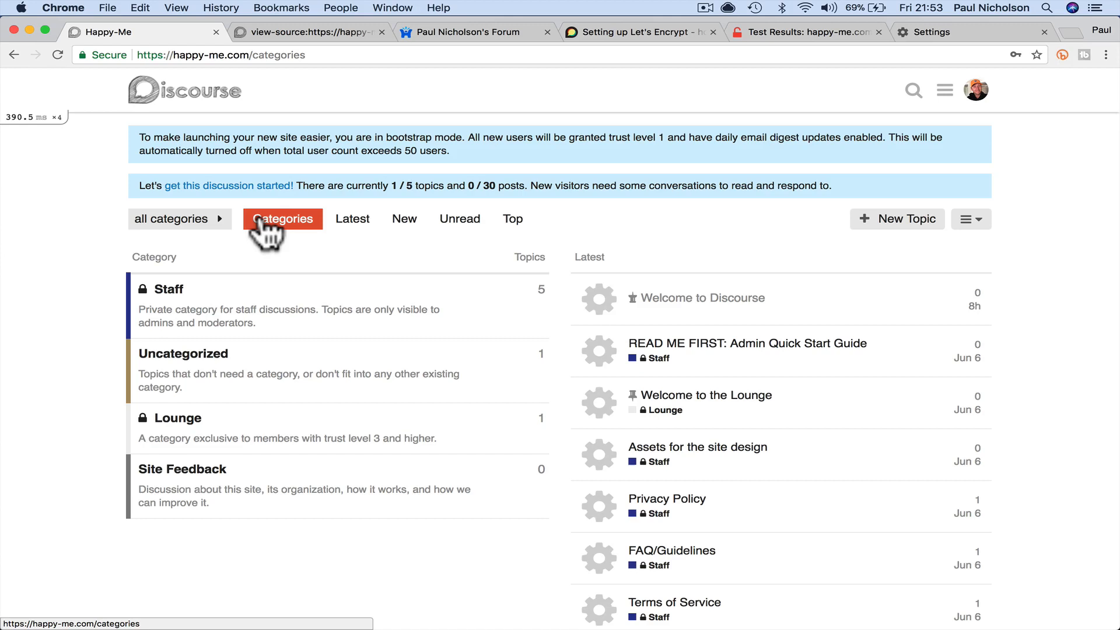
pyautogui.moveTo(403, 218)
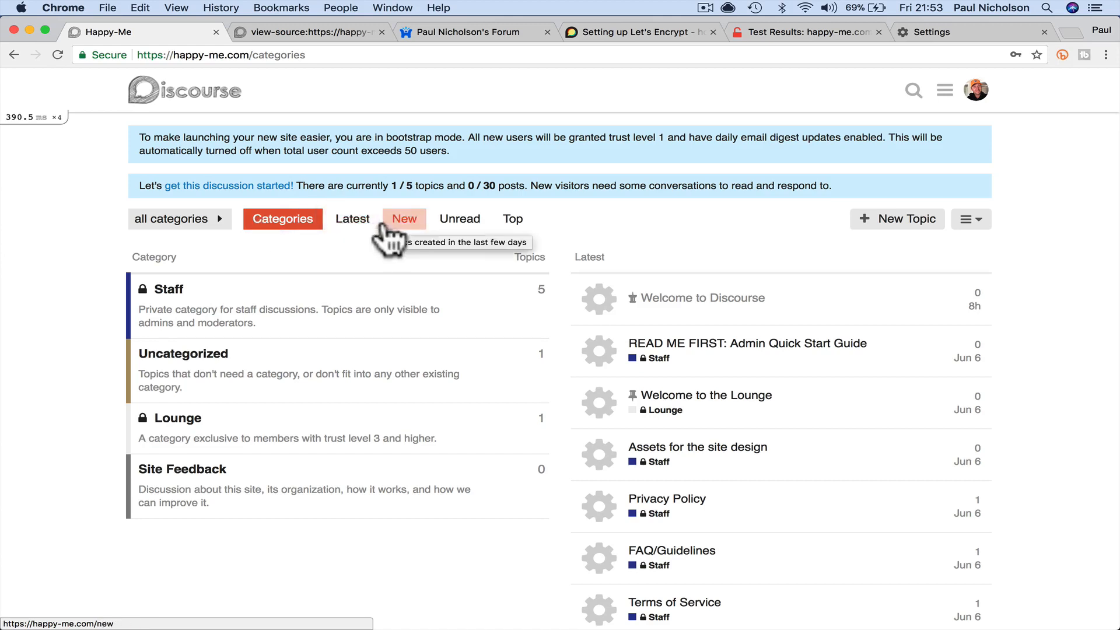
pyautogui.click(403, 219)
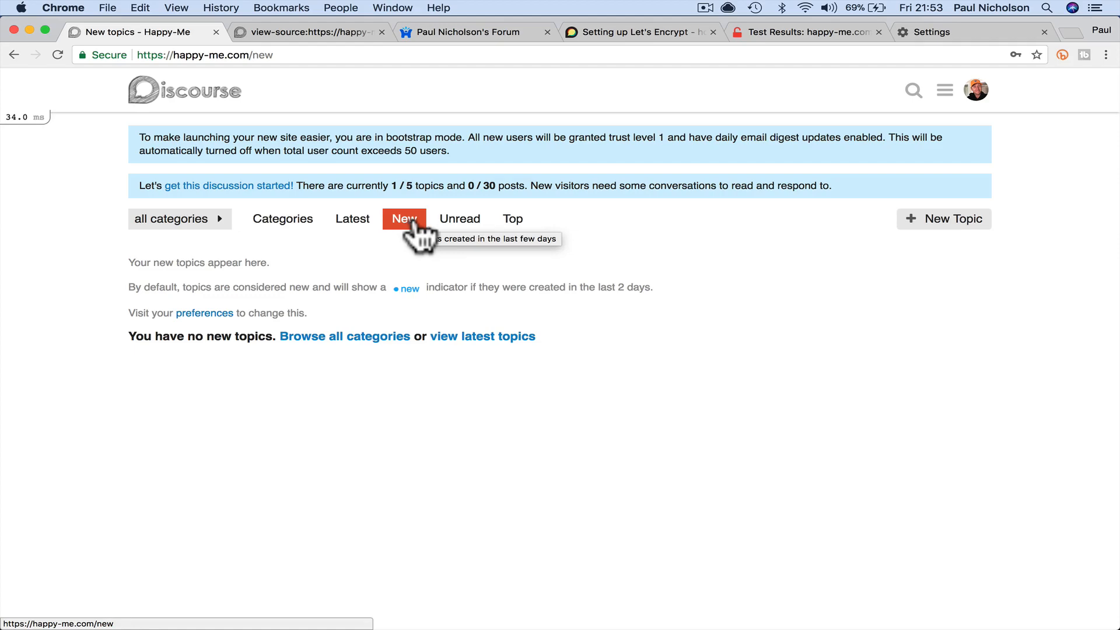
pyautogui.click(459, 219)
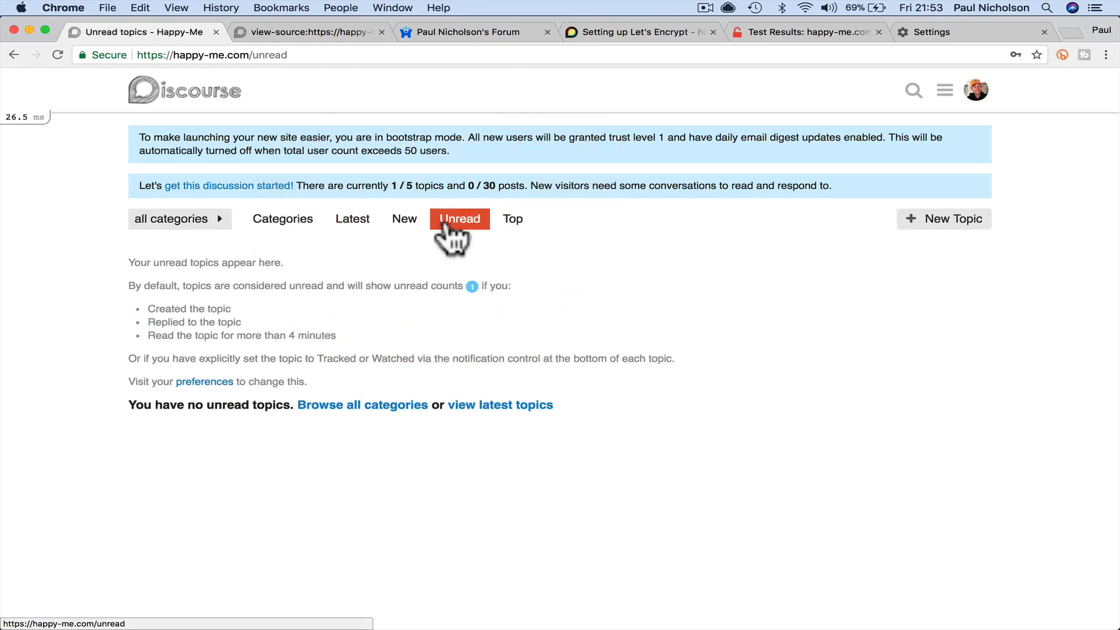
pyautogui.click(512, 219)
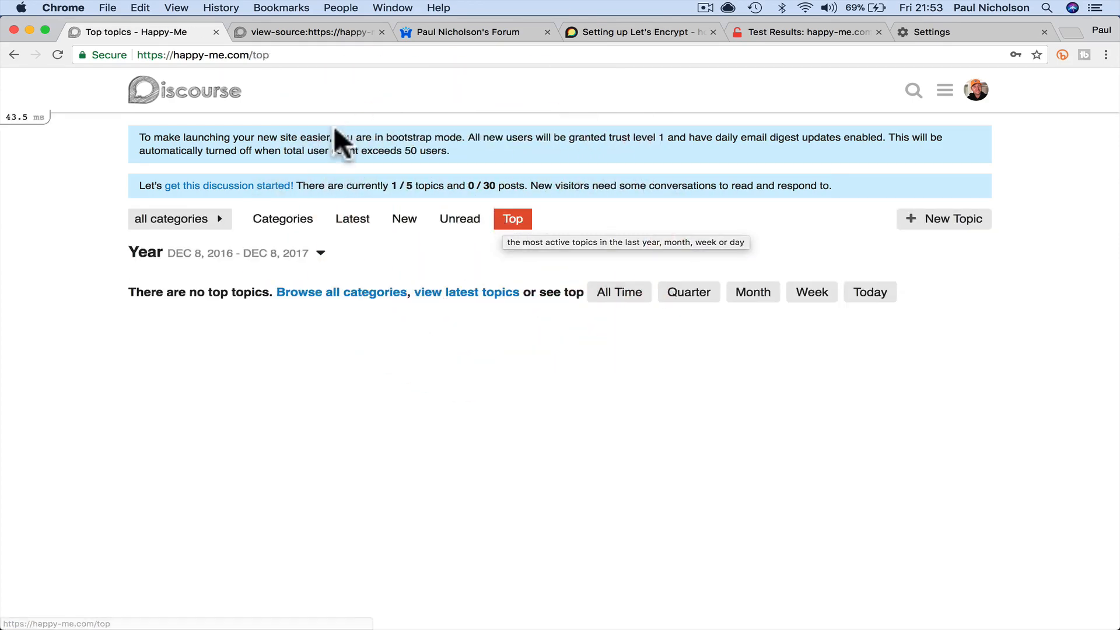
pyautogui.moveTo(564, 99)
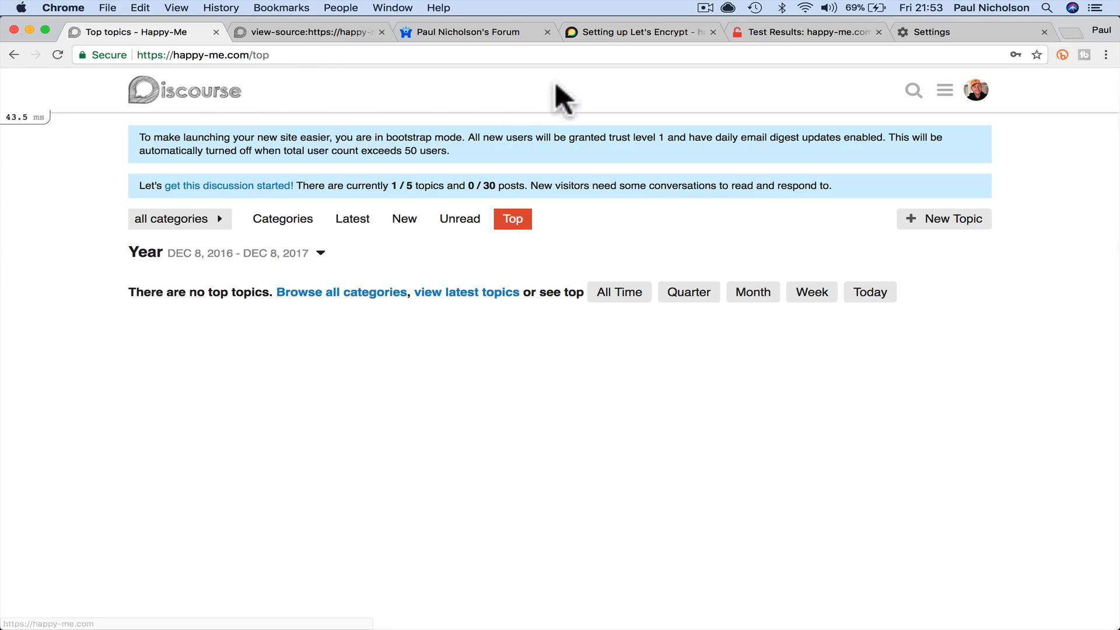
# Step: Scroll back up through the Let's Encrypt guide, then return to the Happy-Me Top tab
pyautogui.click(639, 31)
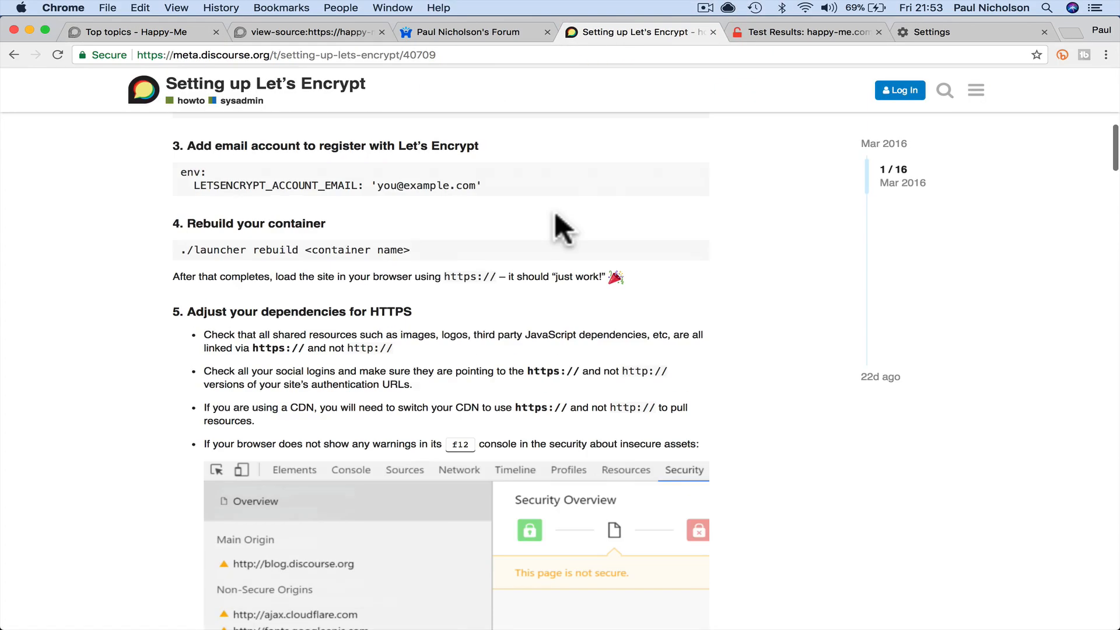
pyautogui.moveTo(377, 279)
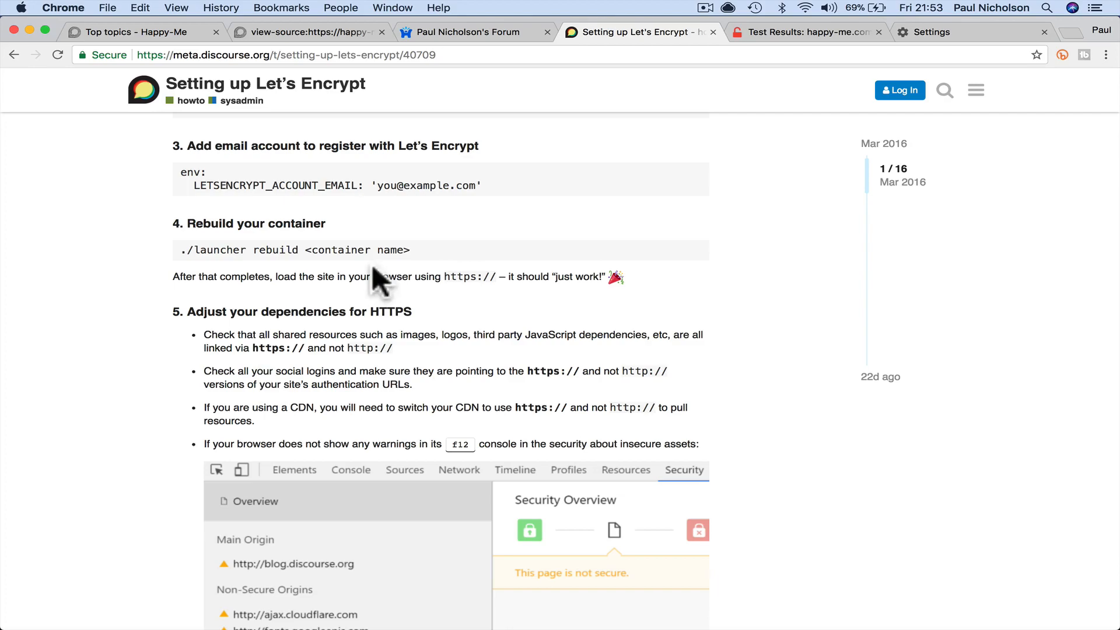
pyautogui.scroll(3)
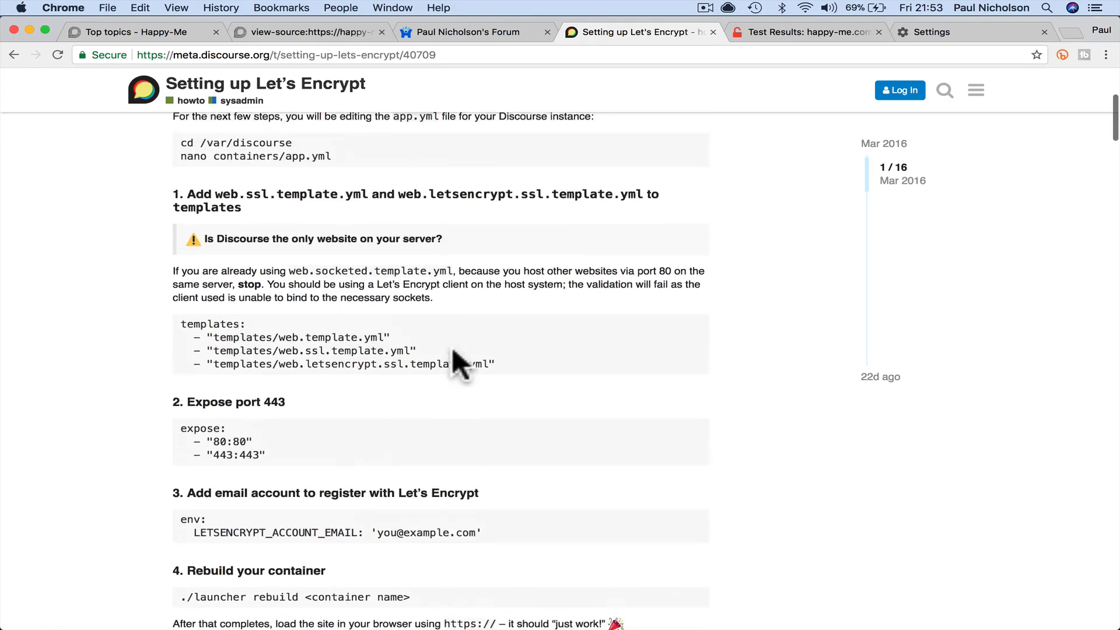
pyautogui.scroll(3)
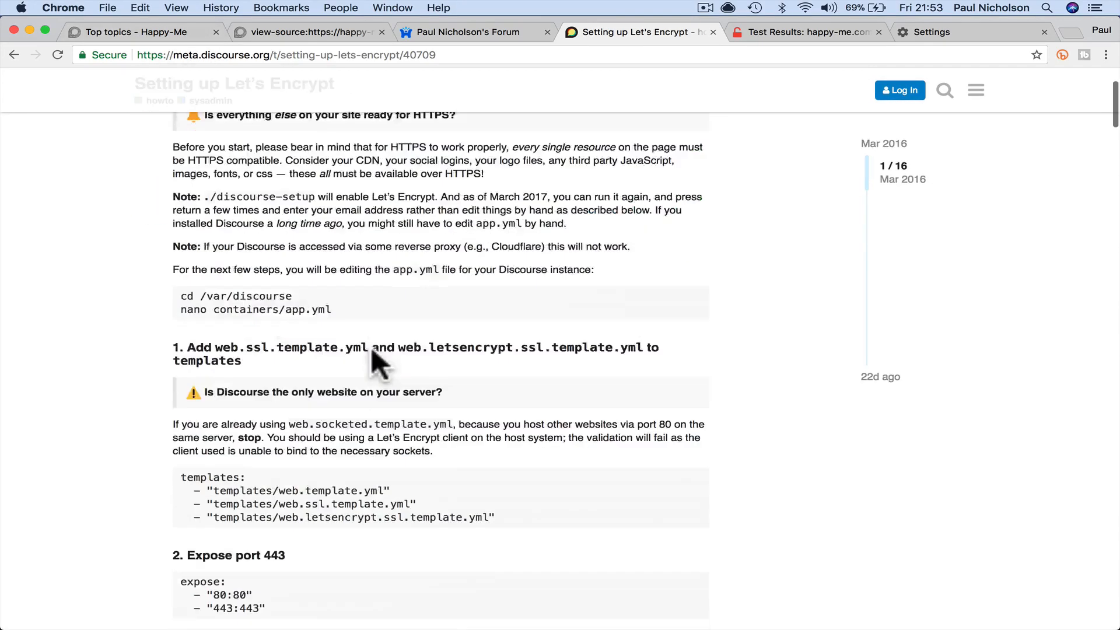
pyautogui.click(121, 32)
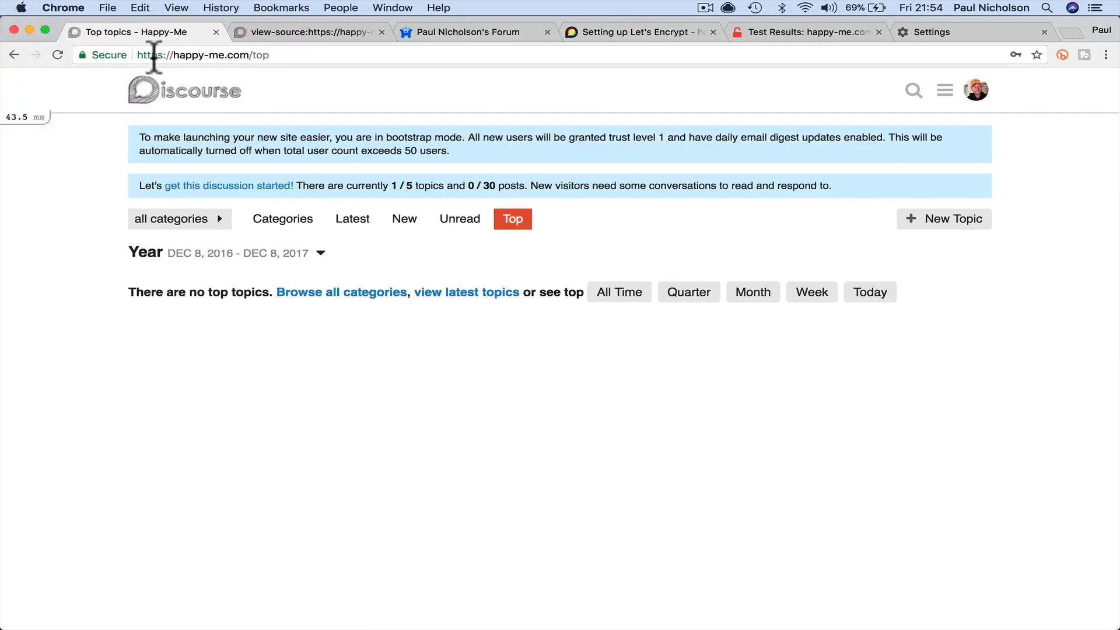
pyautogui.moveTo(293, 215)
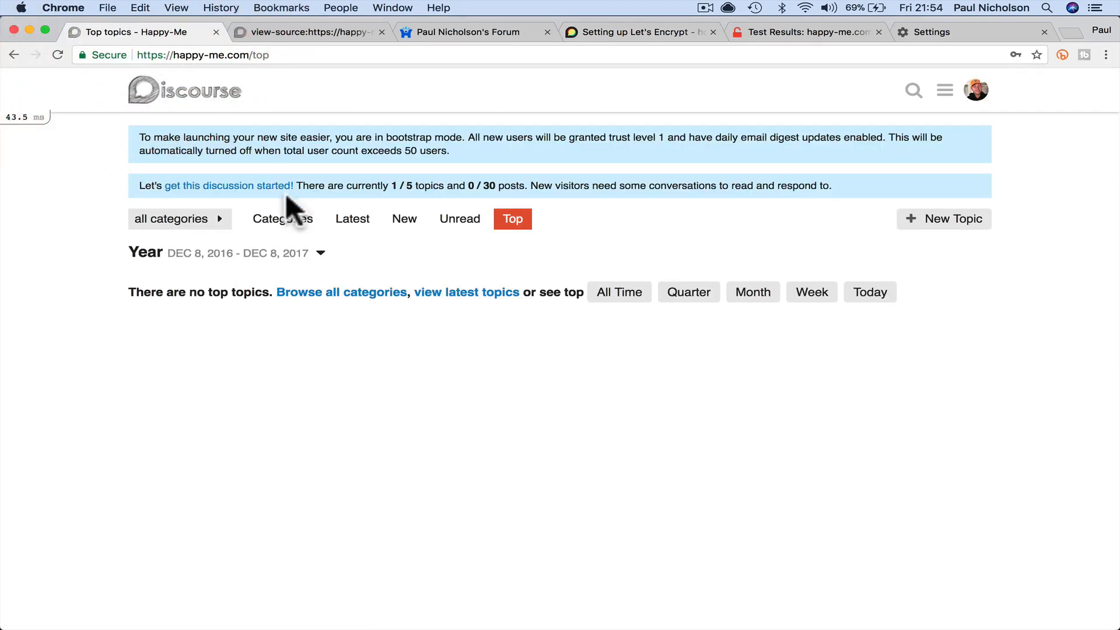
pyautogui.moveTo(397, 322)
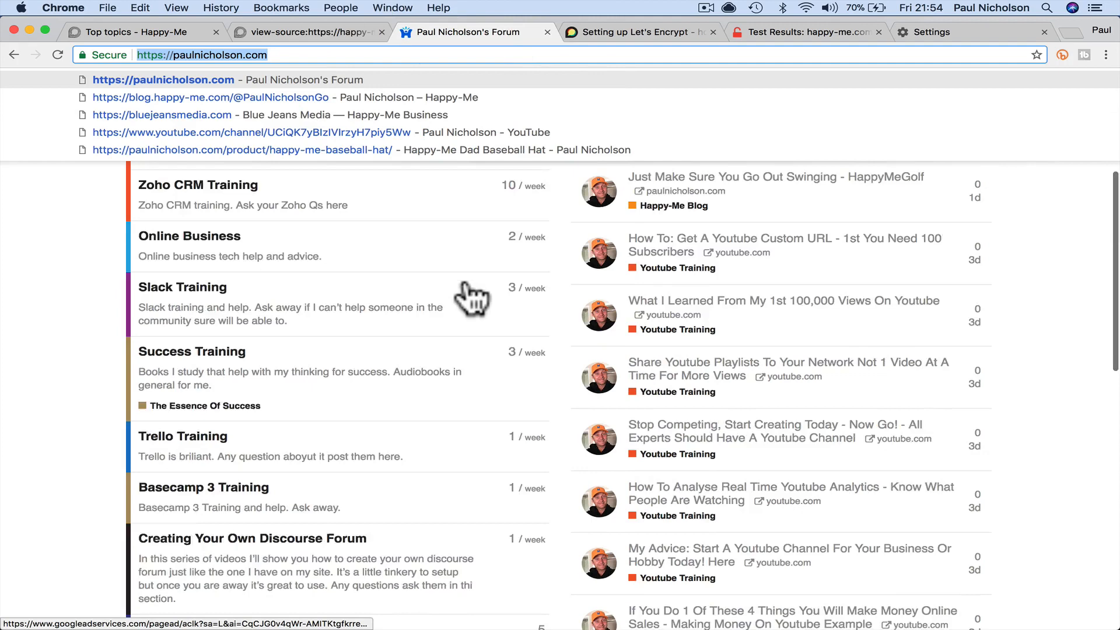
# Step: Open the 'Creating Your Own Discourse Forum' category on paulnicholson.com
pyautogui.scroll(3)
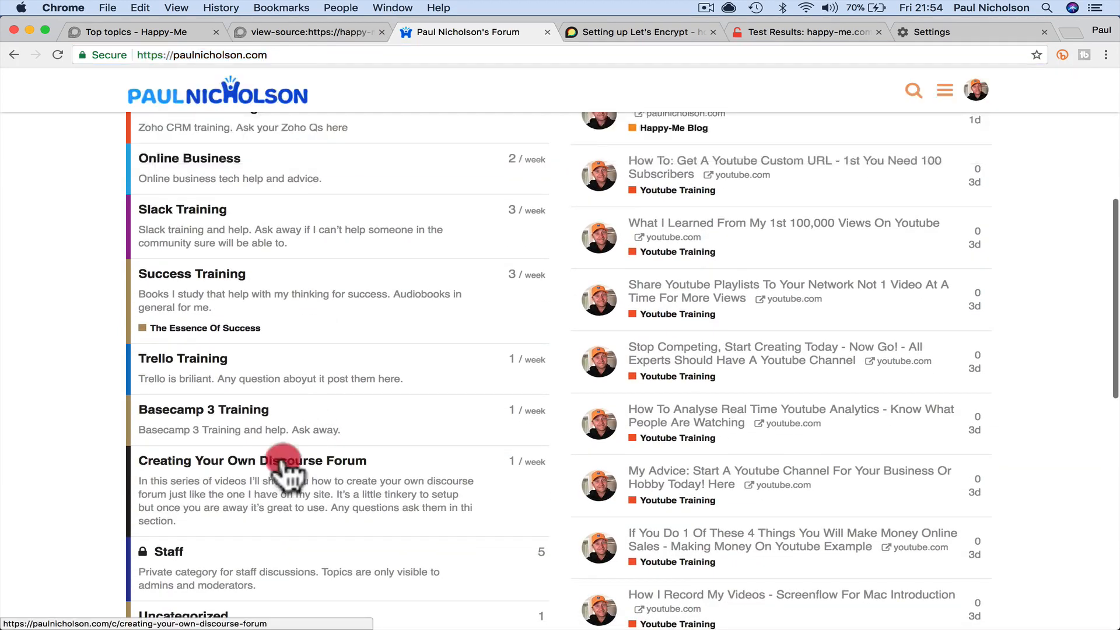
pyautogui.click(251, 460)
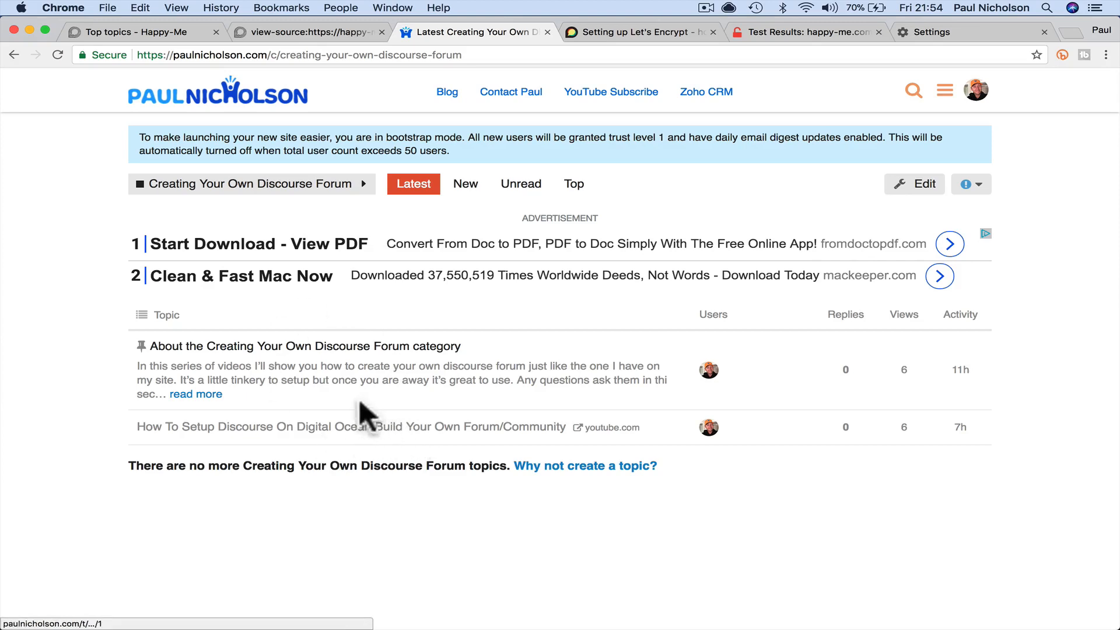
pyautogui.moveTo(346, 436)
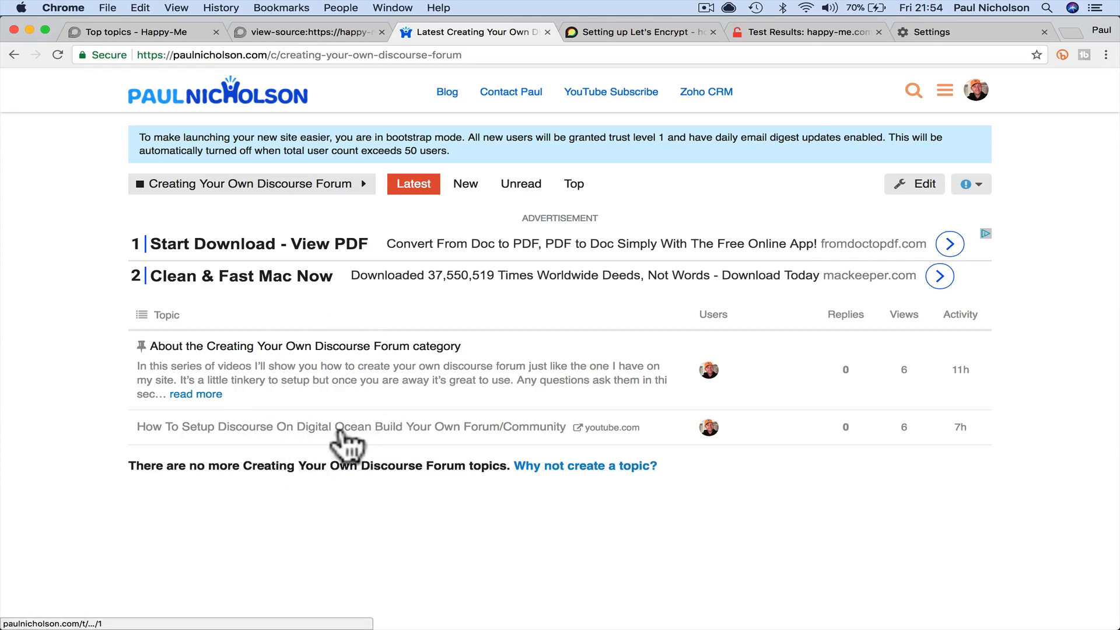
pyautogui.moveTo(353, 427)
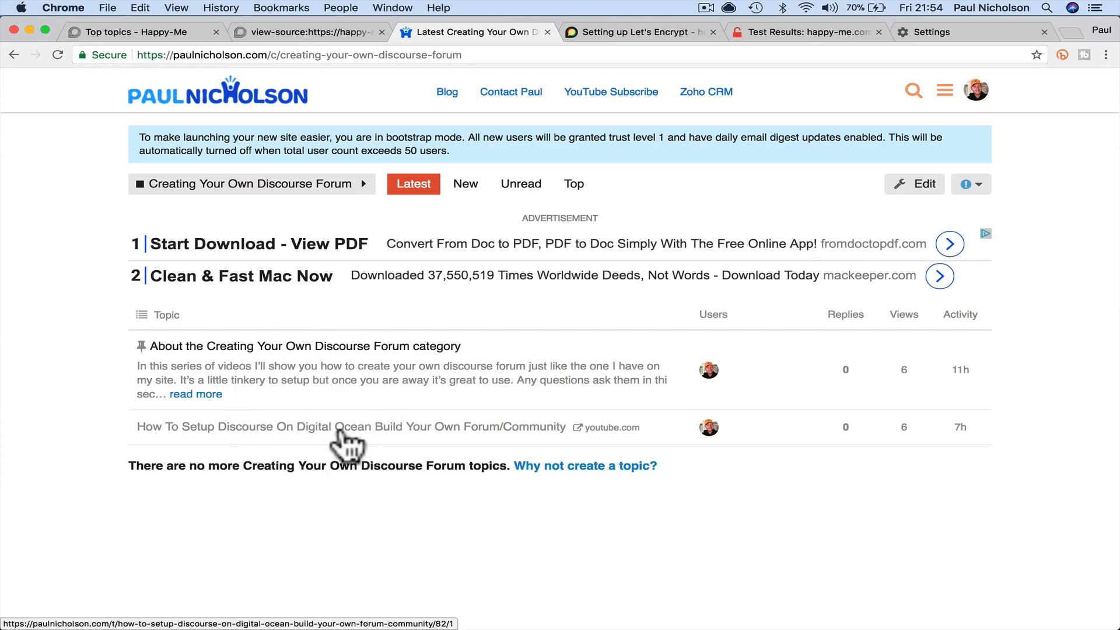